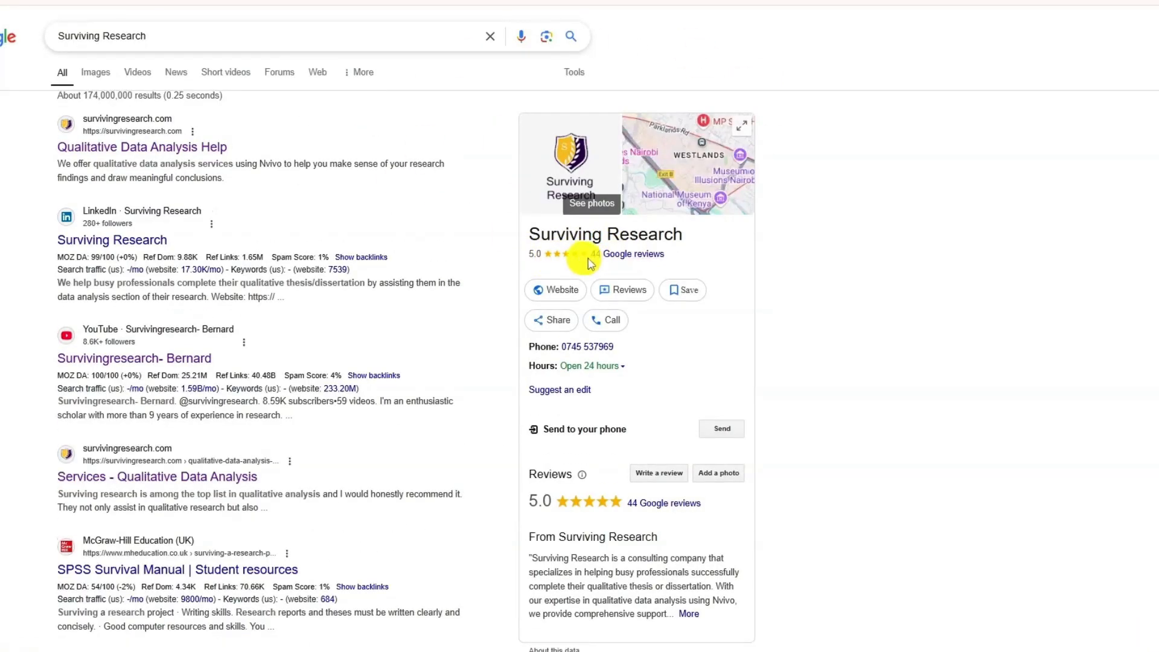
Show the Google reviews for Surviving Research and scroll through them
click(633, 253)
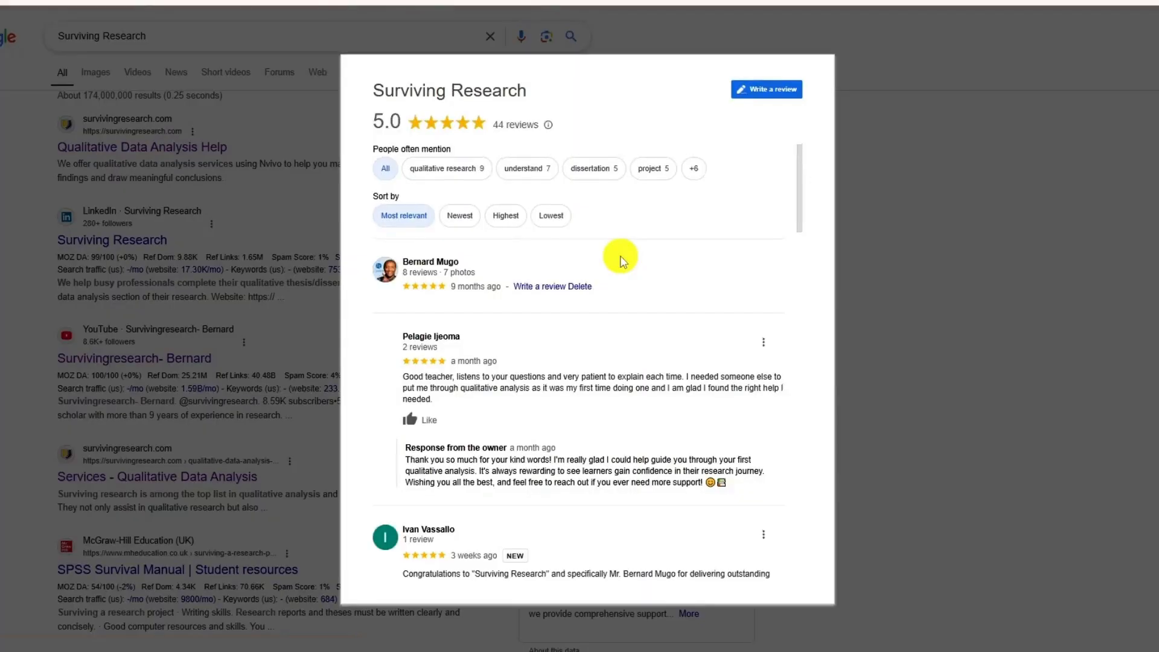
scroll(down, 3)
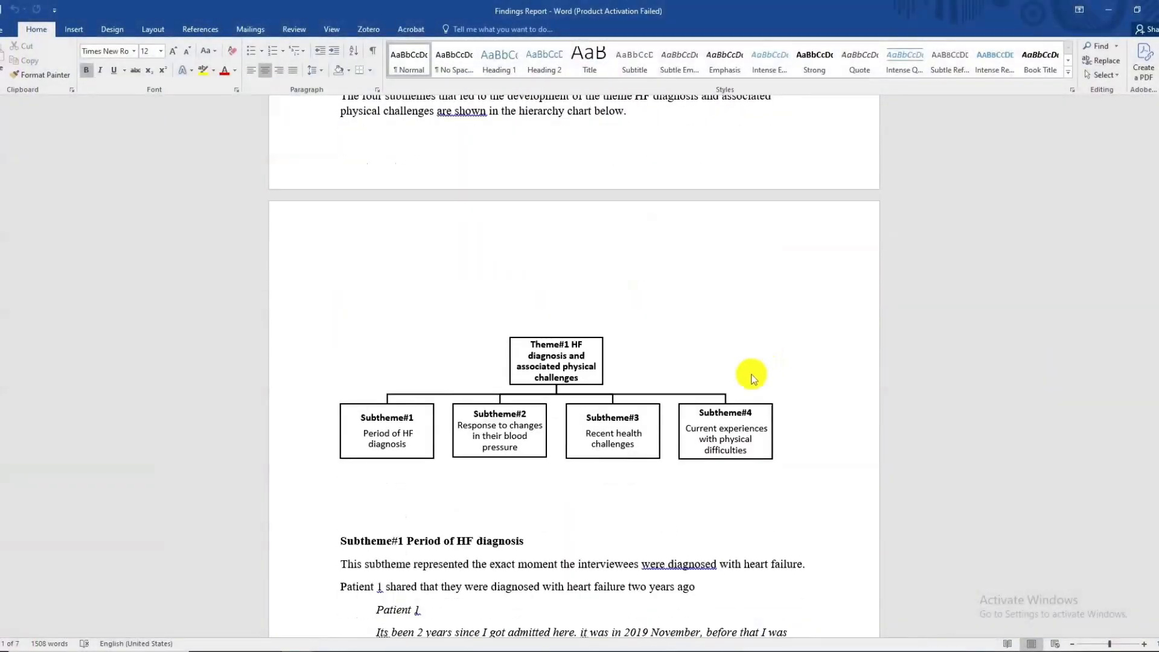
scroll(down, 3)
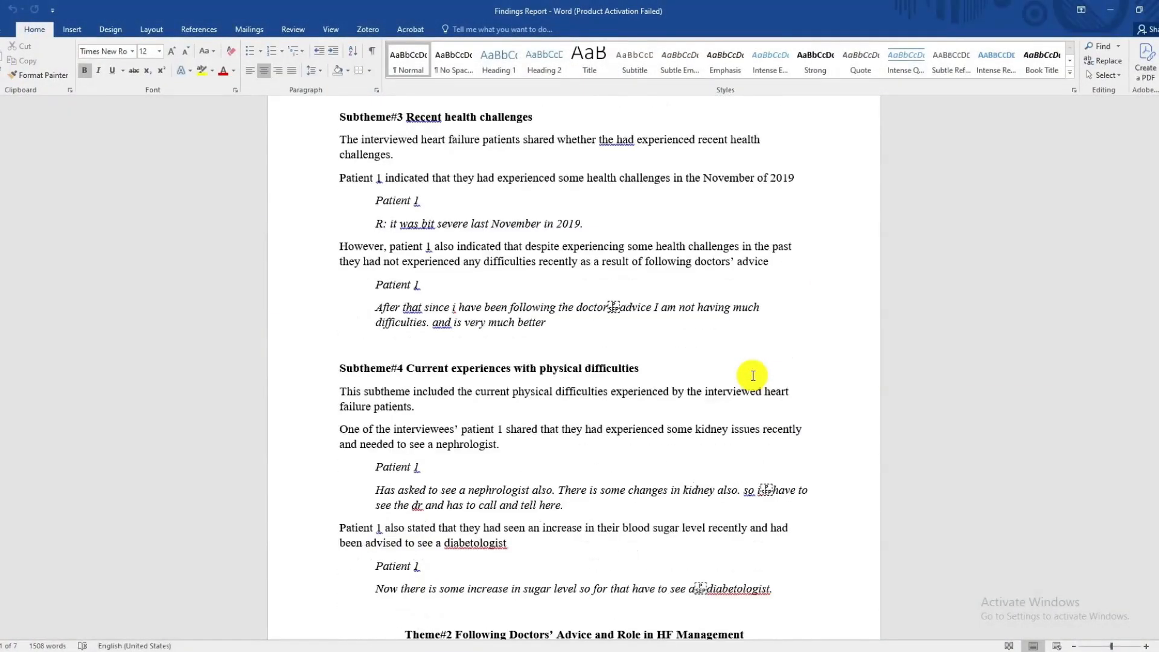
scroll(down, 3)
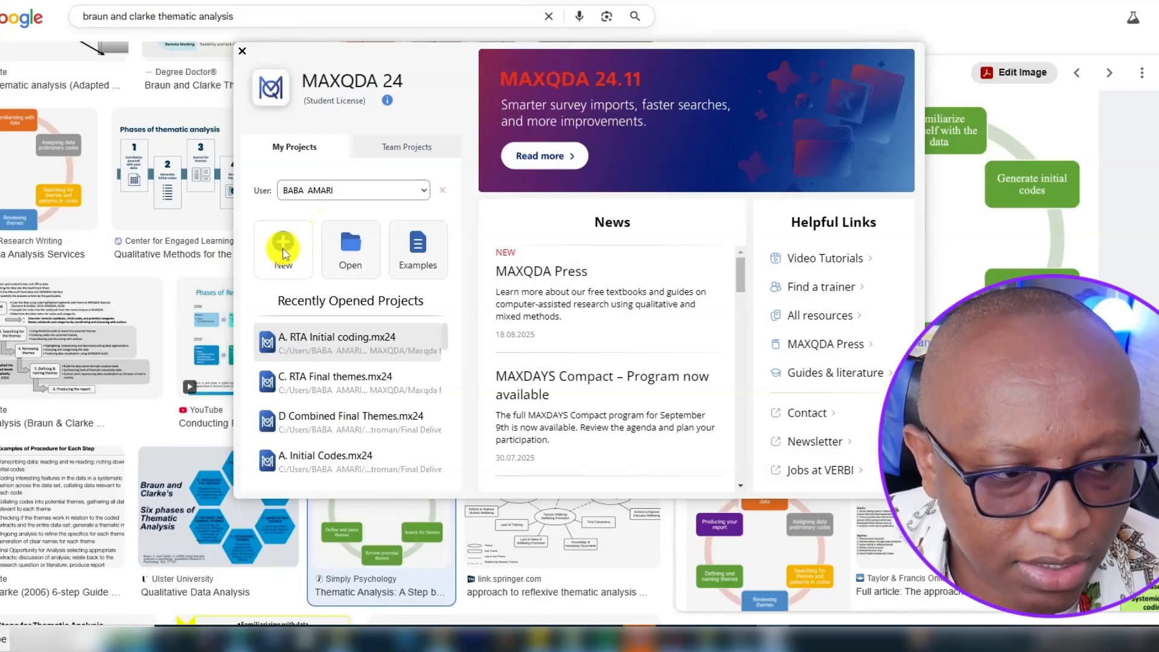
Create a new project and save it as Master MAXQDA
click(241, 50)
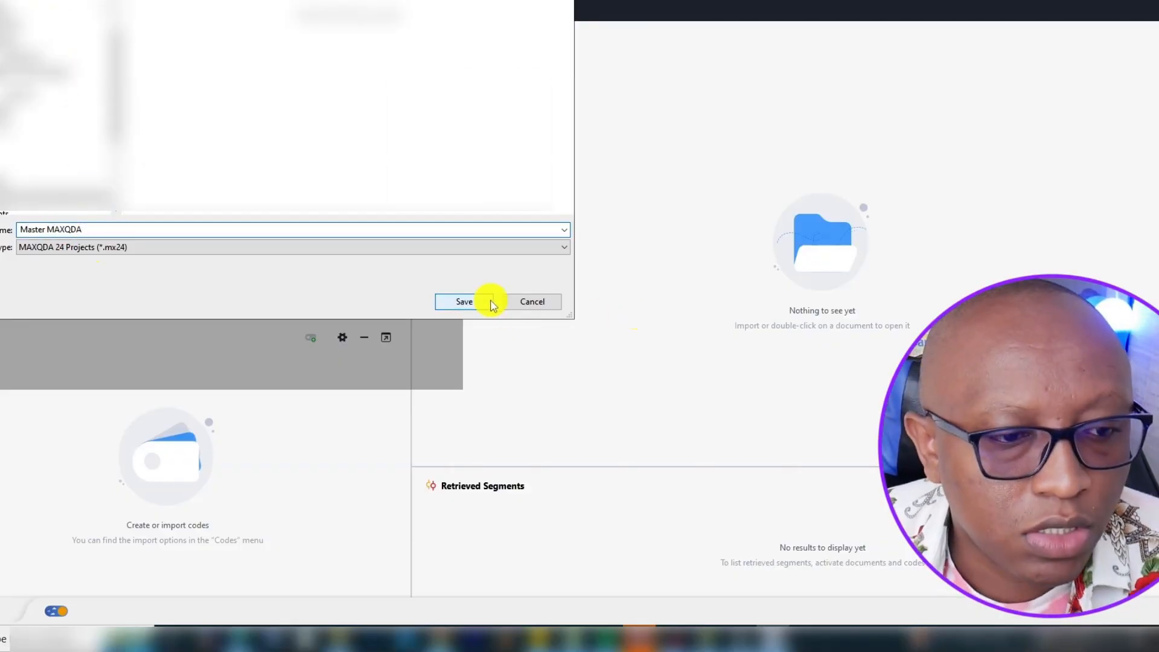
click(463, 302)
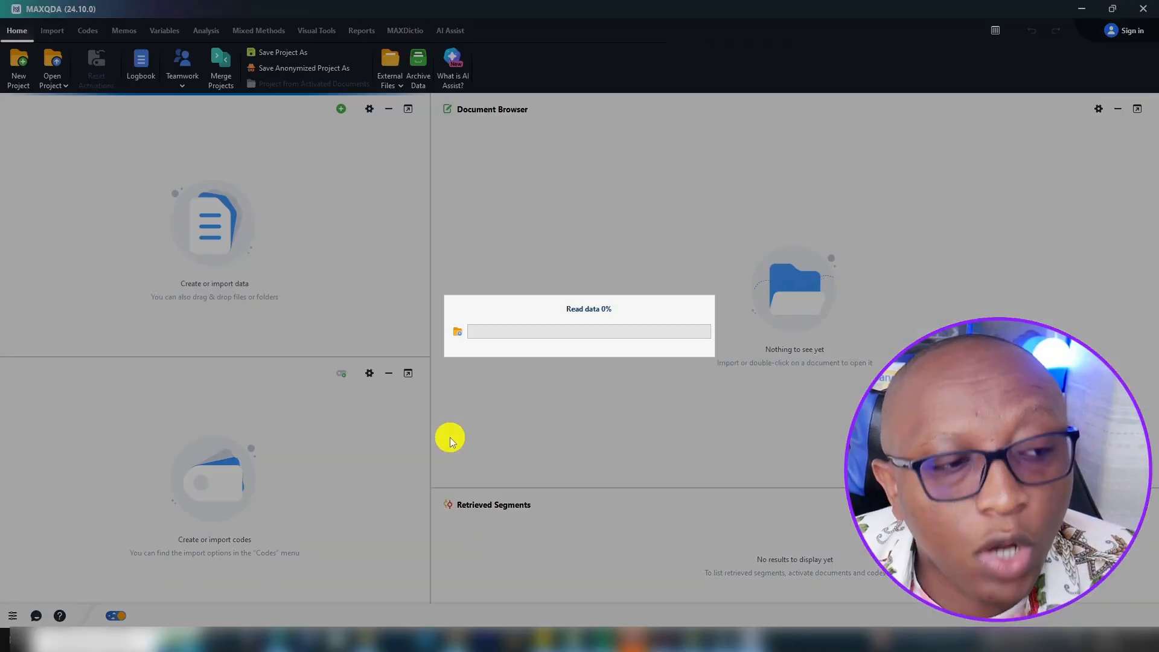
mouse_move(603, 384)
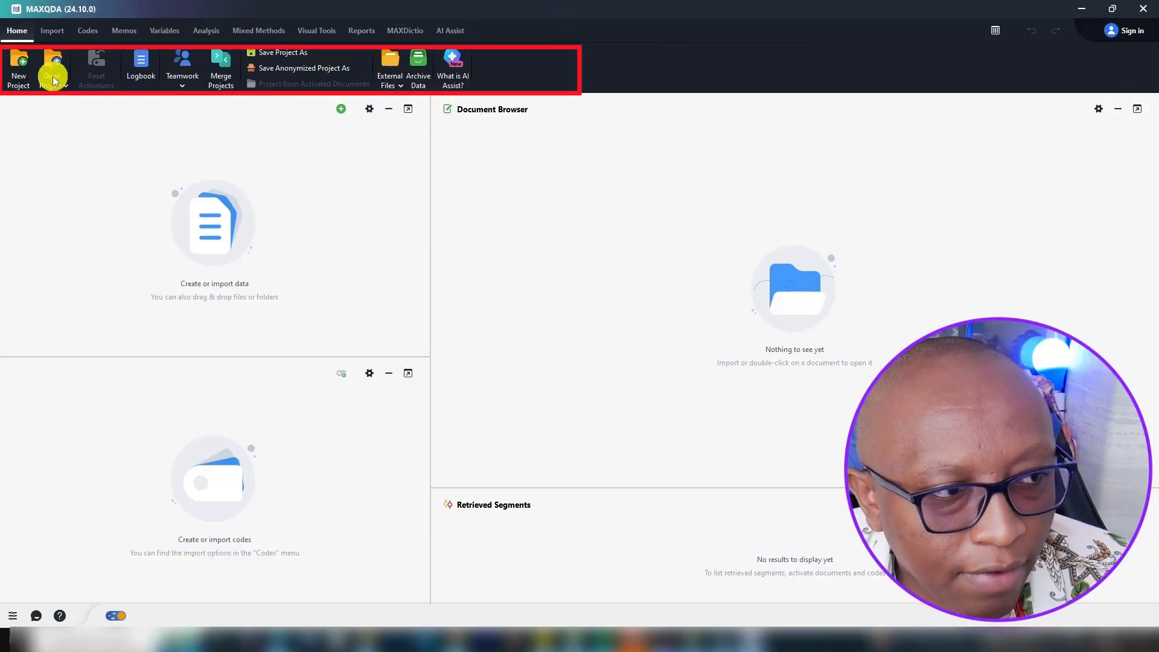
Show the Import ribbon for the empty Master MAXQDA project
click(52, 30)
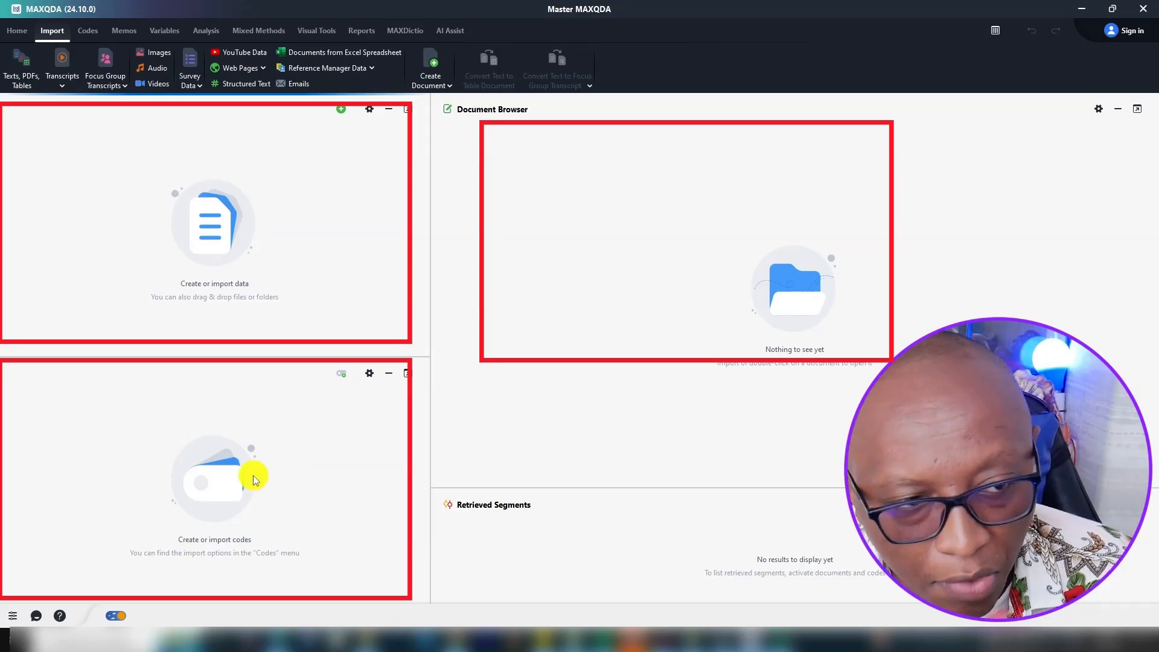
mouse_move(749, 253)
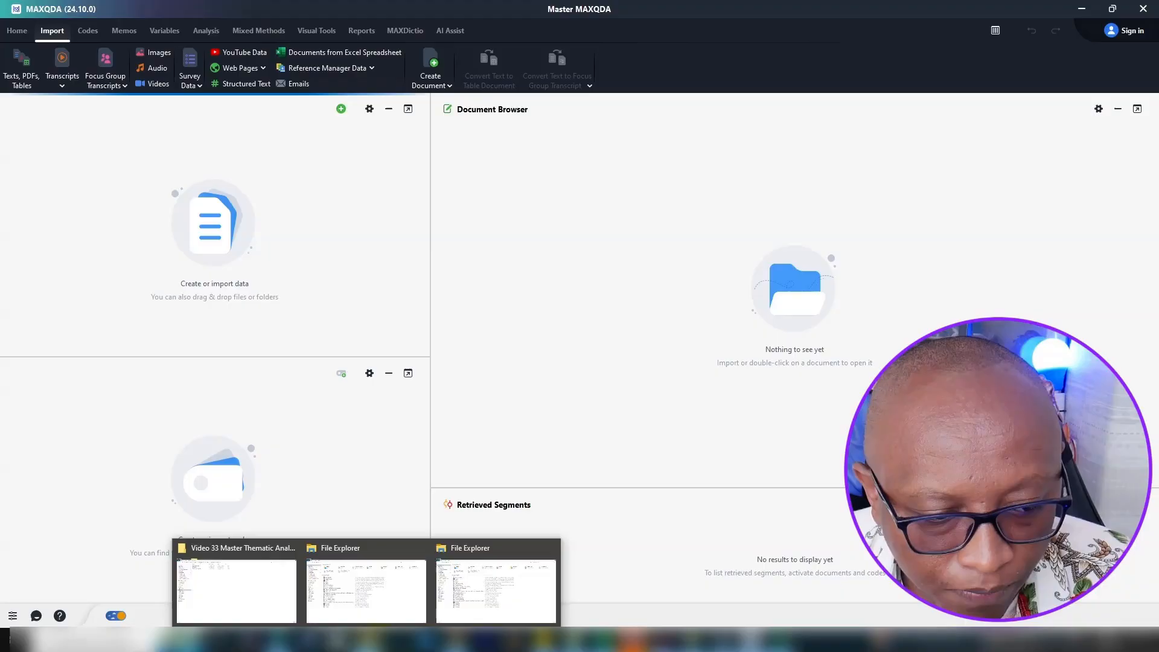
Open the Patient 3 transcript from the project folder in Word
click(366, 592)
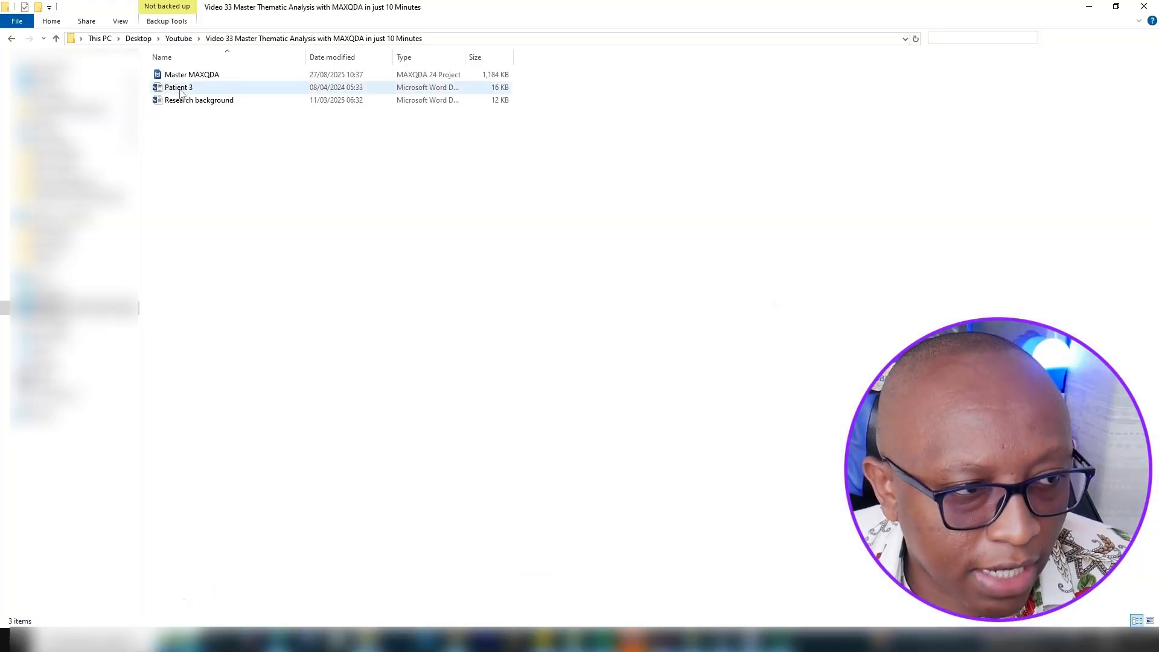
click(179, 87)
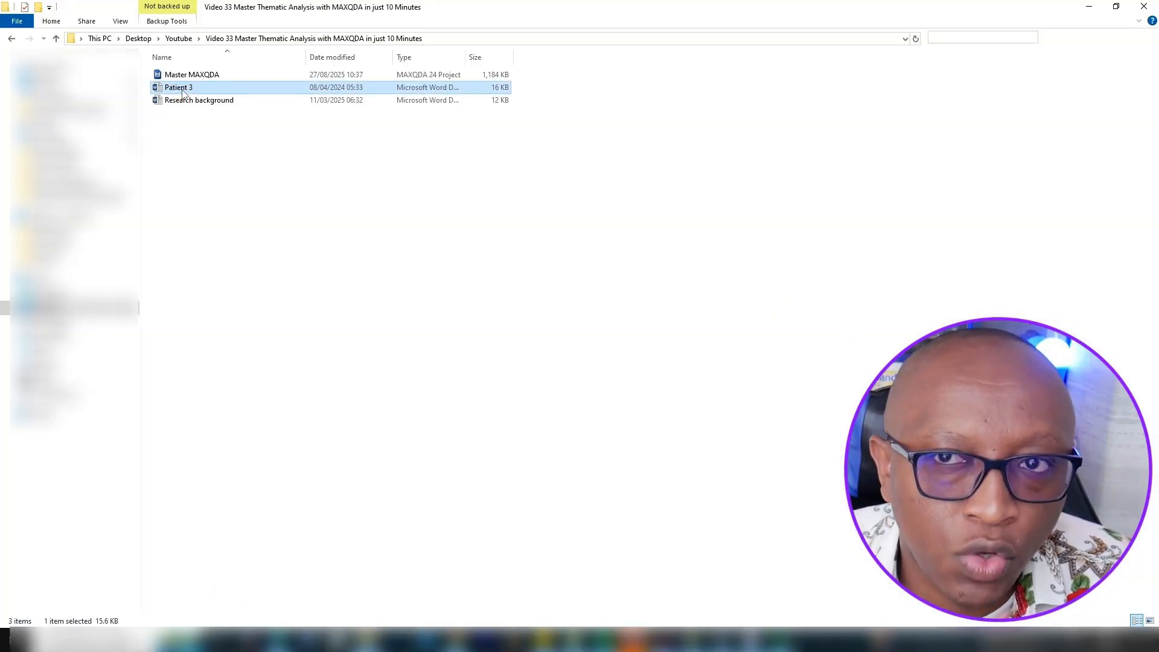
click(198, 99)
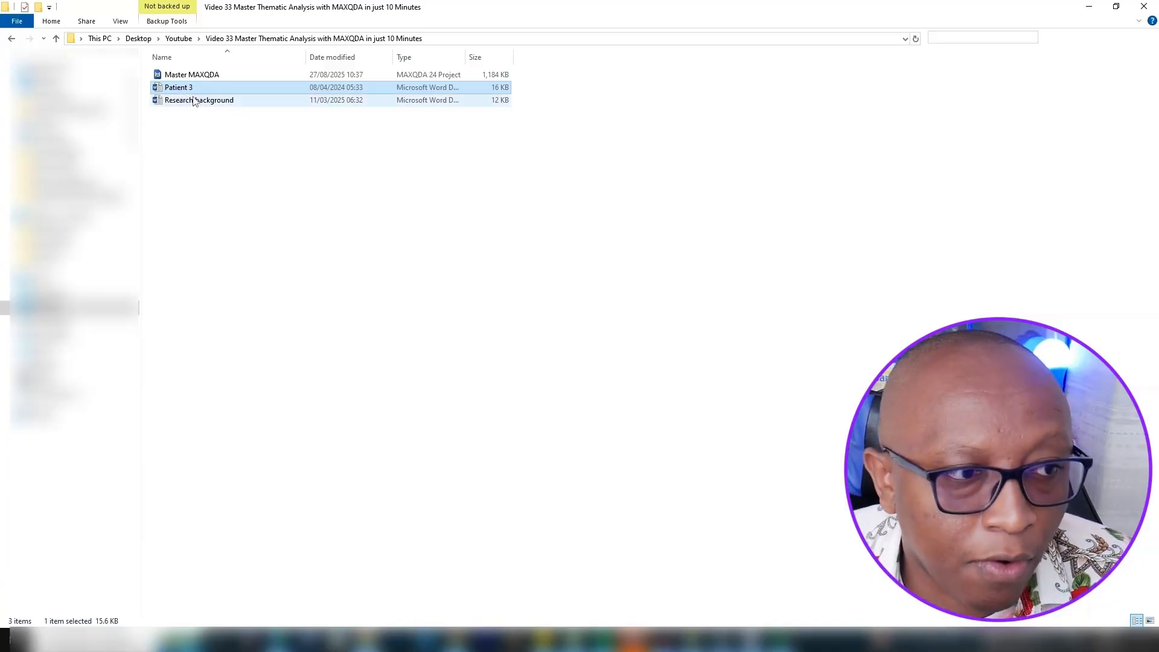
double_click(199, 100)
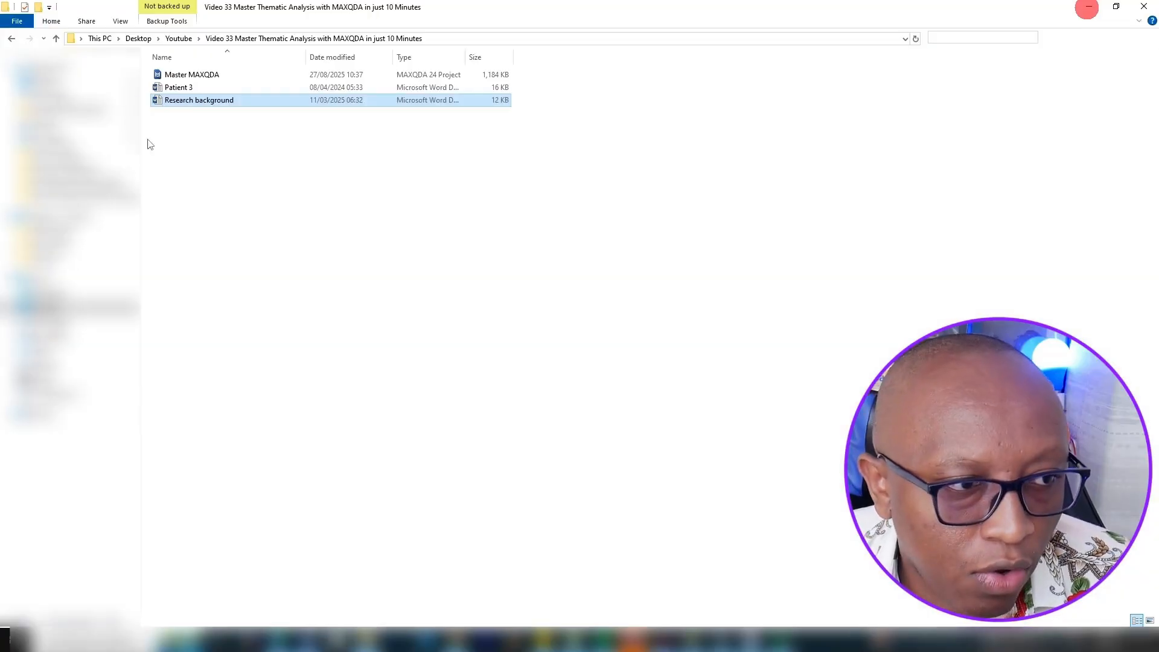
double_click(199, 99)
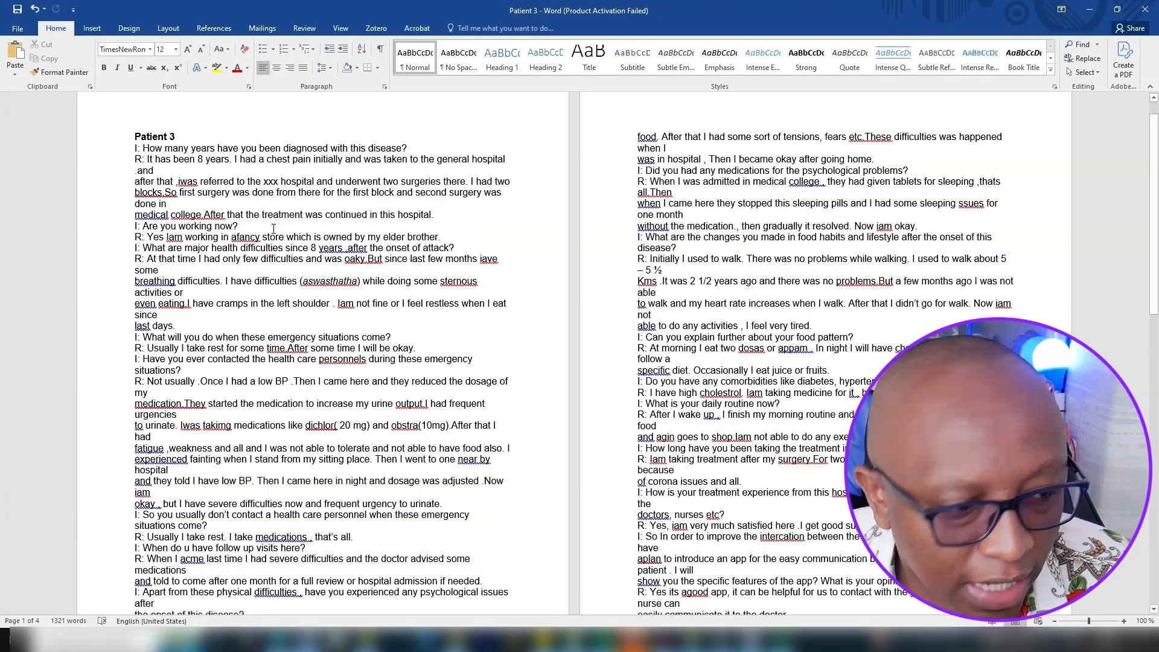
Scroll through the Patient 3 transcript in Word
scroll(down, 3)
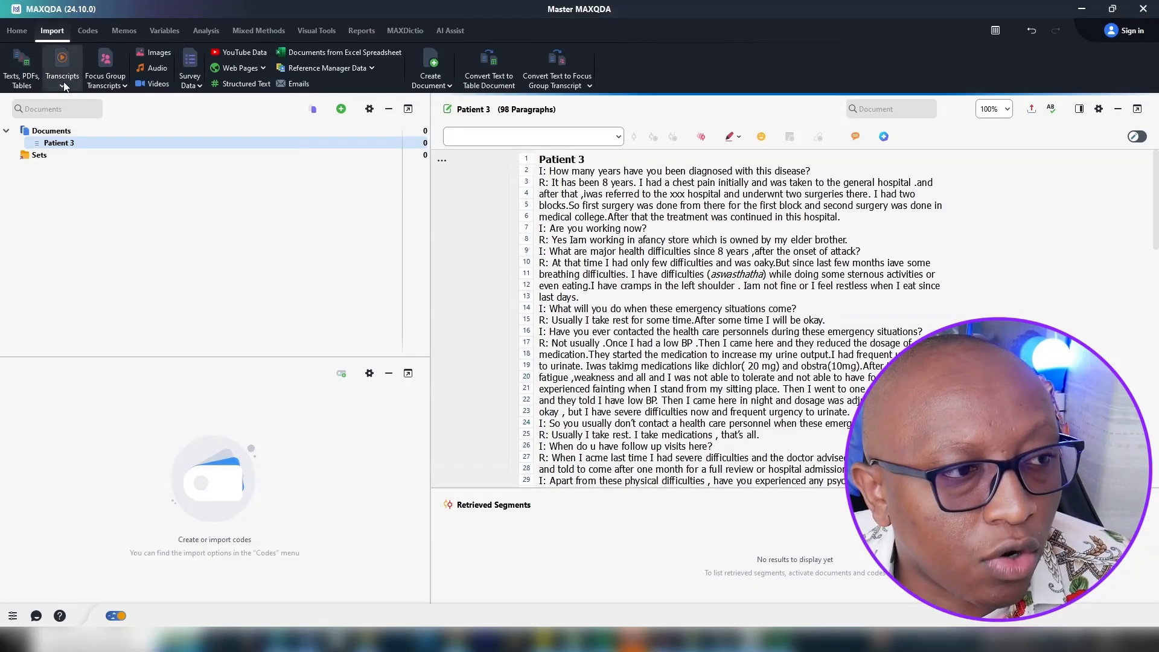
Open Patient 3 in the Document Browser and select the first interviewer question
click(62, 66)
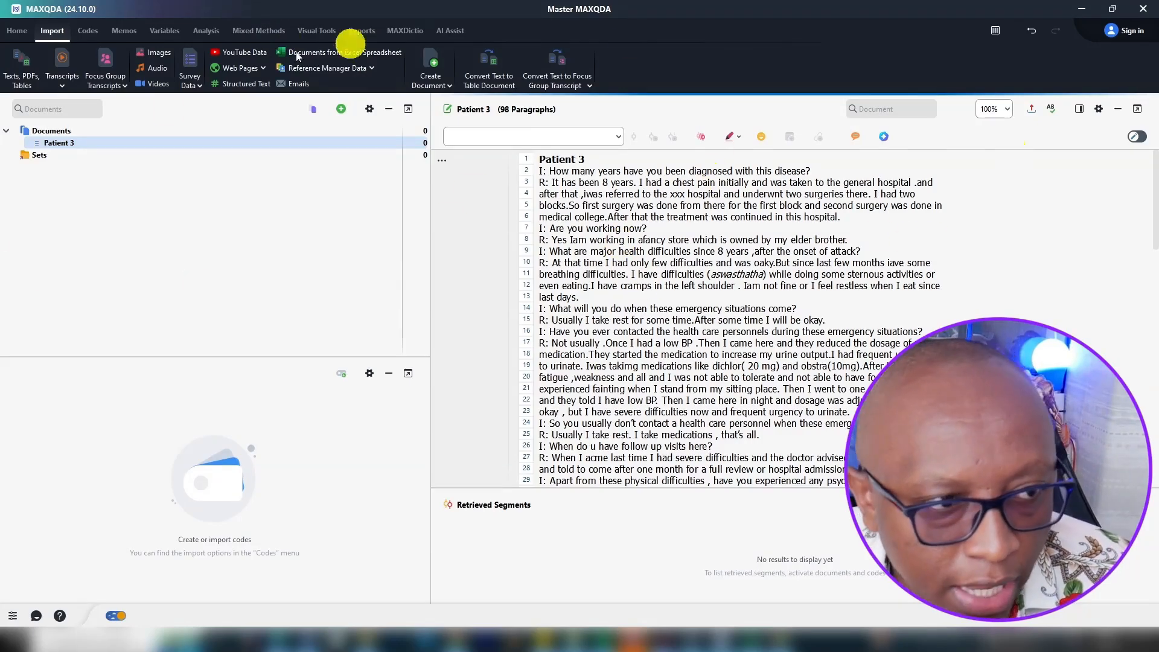
mouse_move(142, 115)
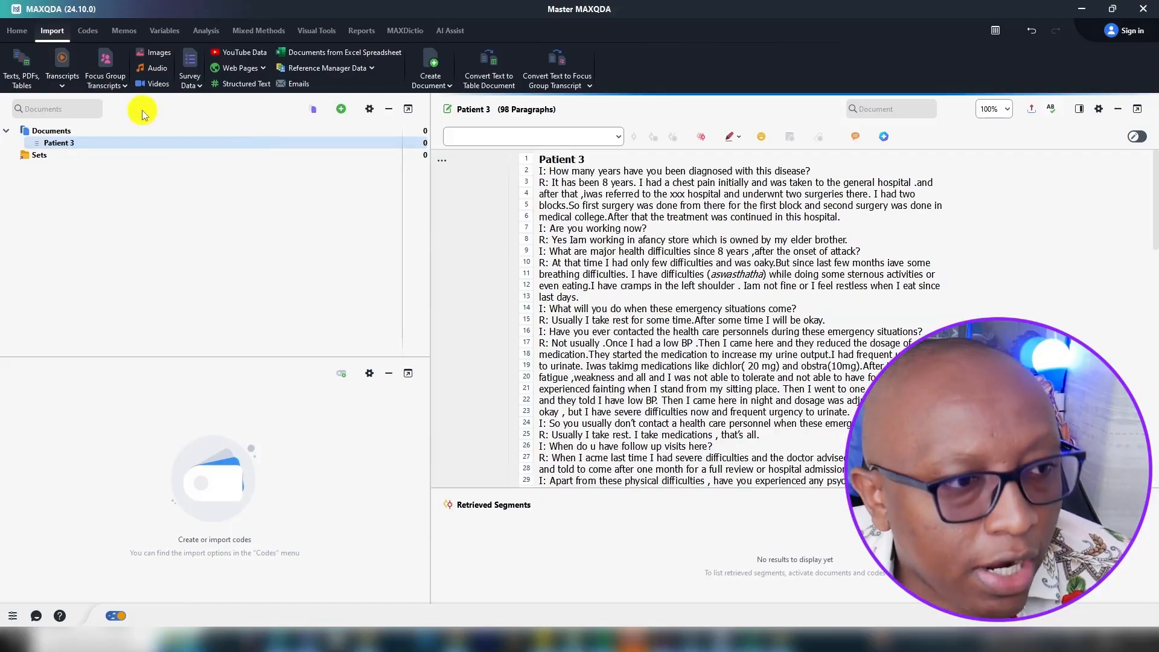
mouse_move(1015, 197)
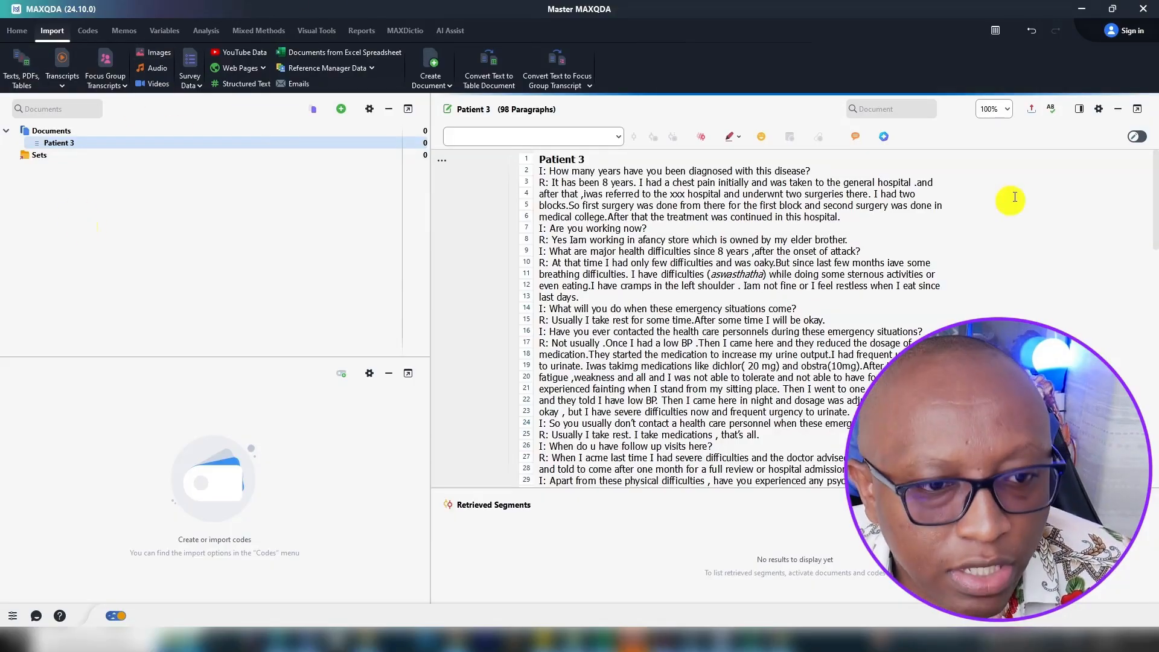
mouse_move(128, 474)
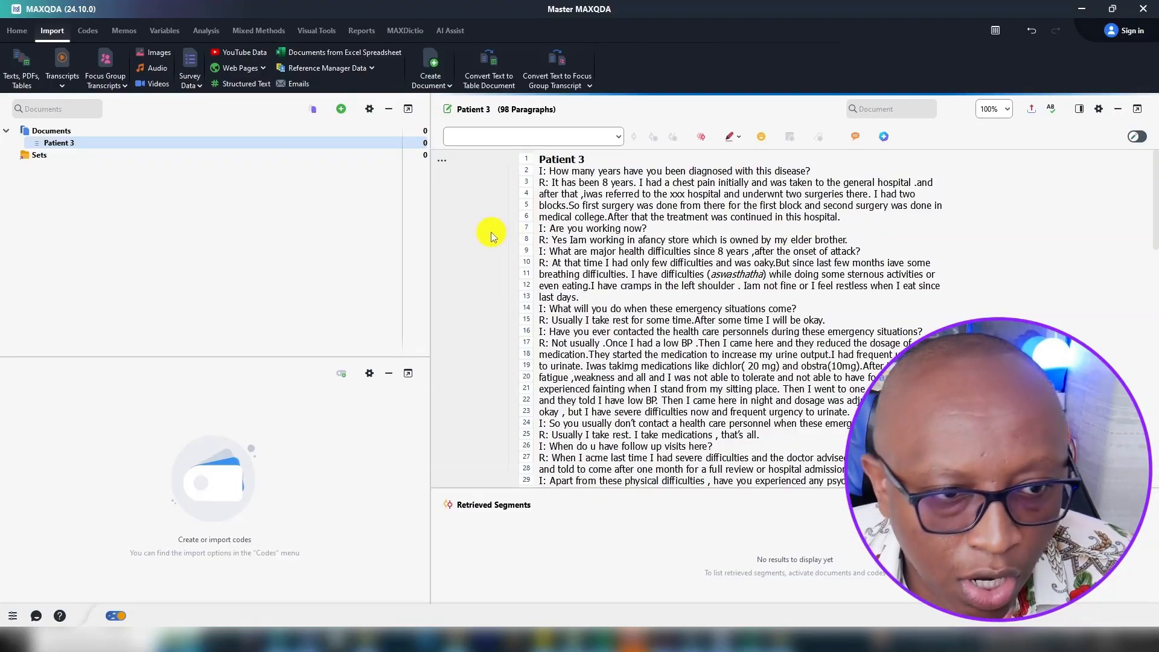
double_click(591, 182)
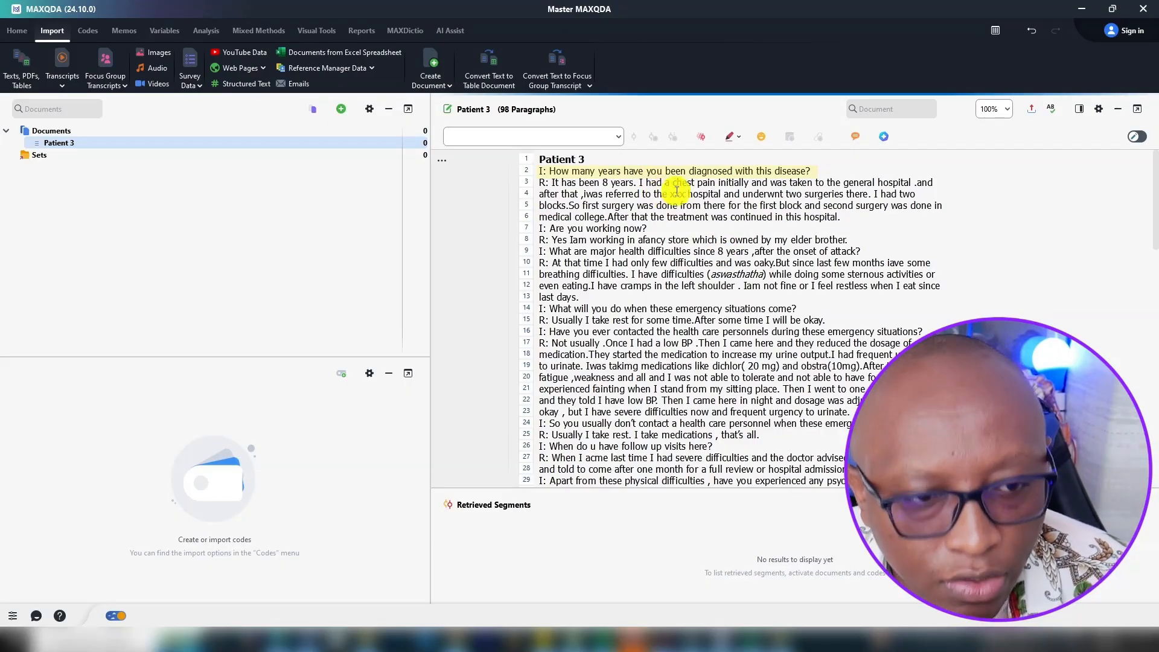
drag(541, 170, 933, 194)
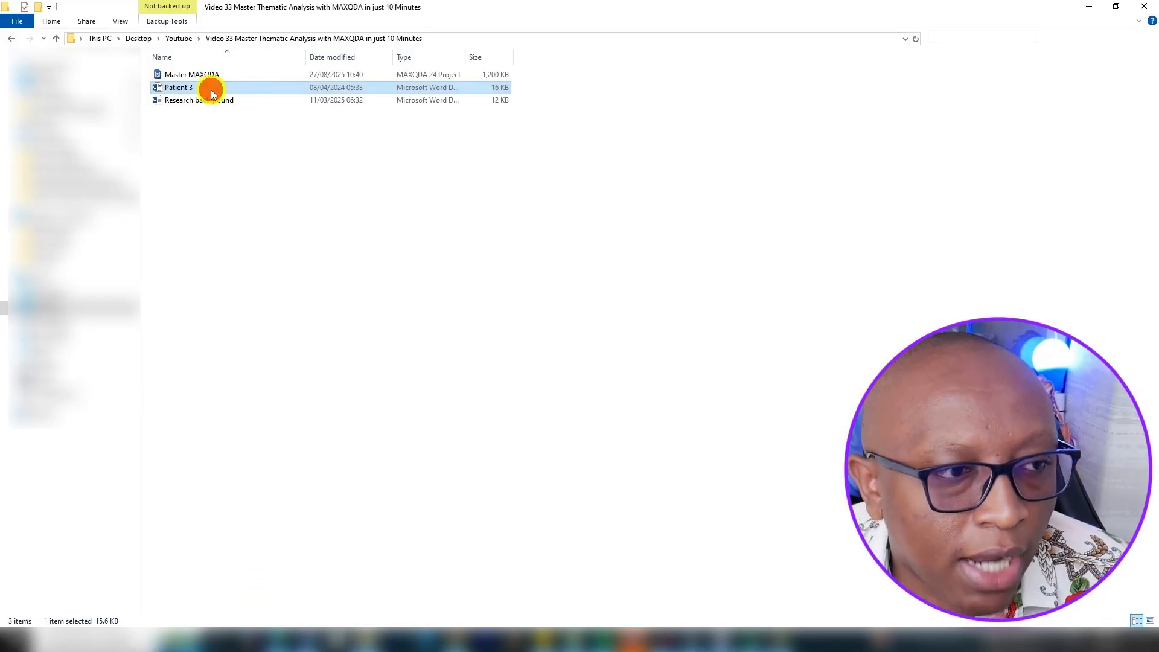
Colour the first interviewer question red and the health difficulties question green
double_click(178, 87)
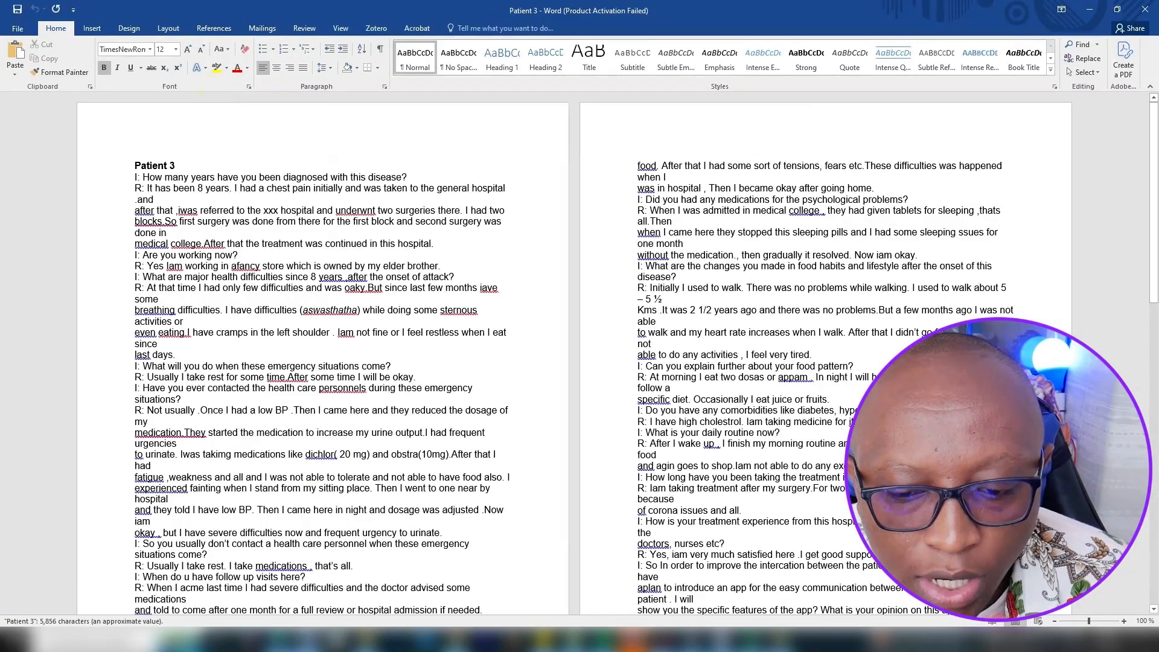
click(1125, 621)
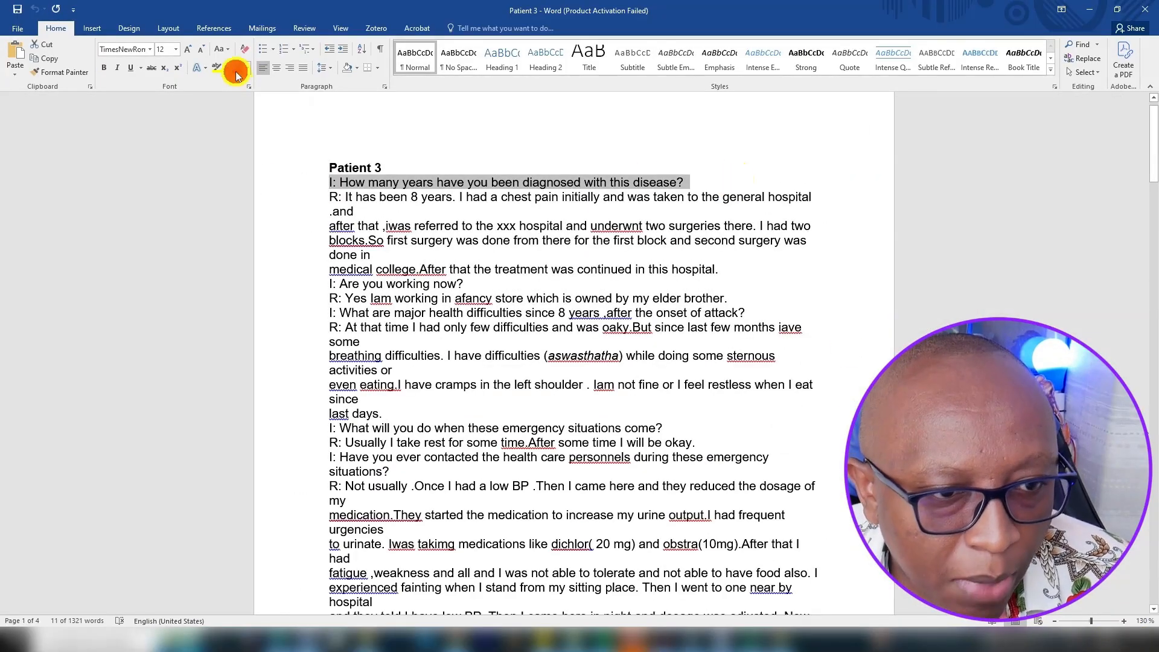
click(236, 68)
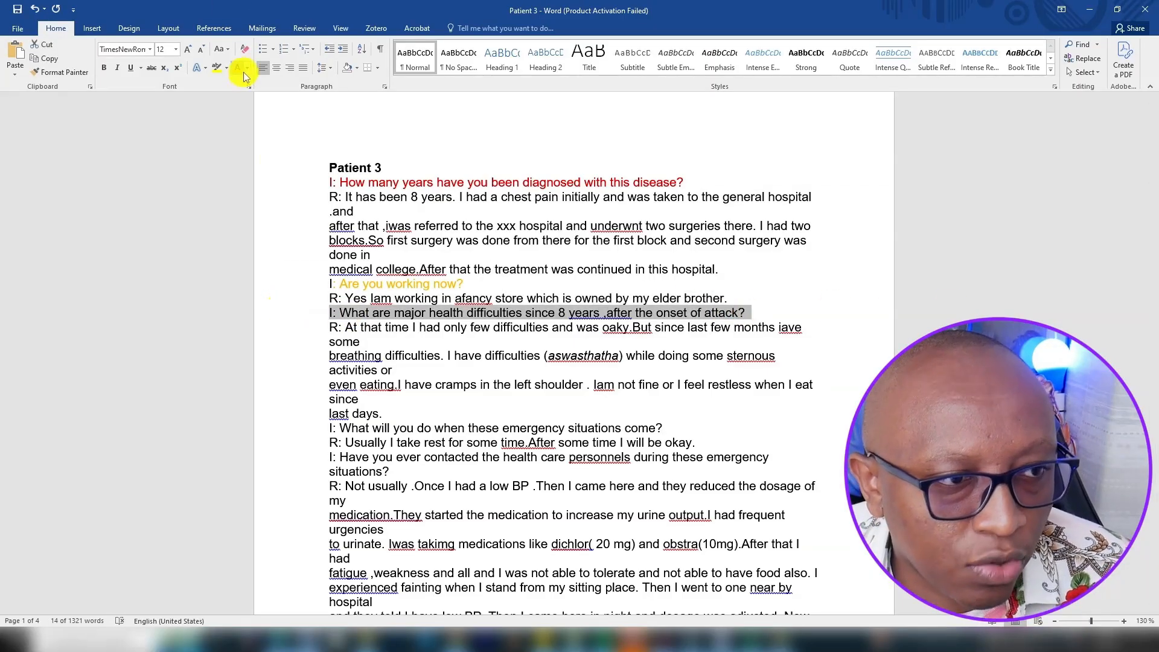
click(246, 67)
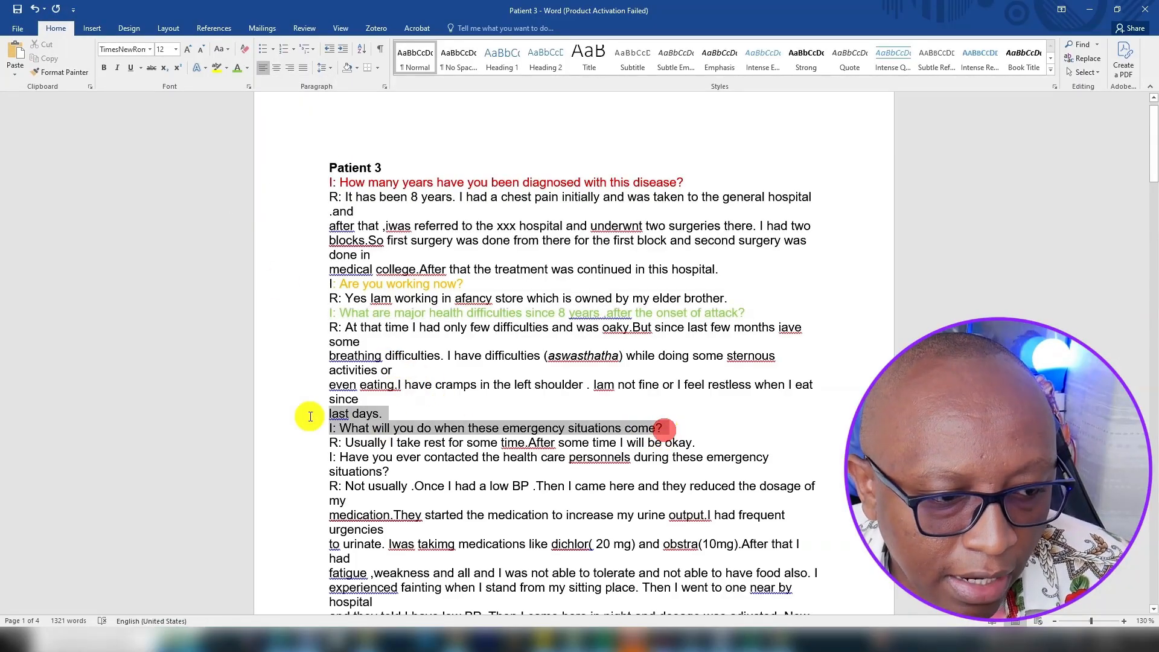
Colour the emergency situations and health care personnel questions blue
click(248, 68)
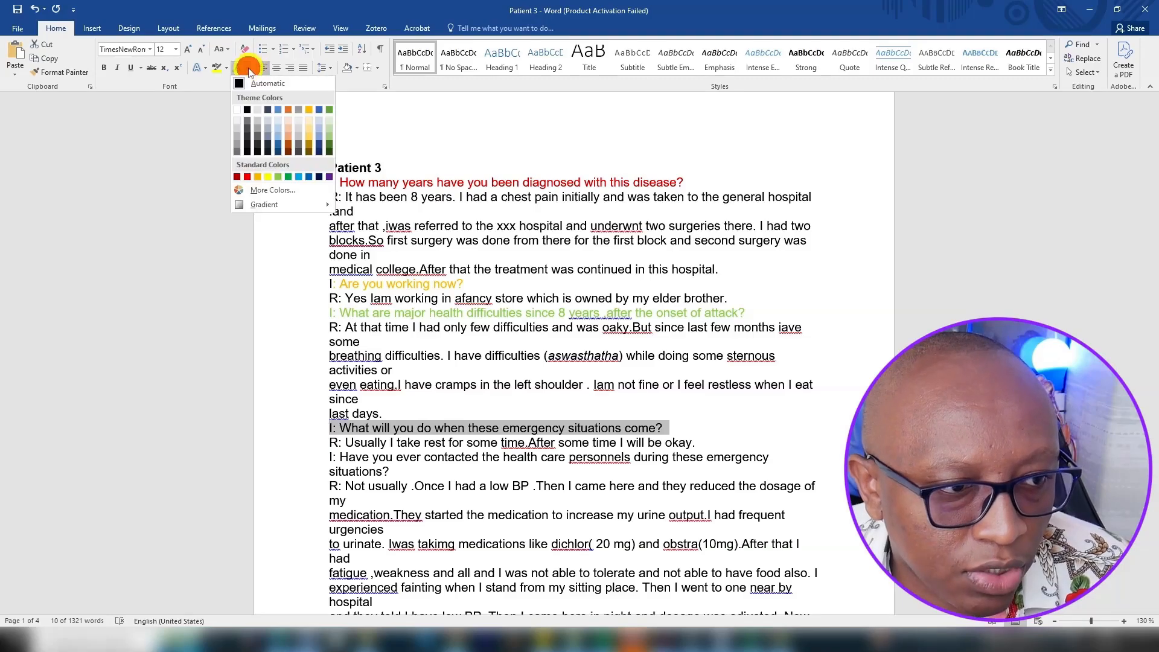
click(289, 176)
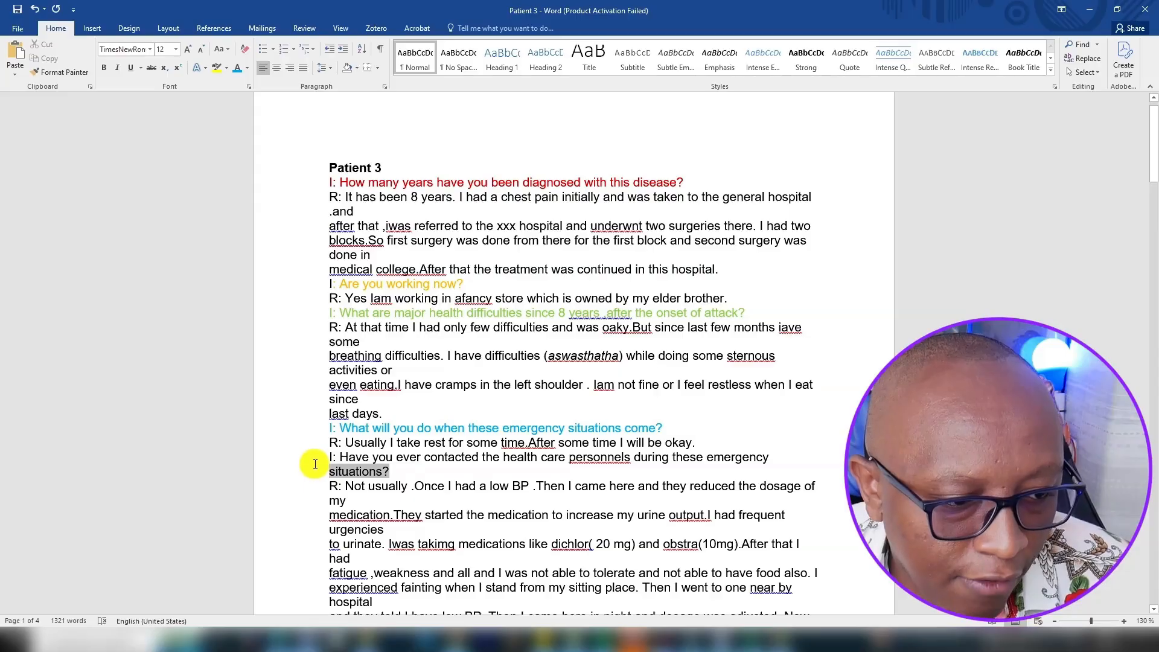
click(246, 67)
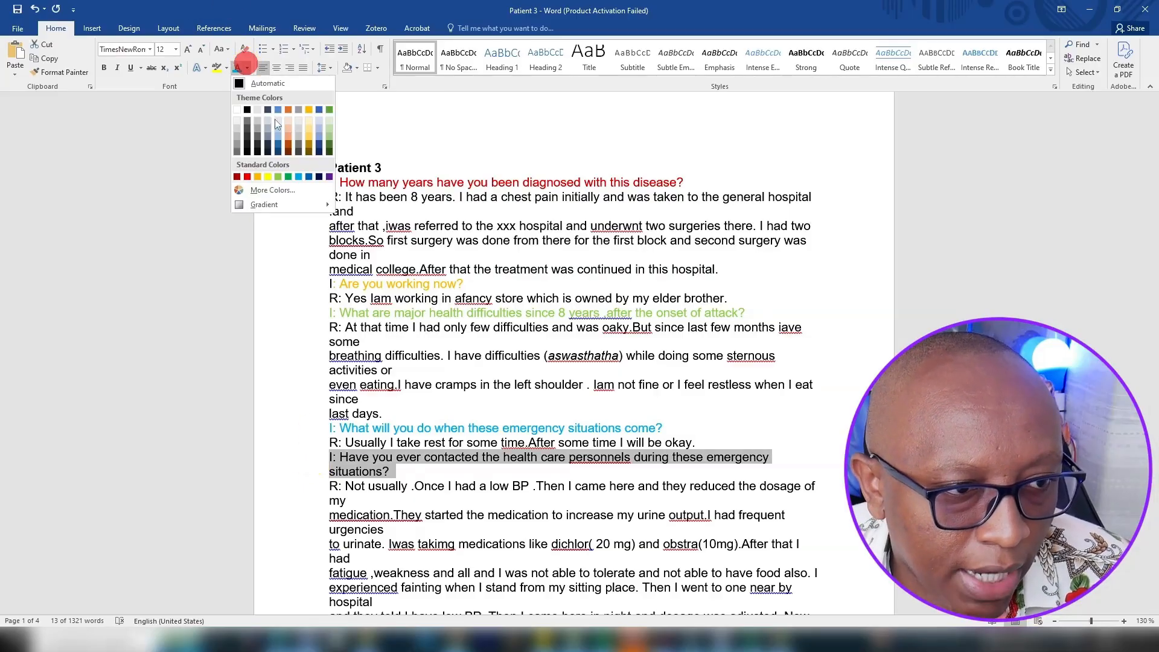
click(309, 176)
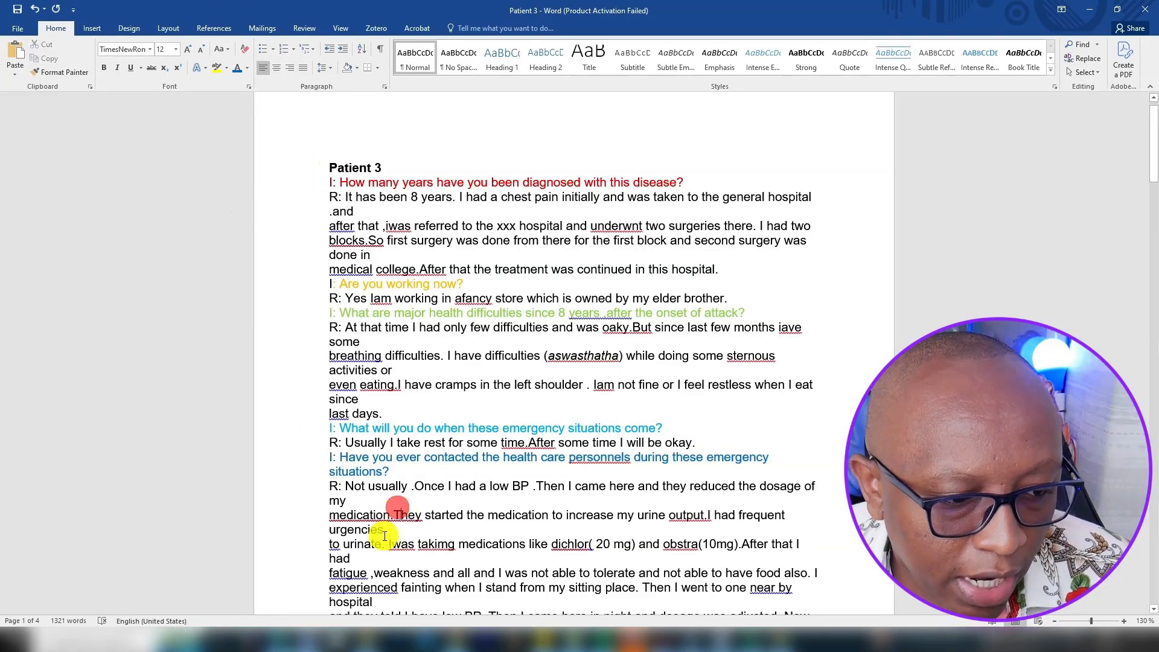
scroll(down, 3)
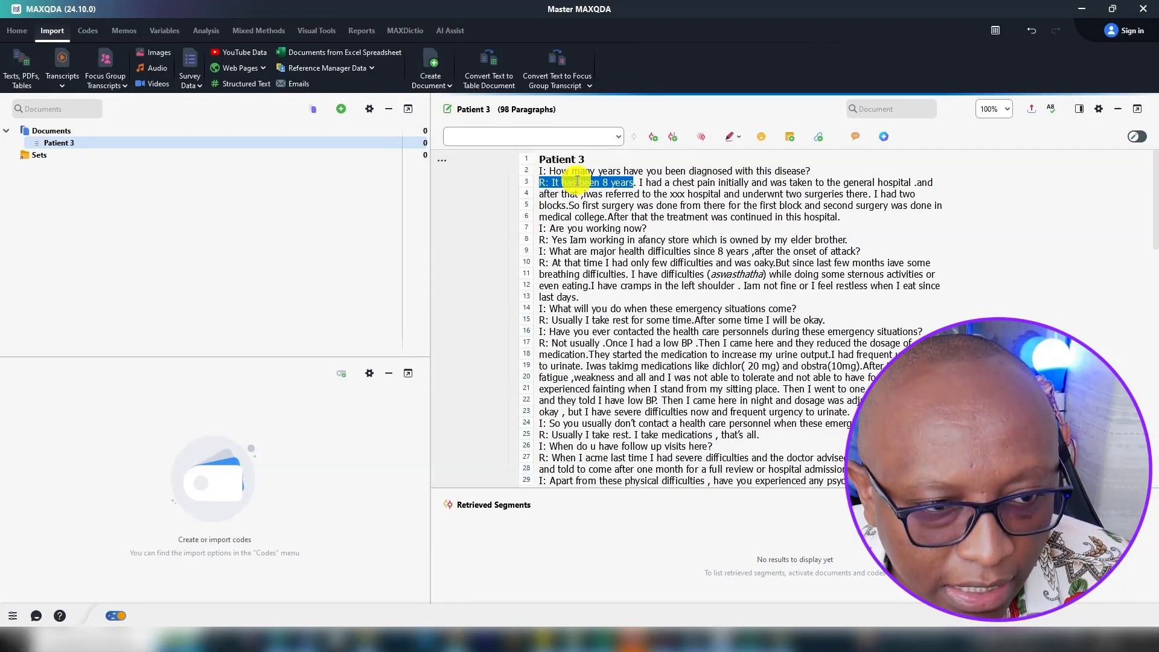
Create a new code named Eight Years for the 'It has been 8 years' answer
click(577, 183)
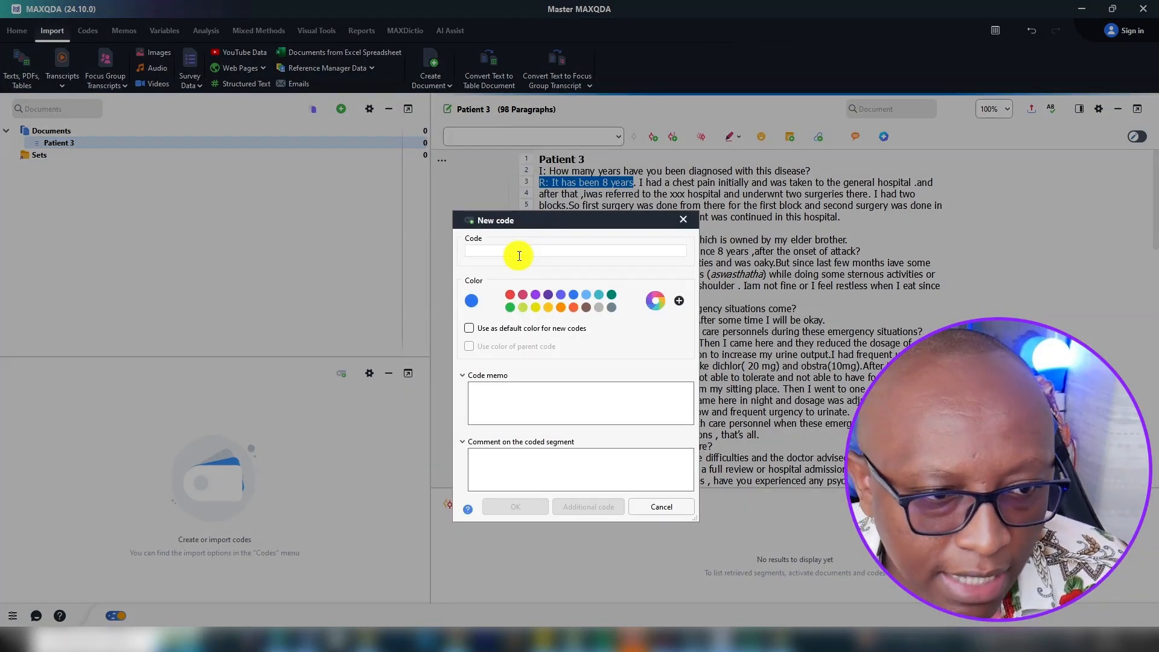
text(E)
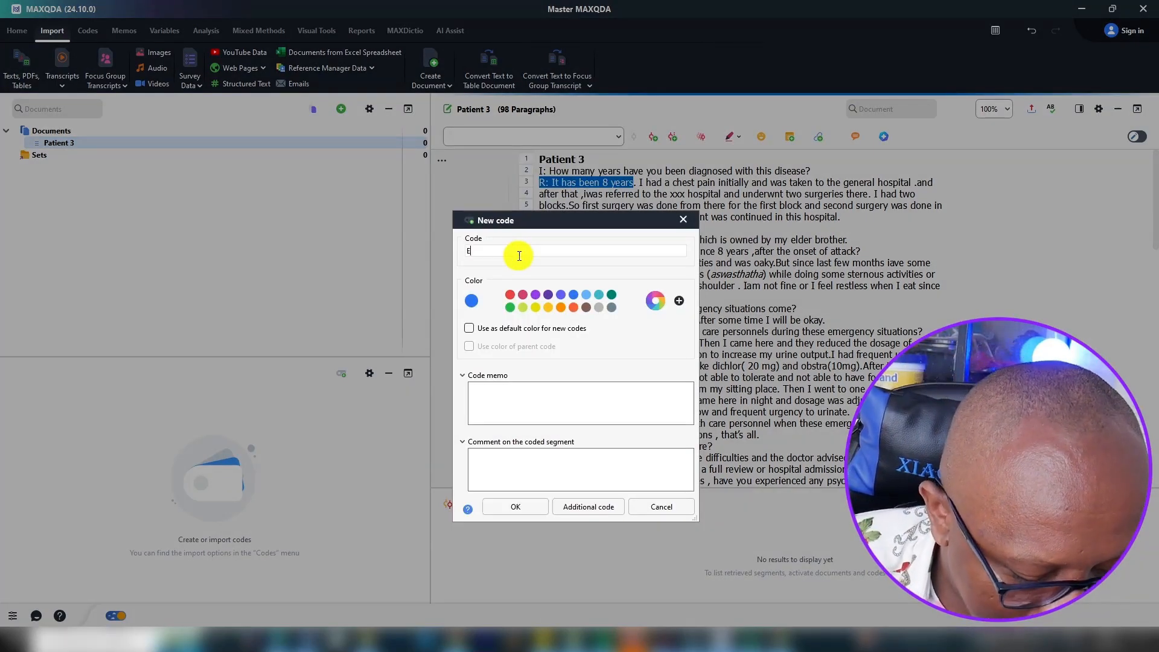
text(ight)
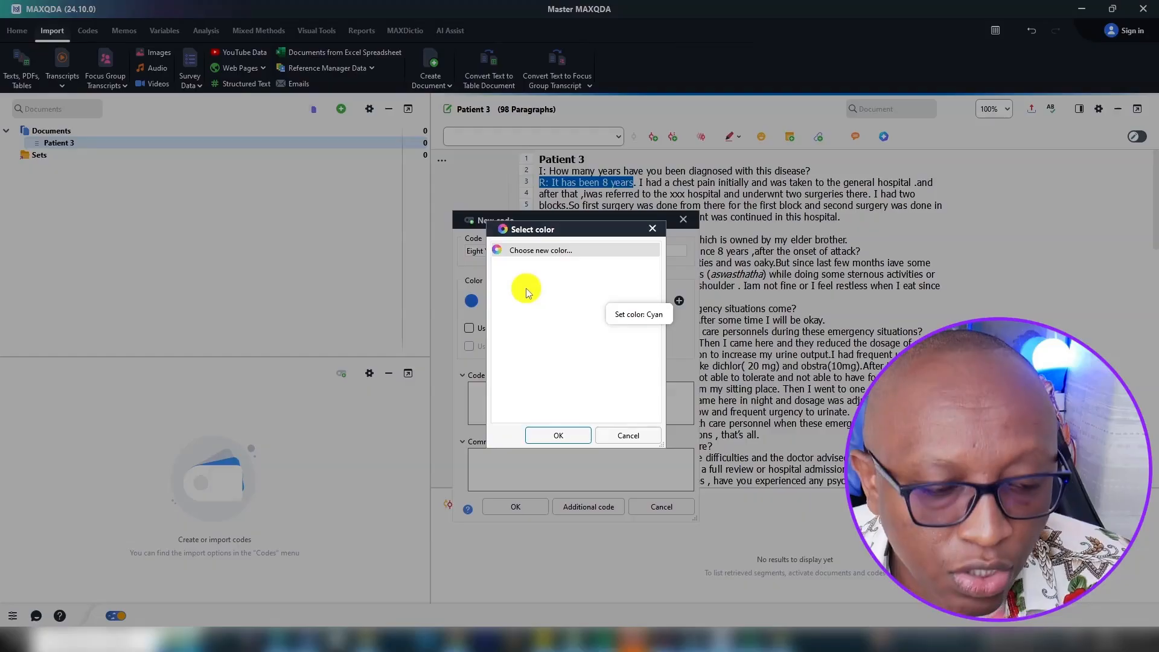
mouse_move(647, 219)
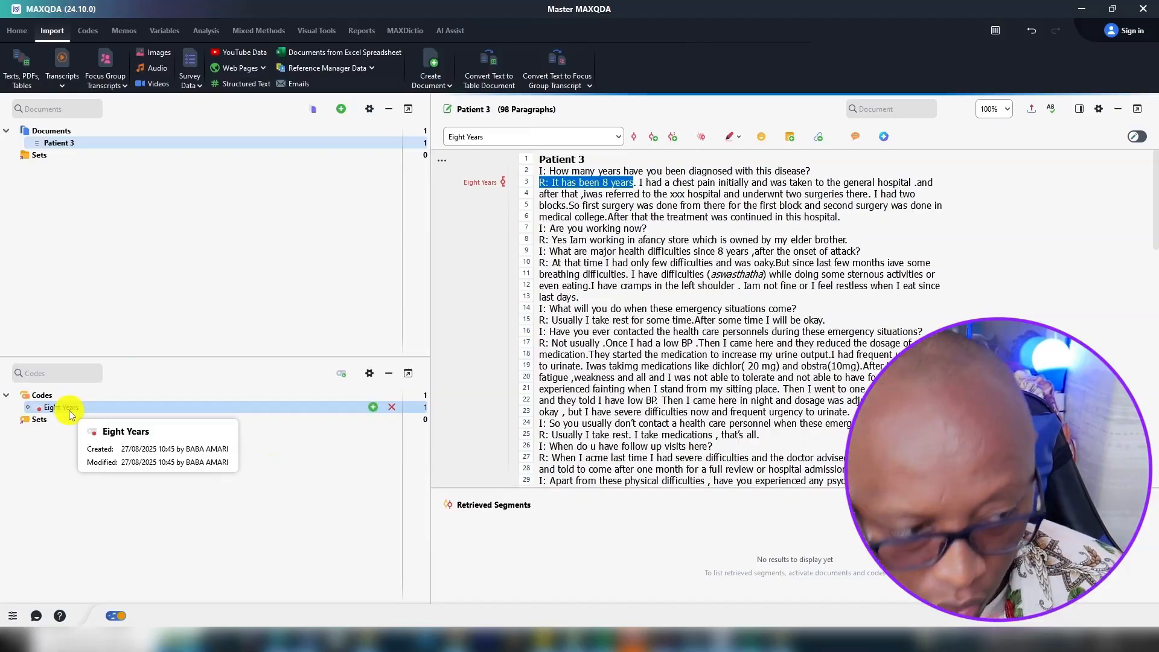
mouse_move(94, 412)
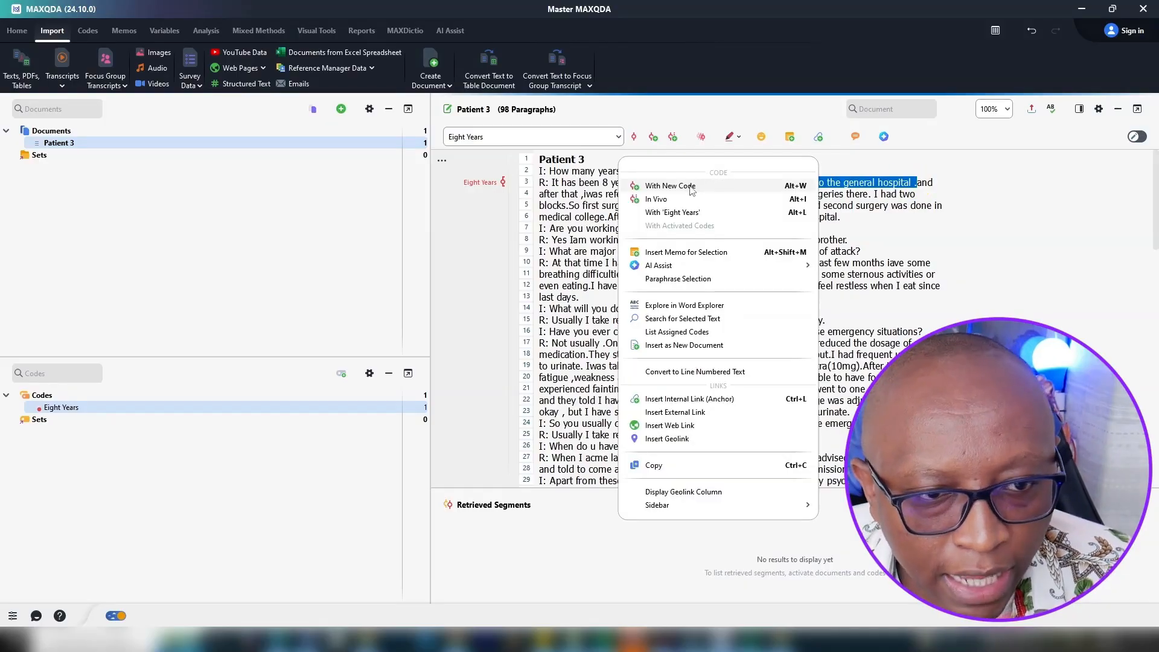
Code the chest pain sentence with a new code named Chest pains
click(669, 186)
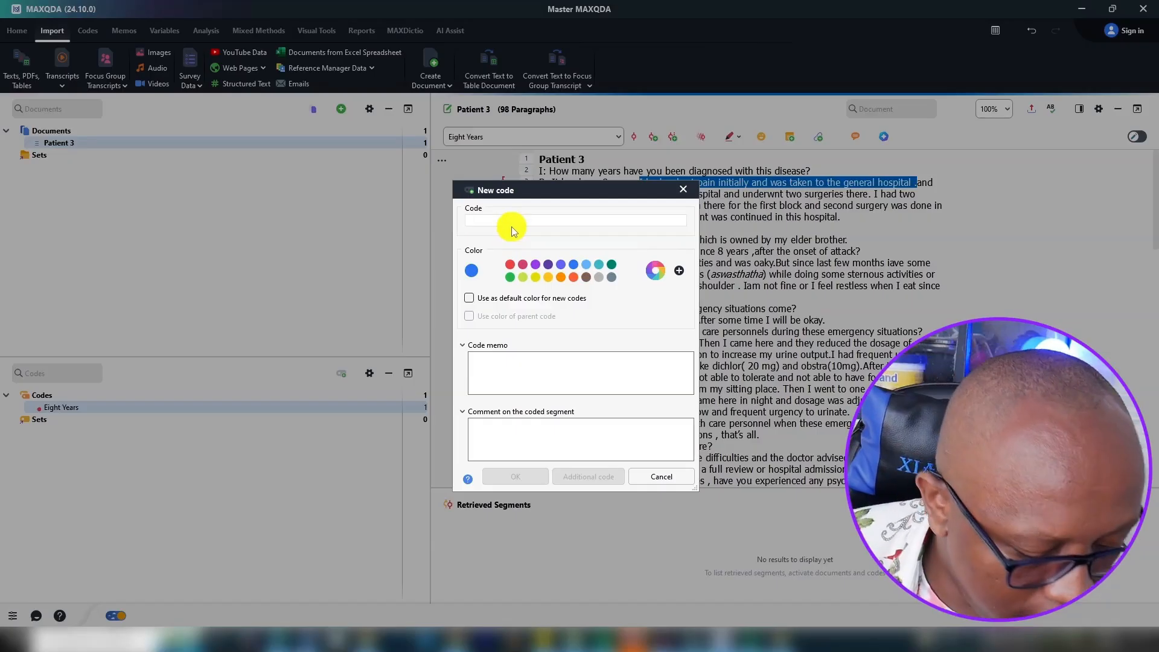
text(Chest)
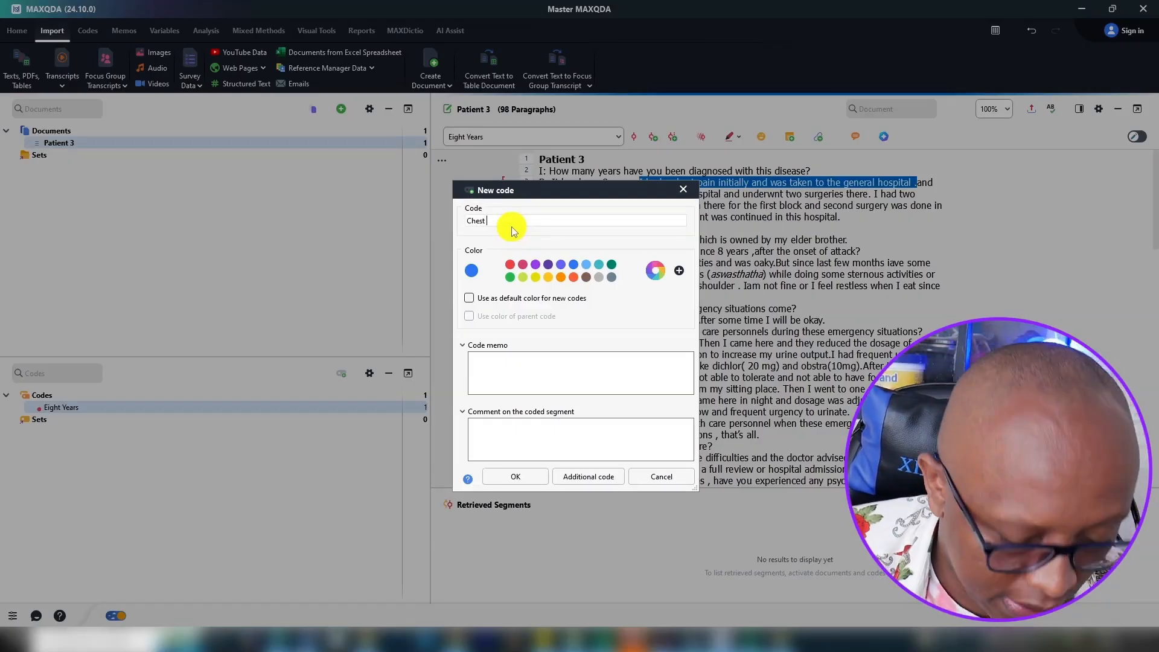
text(pa)
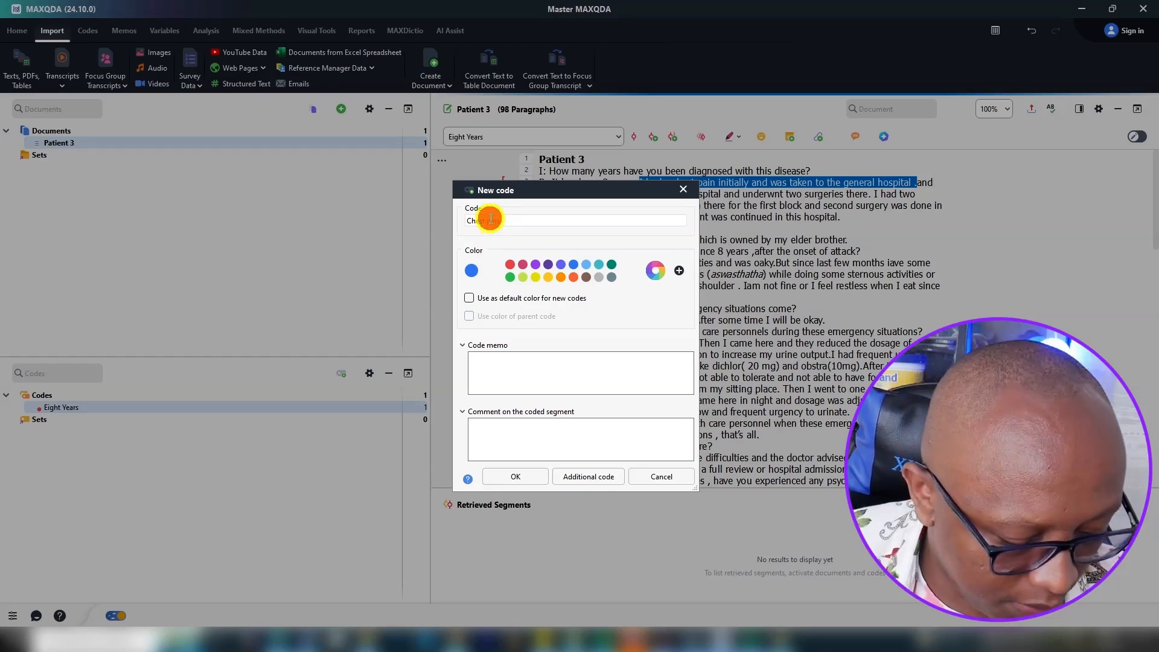
click(515, 477)
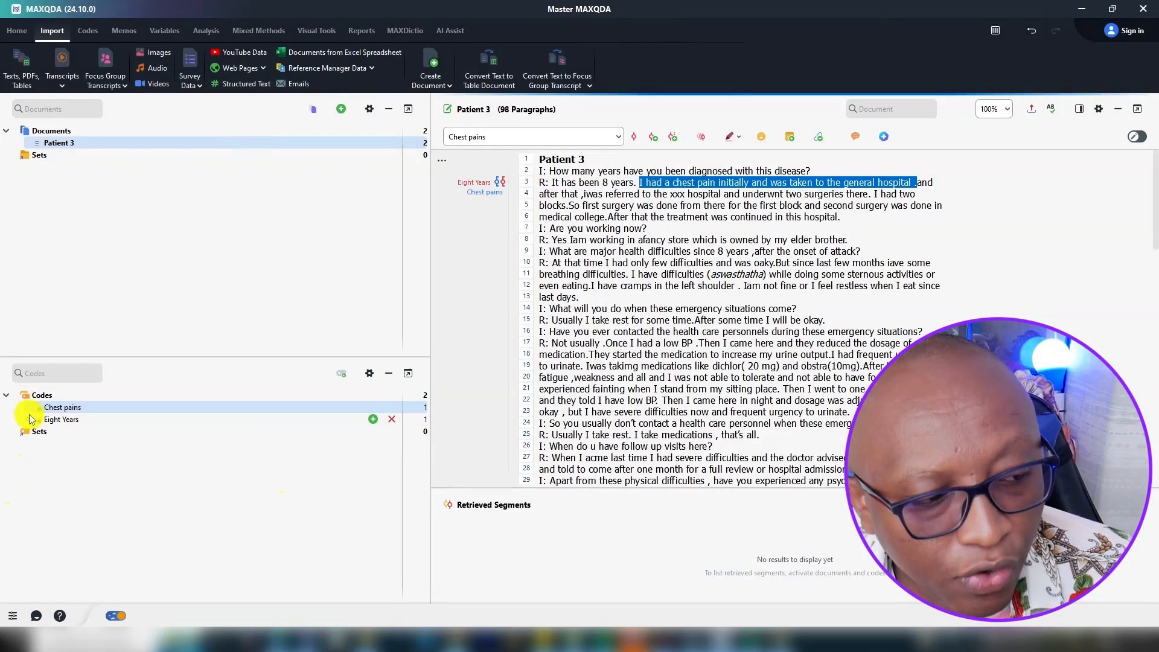
click(63, 407)
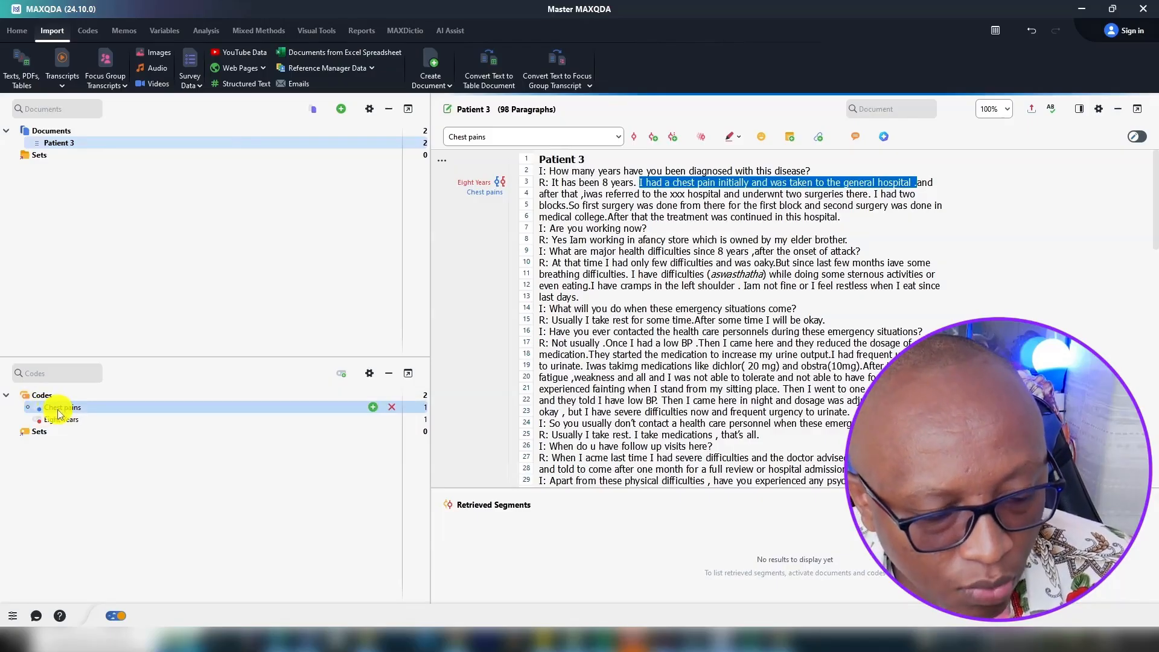
double_click(60, 419)
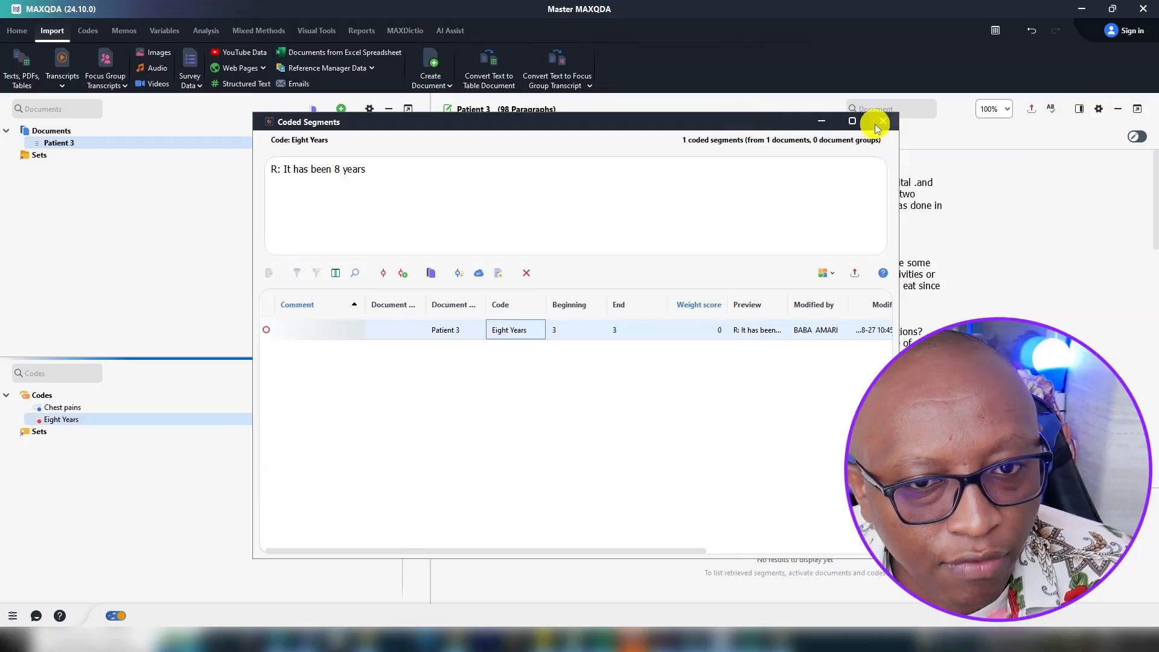
click(876, 121)
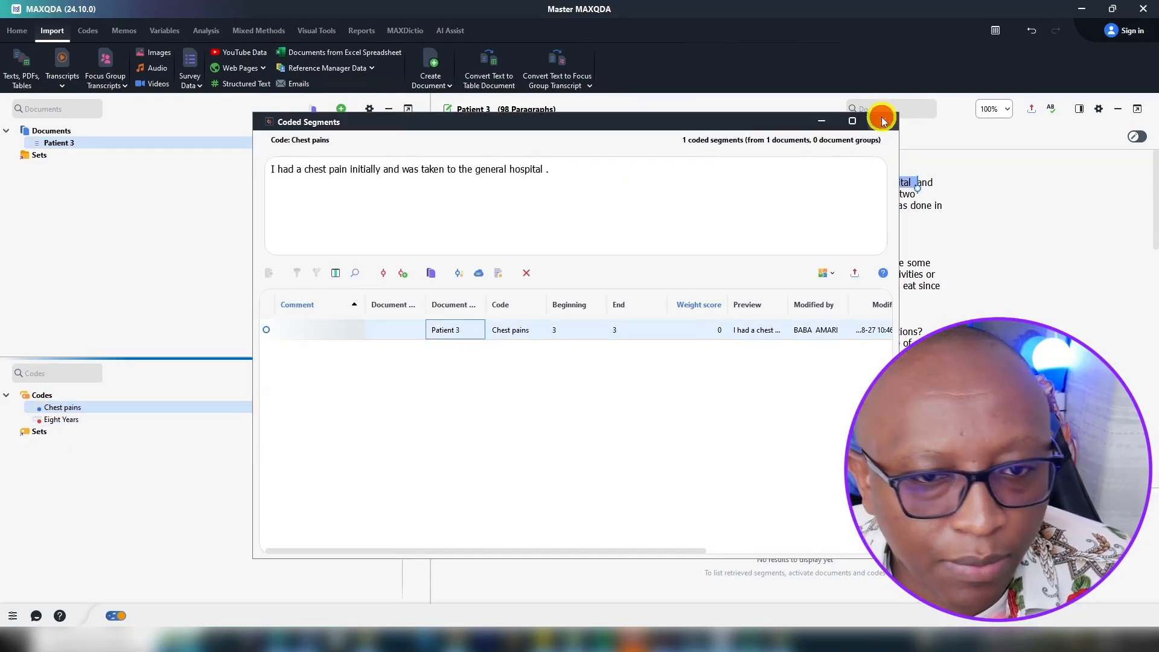
click(880, 121)
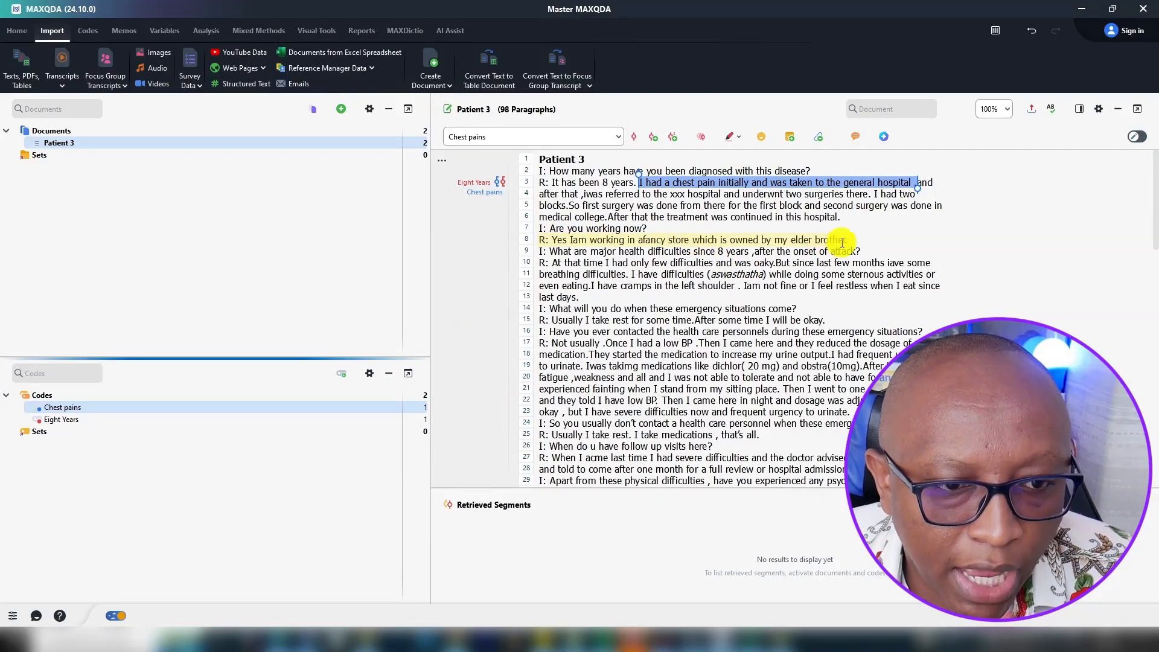
Code the working-in-brother's-store answer with a new code named Actively working
right_click(739, 239)
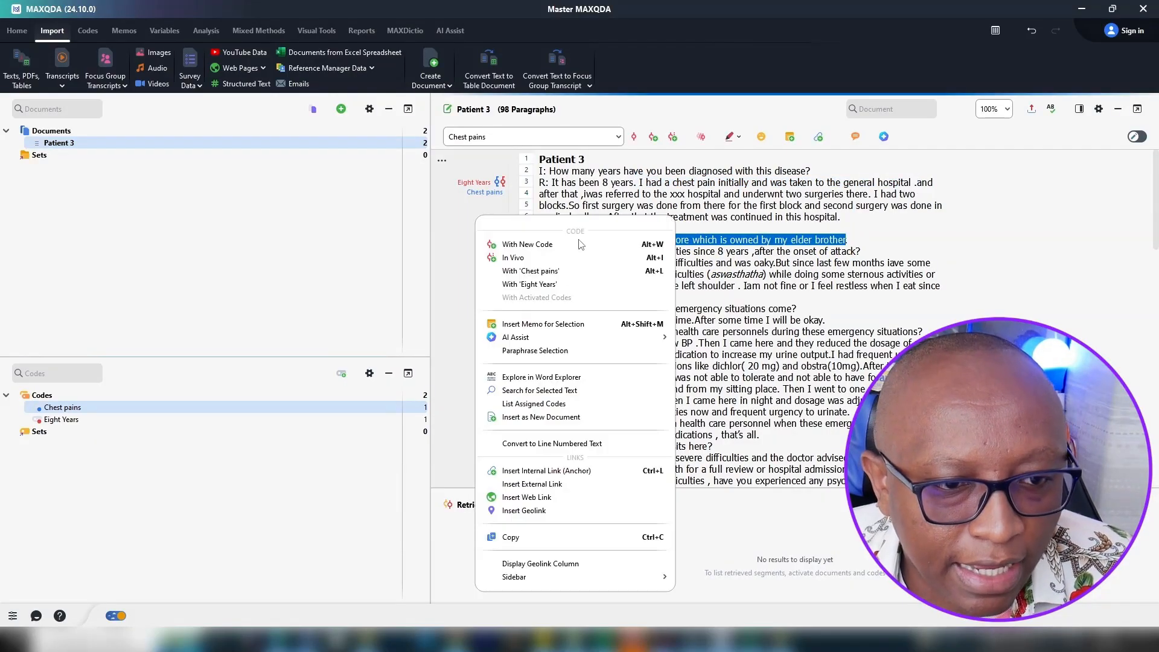
click(526, 244)
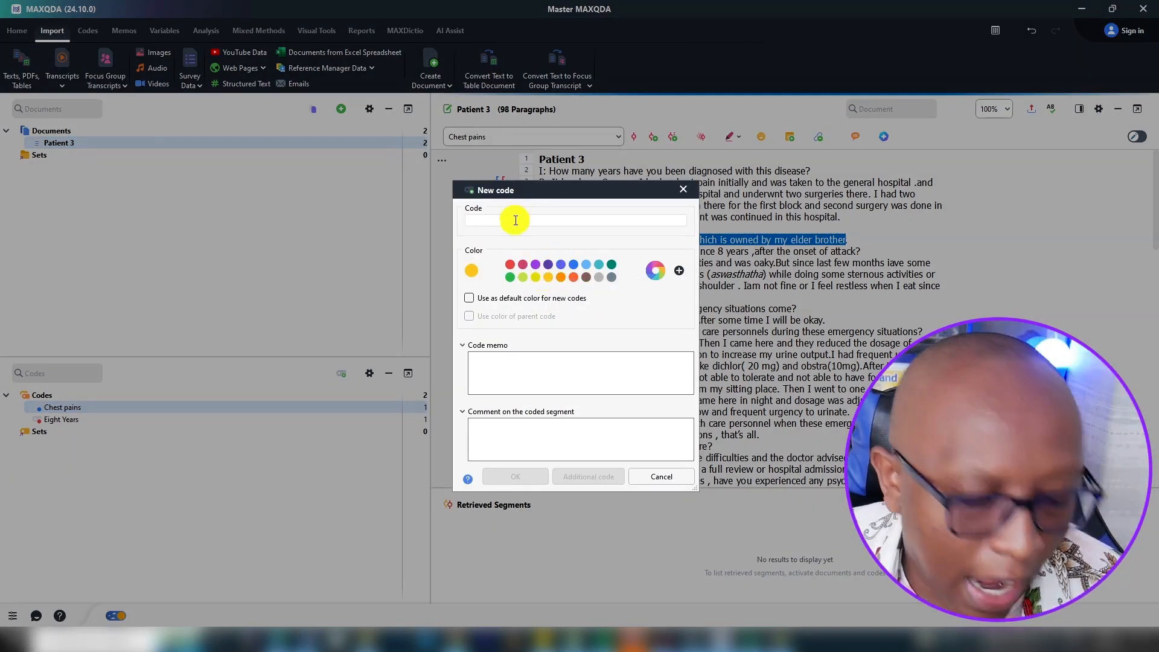
click(515, 476)
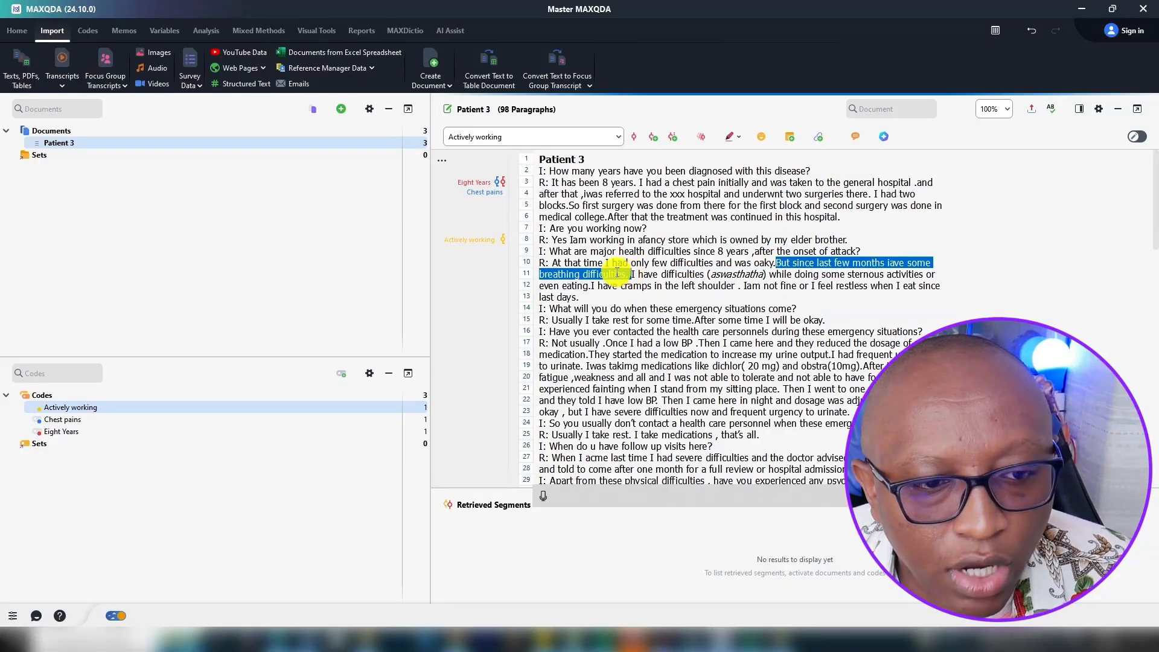
Code the breathing-problem sentence with a new code 'Breathing Difficulties'
right_click(592, 273)
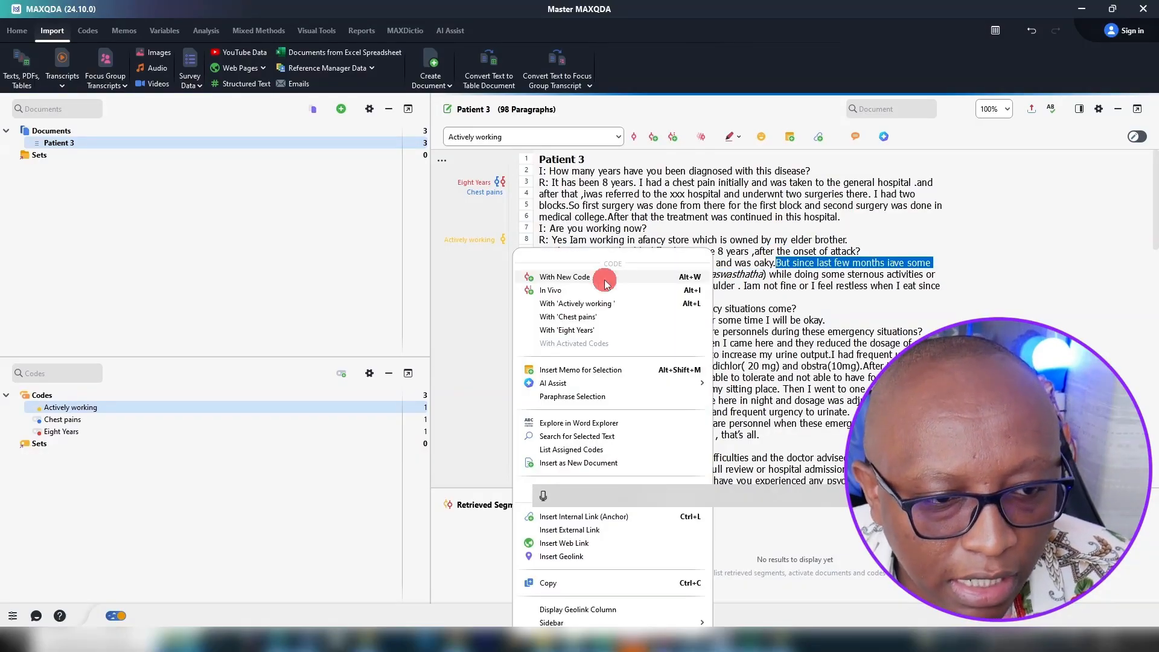
click(565, 277)
text(Breathing Difficulkt)
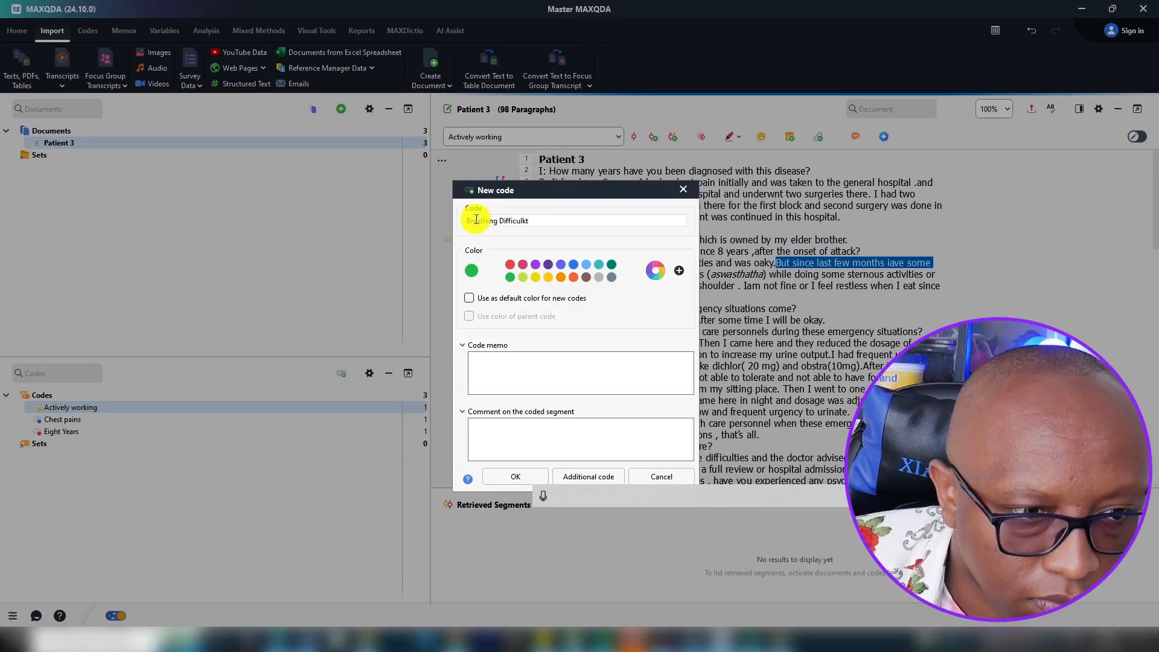
click(516, 477)
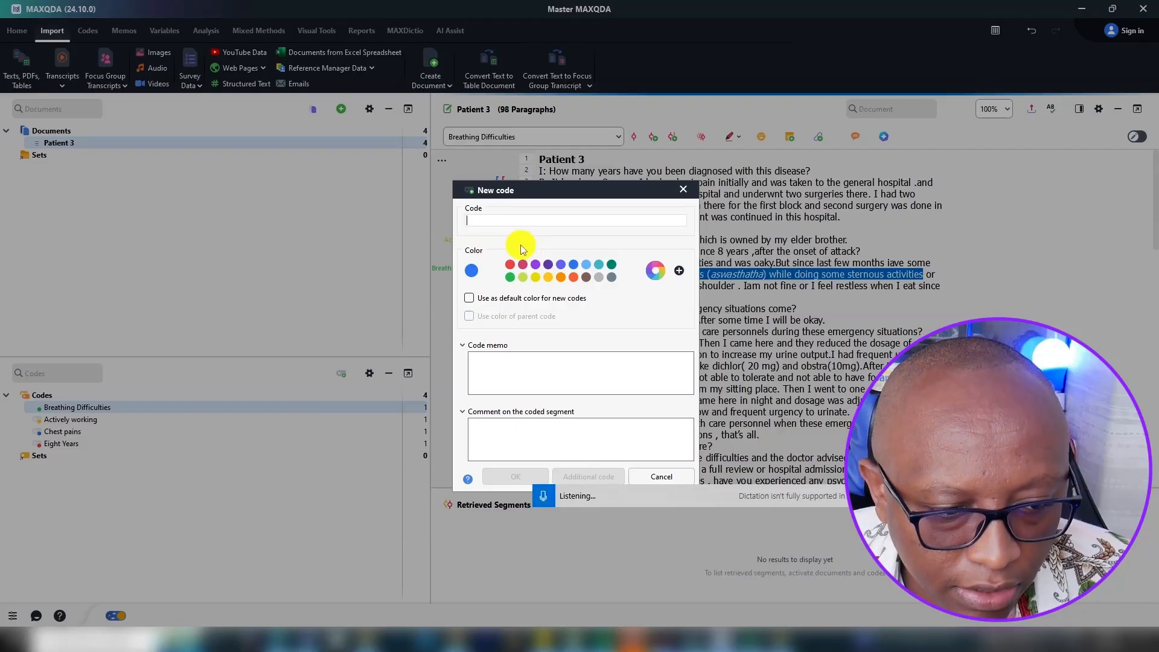
Code the next sentence with a new code 'Difficulties performing strenuous activities'
text(Difficulties performing strenuous activities)
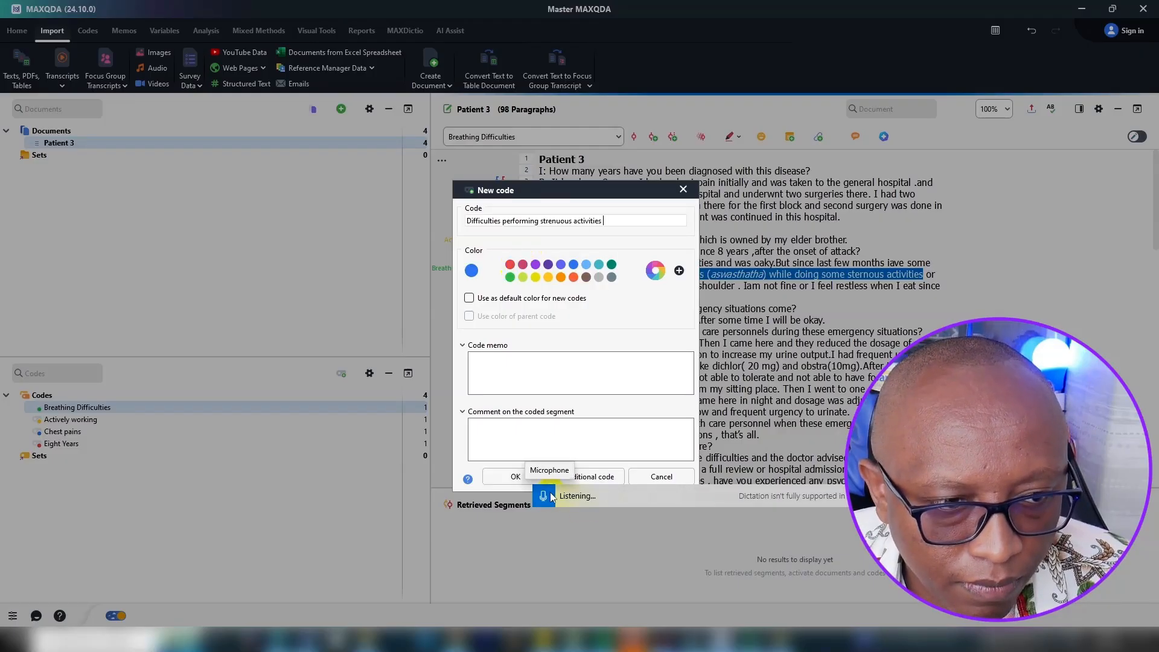
click(515, 476)
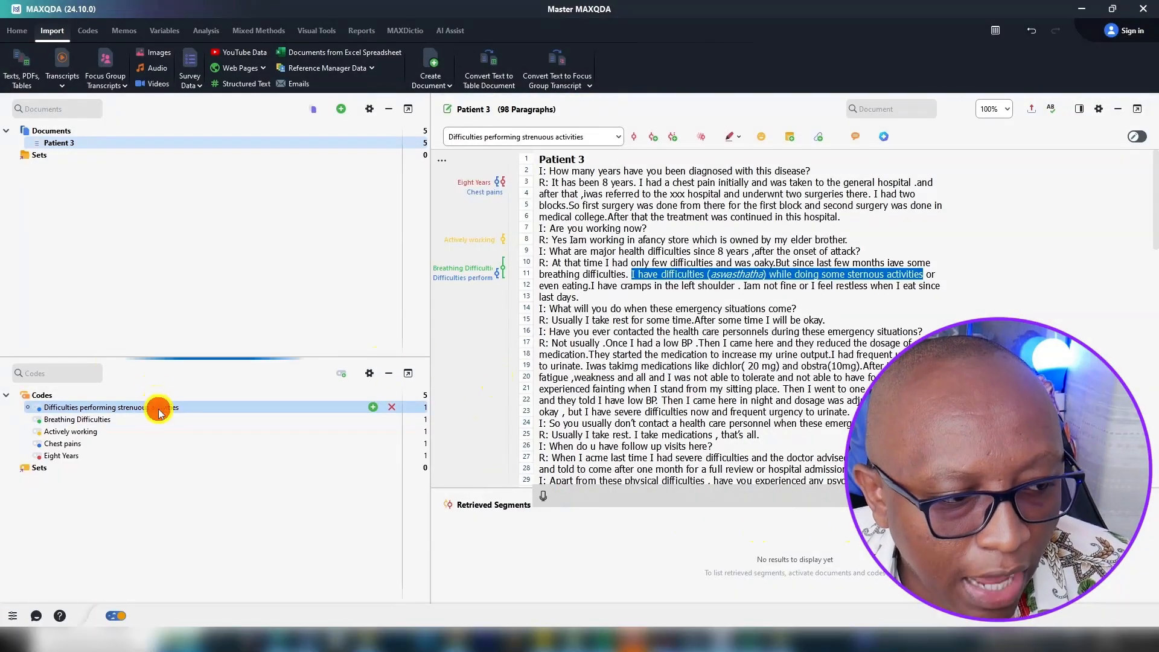
Adjust the options of the Difficulties performing strenuous activities code in the Code System
right_click(159, 408)
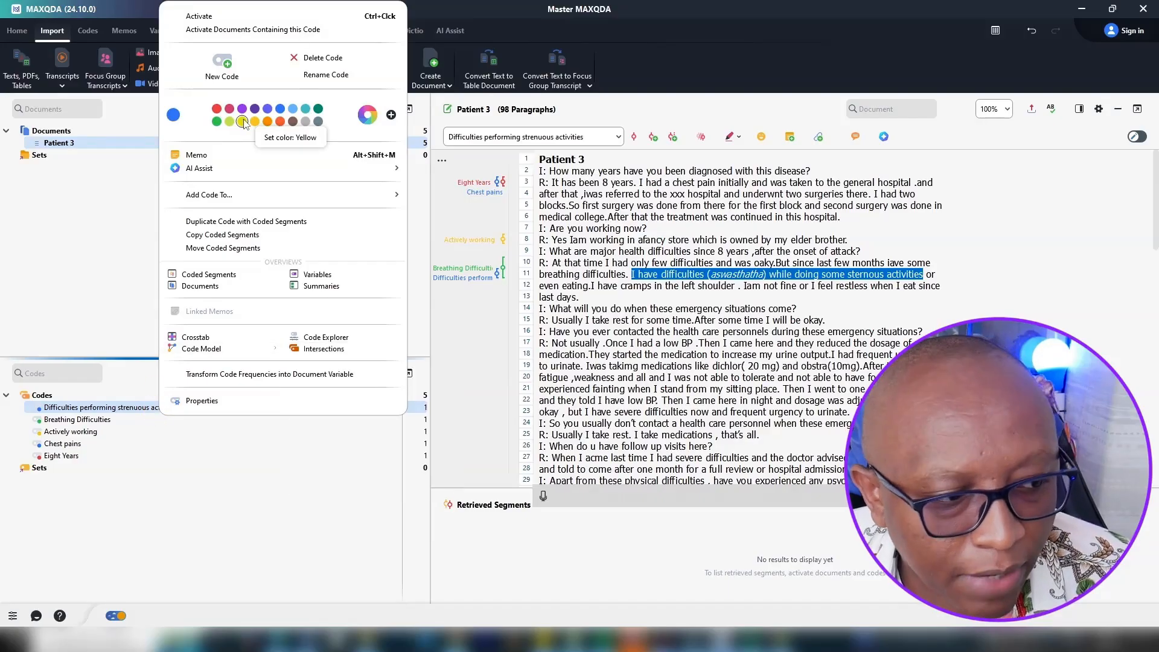
click(243, 122)
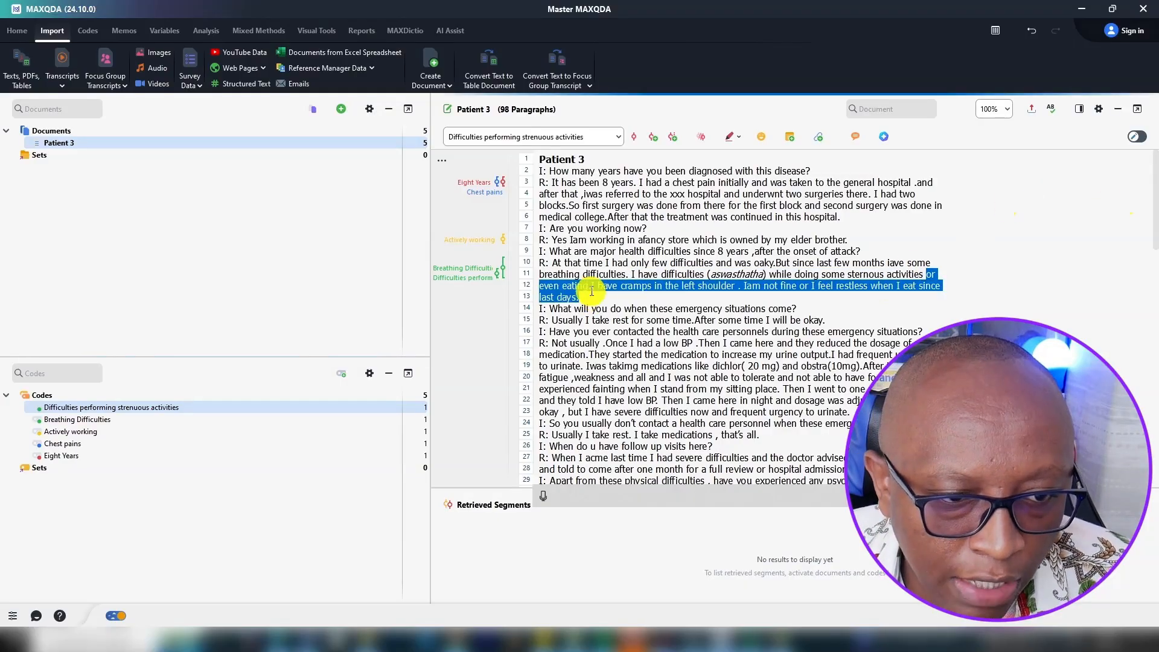
Code the 'or even eating' passage with a new code 'Experiences difficulties when eating', trimming stray dictated words
right_click(592, 289)
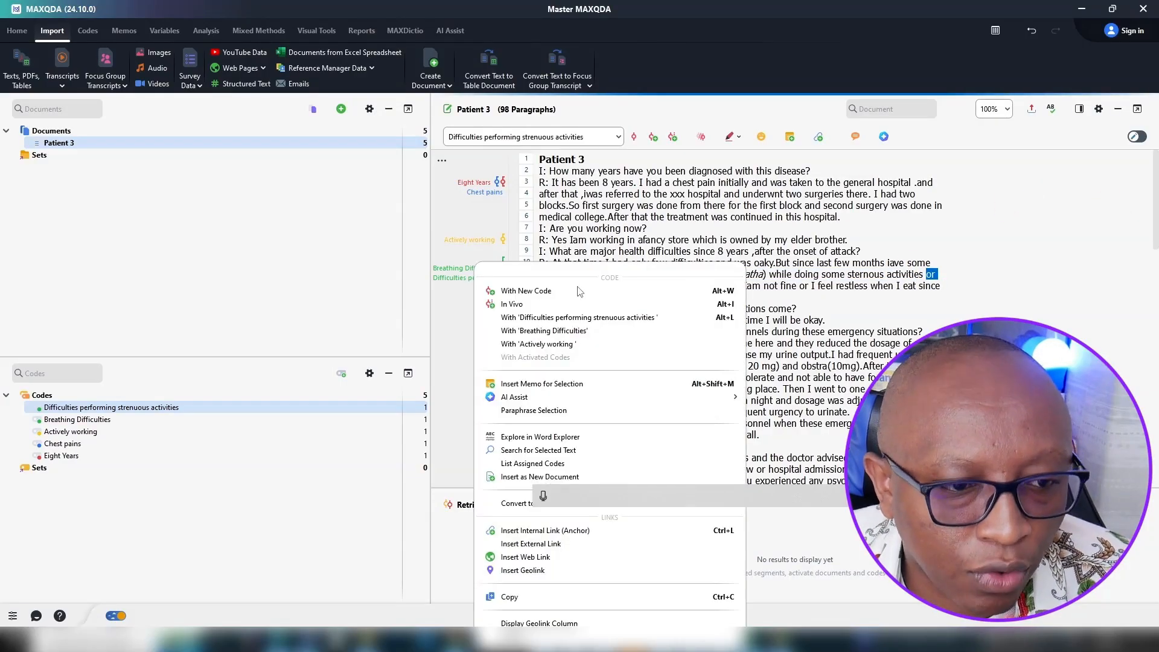
click(526, 291)
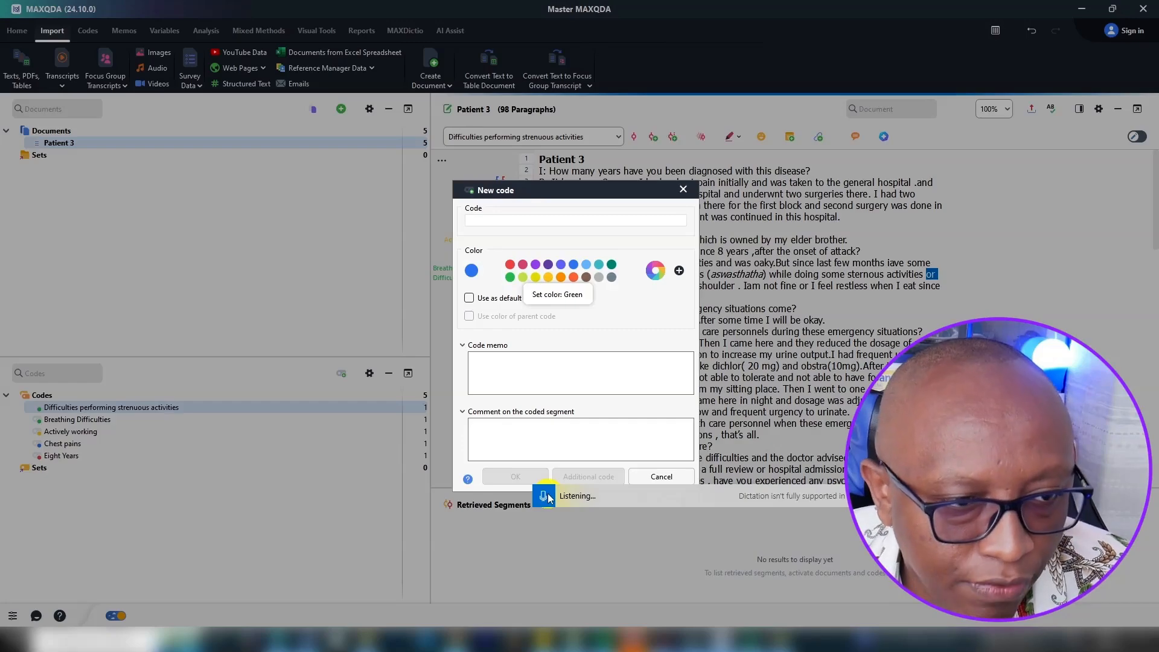
click(577, 220)
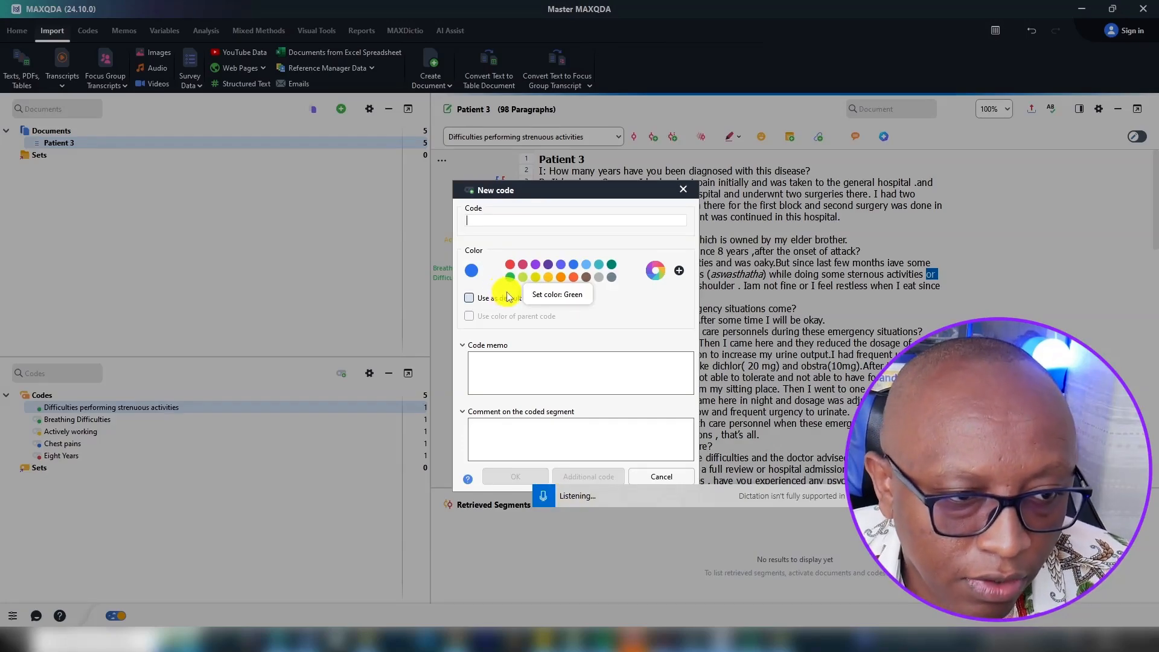
text(Experiences difficulties when eating that's another quote)
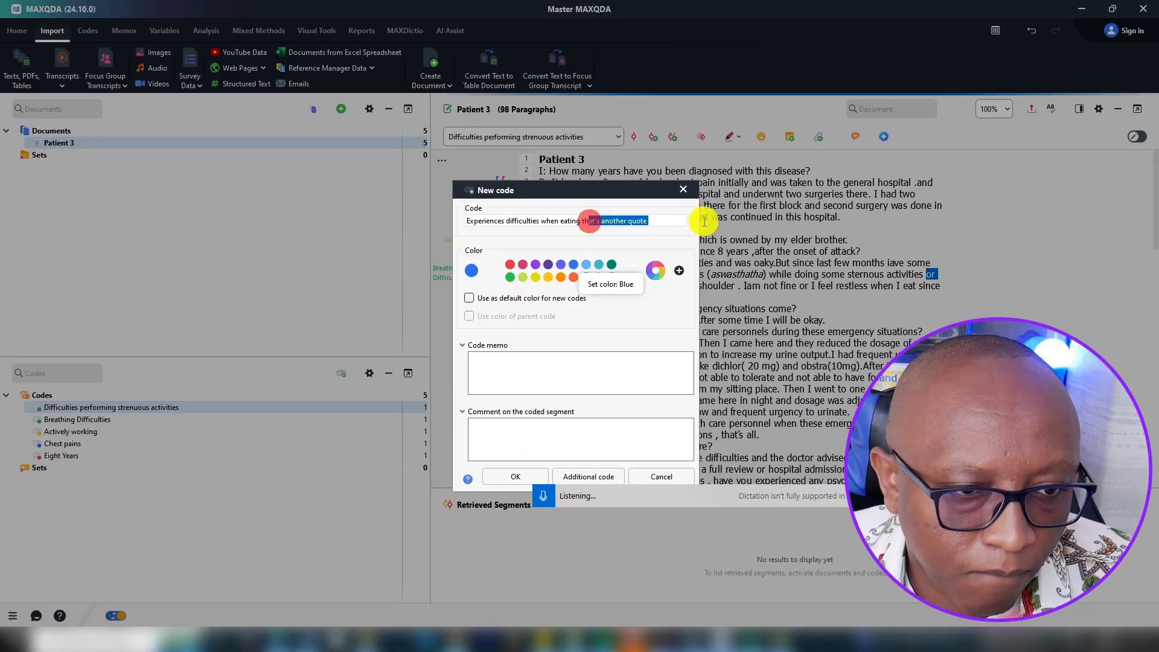
click(515, 476)
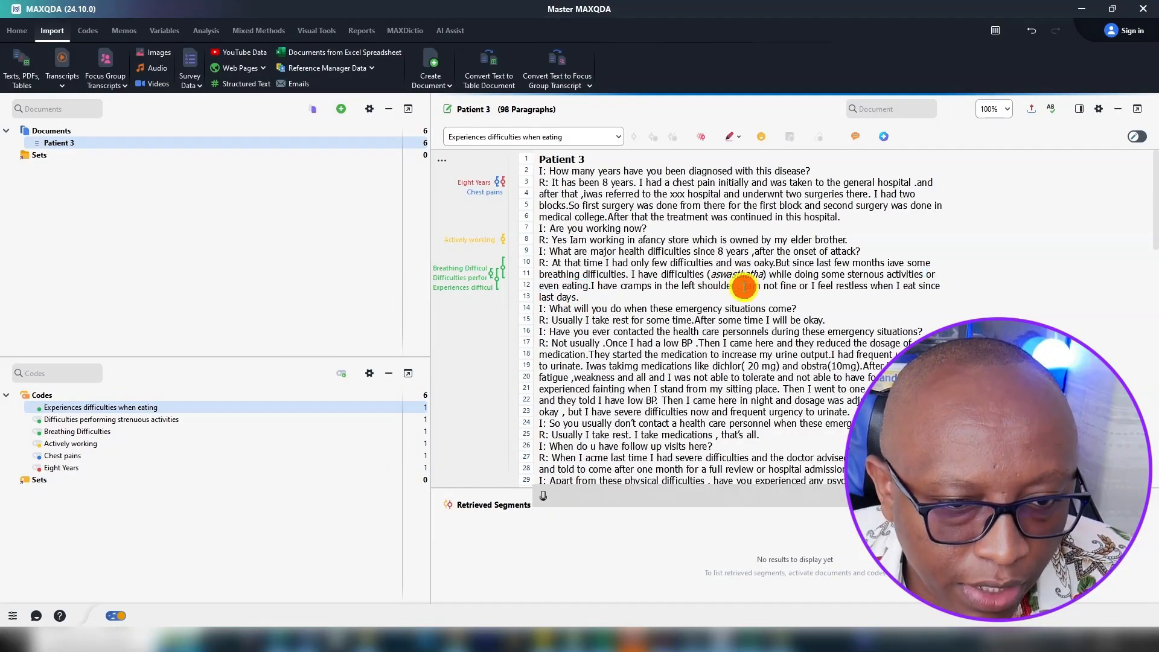
Code the passages with new codes 'Experiences cramps in their left shoulder' and 'Feels restless', choosing a colour
right_click(743, 287)
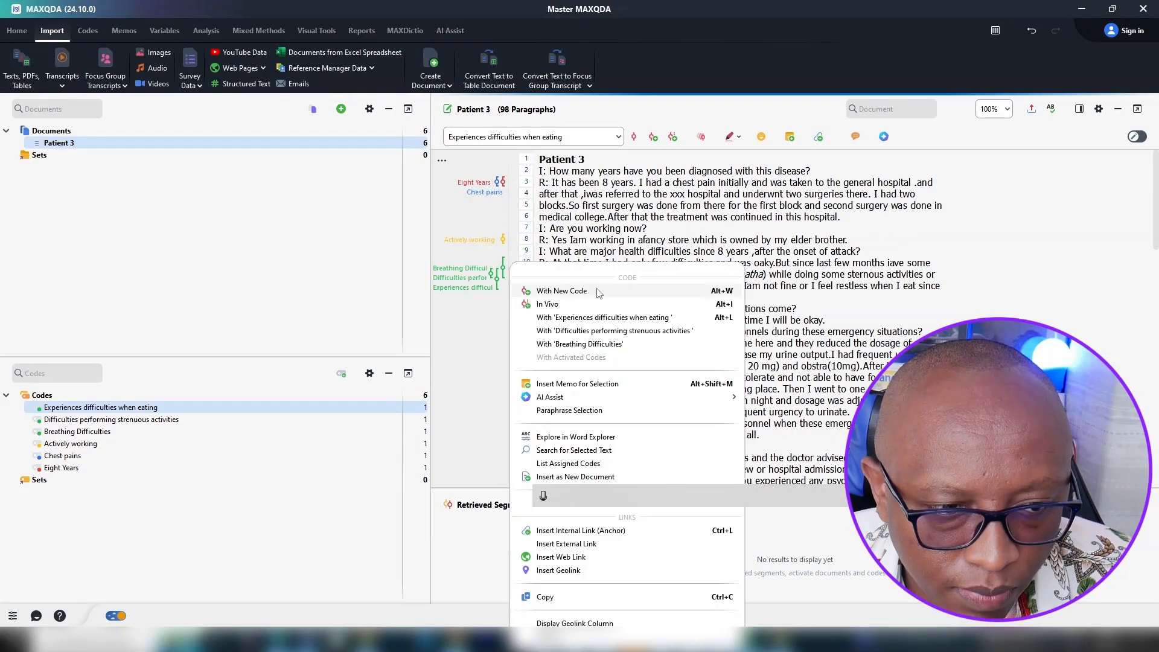
click(562, 291)
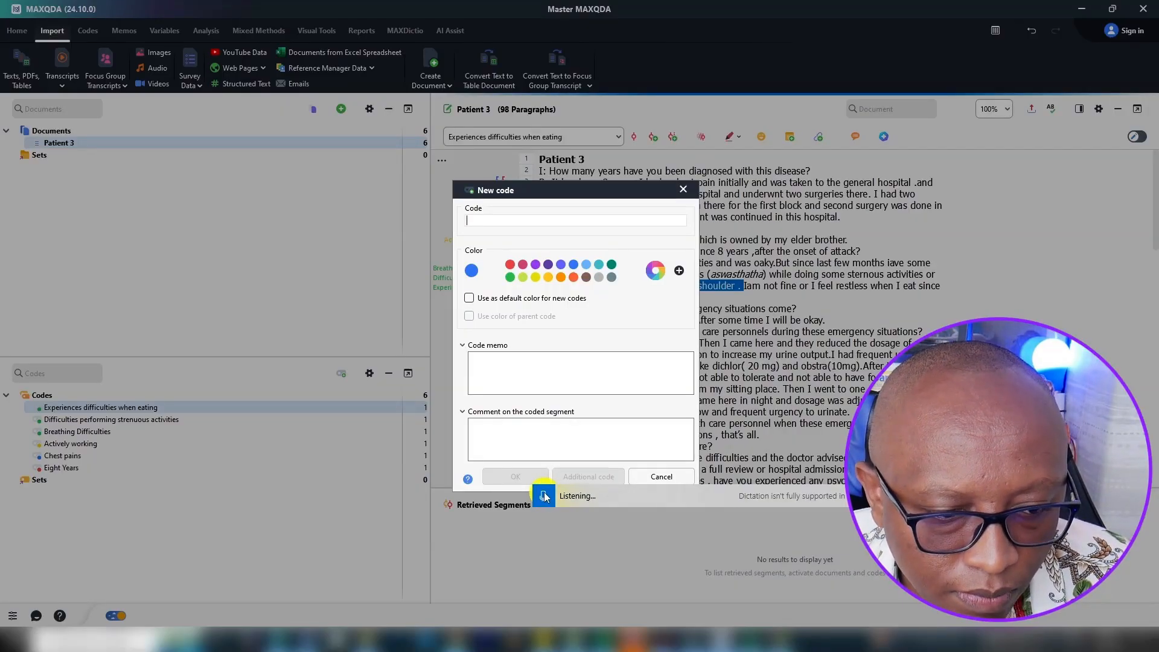
click(515, 477)
text(Feels restless)
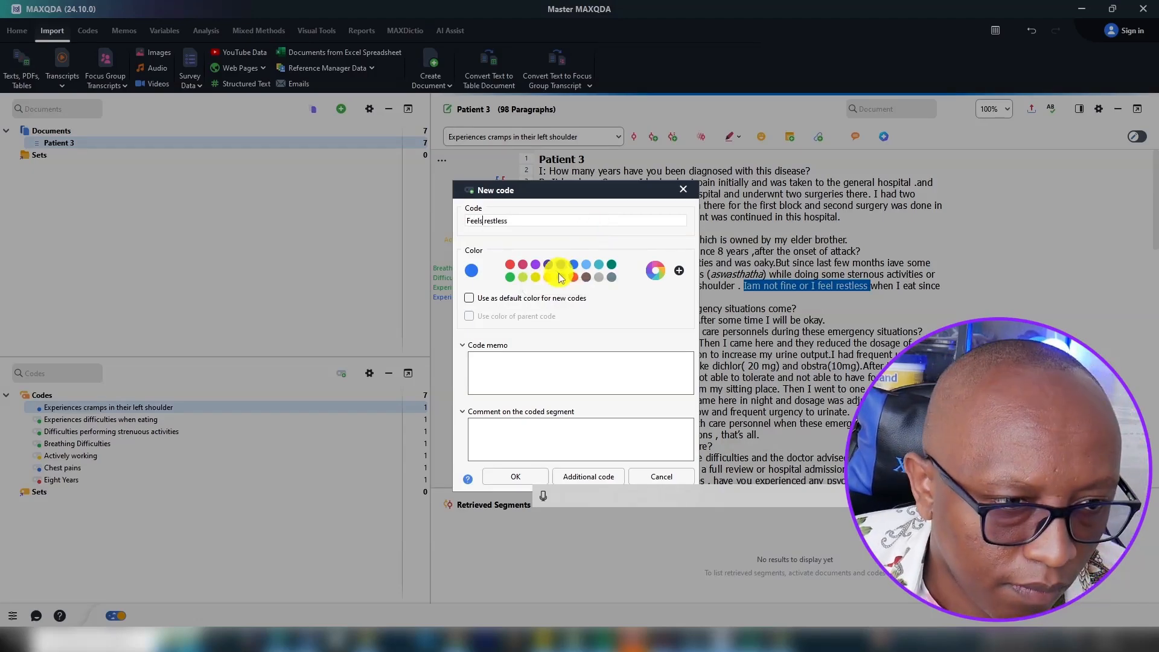
click(516, 477)
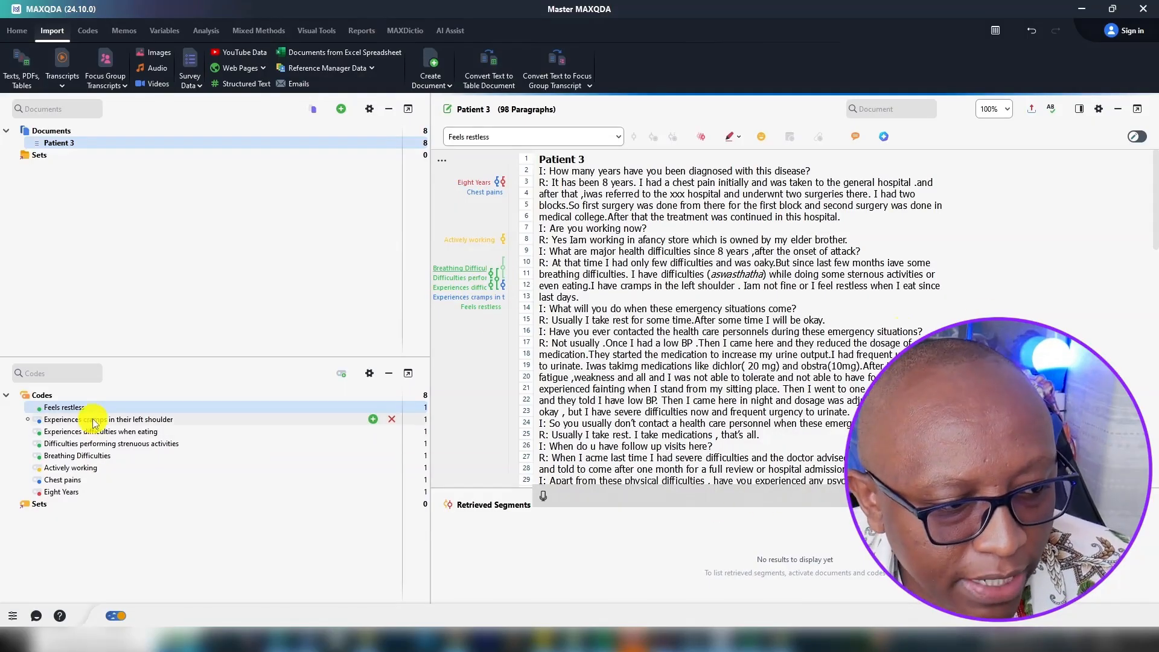
Give the Experiences cramps in their left shoulder code the green colour swatch
right_click(108, 419)
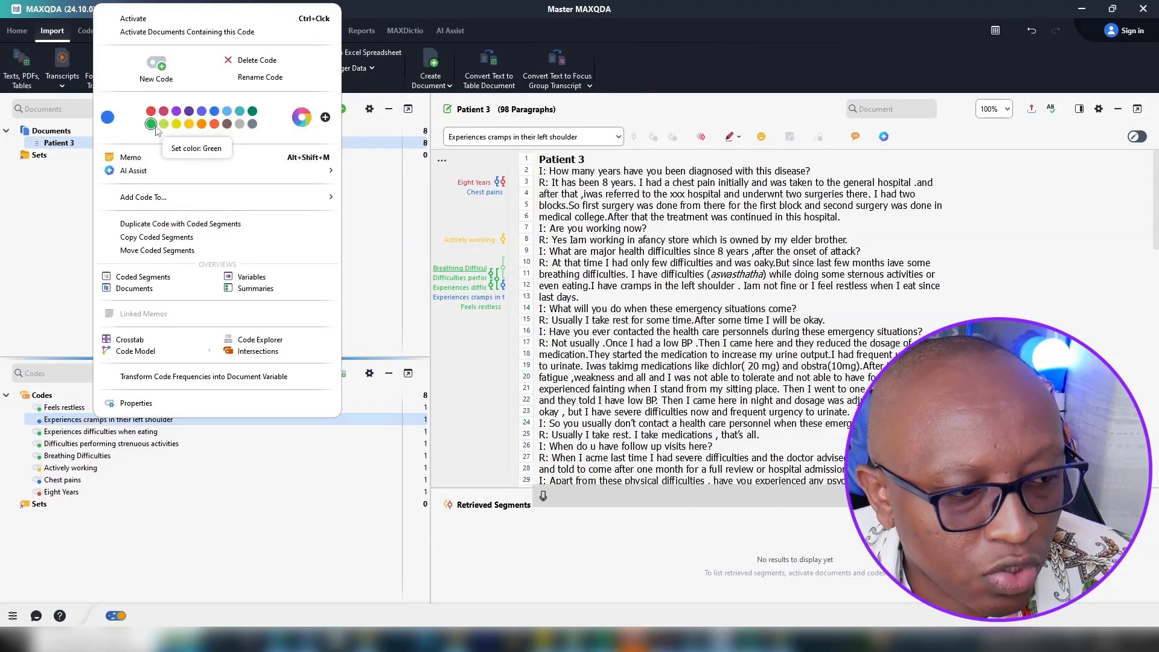
click(149, 124)
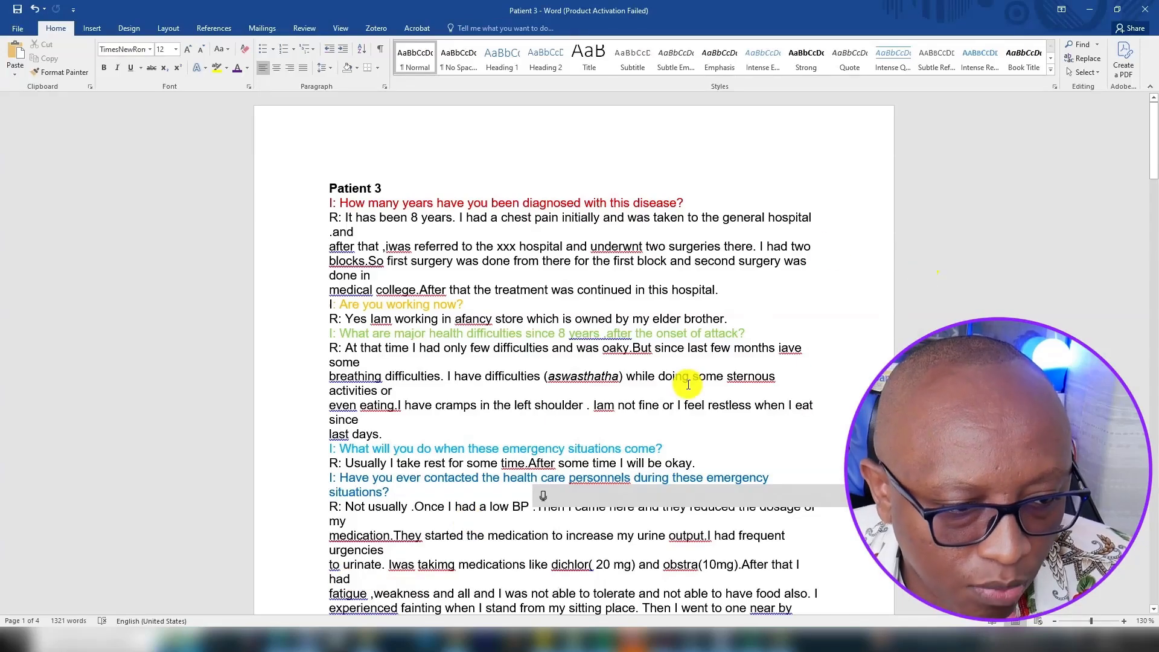
Scroll down the Patient 3 transcript in Word to the low blood pressure and medication answer
scroll(down, 3)
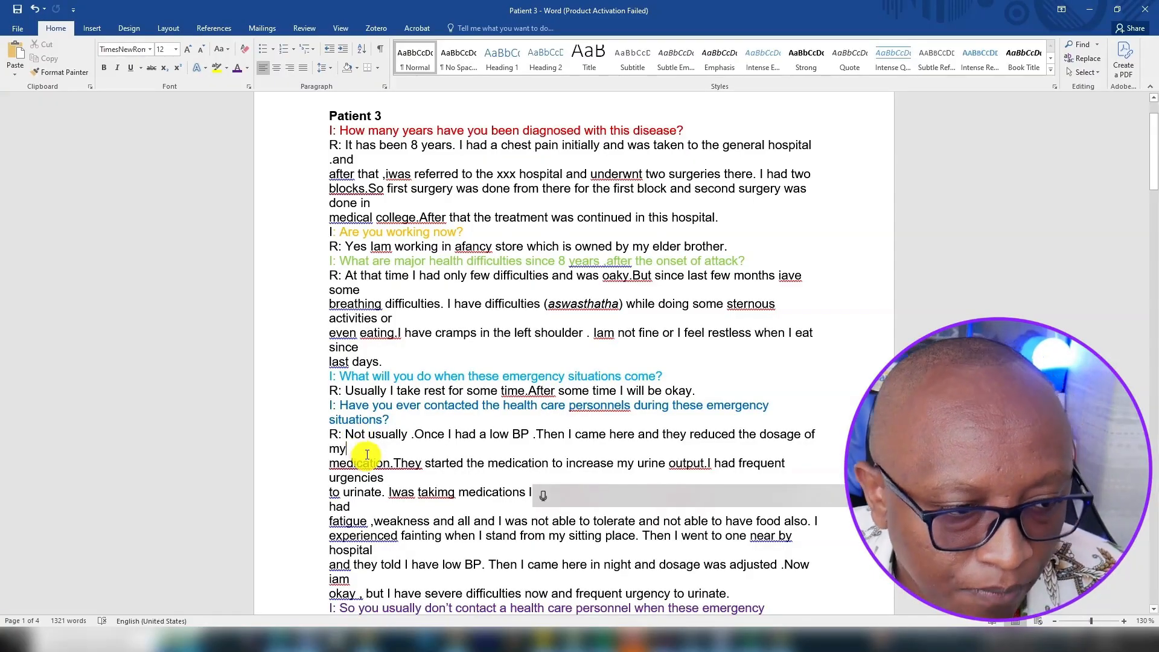
mouse_move(529, 383)
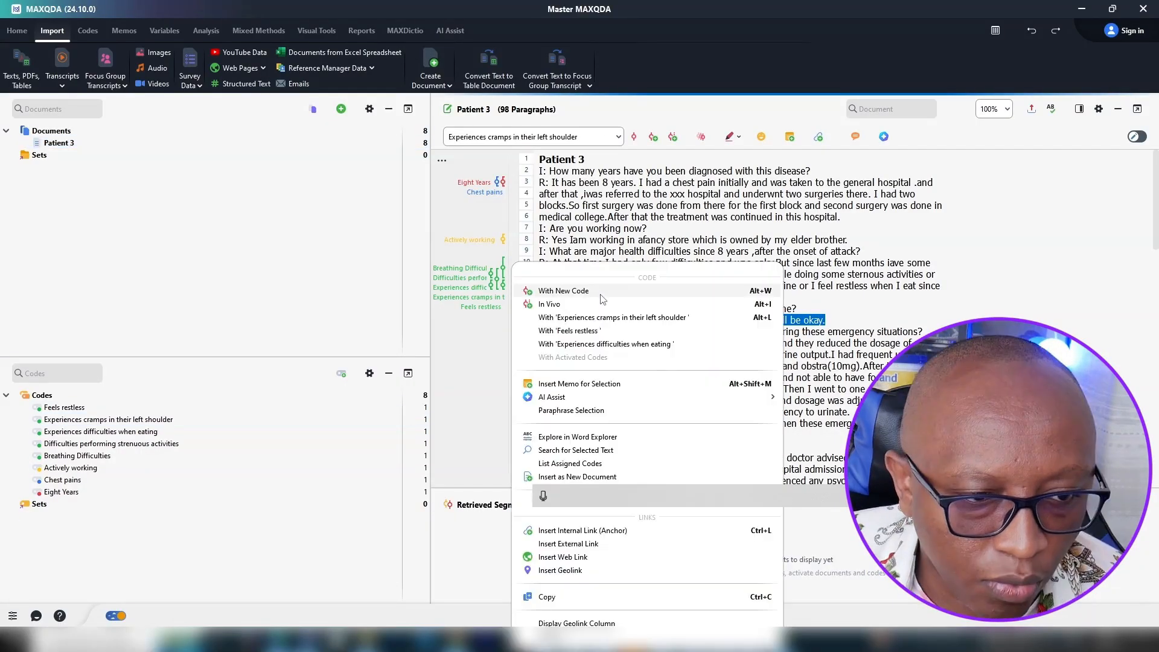
Code the rest-taking answer with a new code 'Normally takes a rest to deal with symptoms'
click(564, 290)
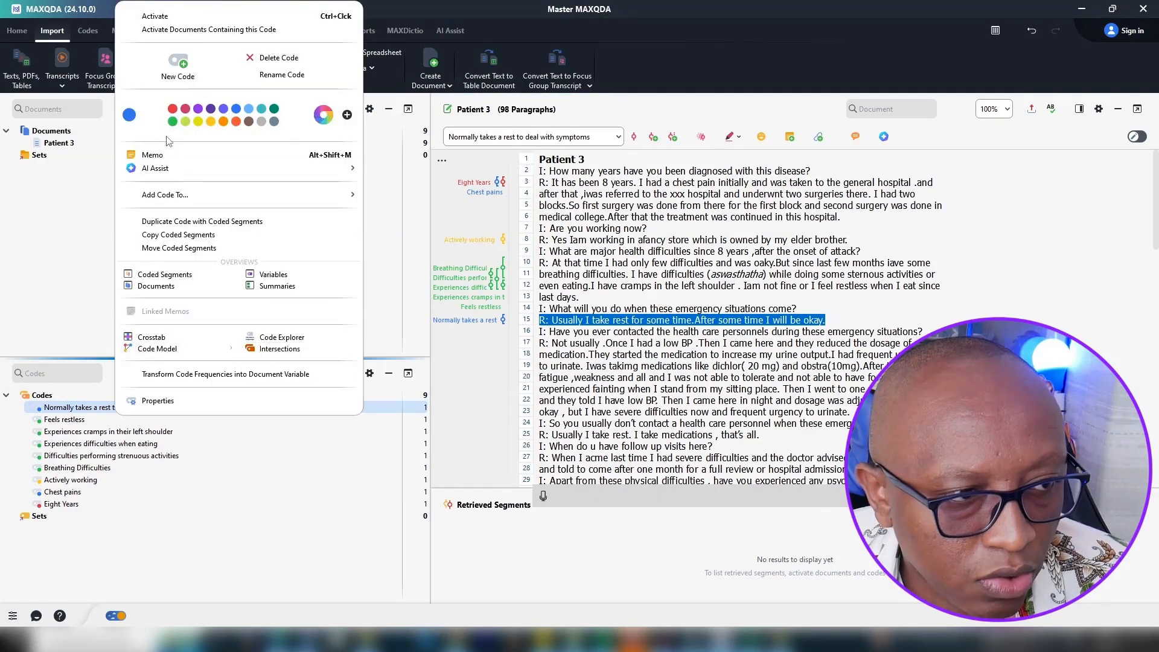
mouse_move(324, 115)
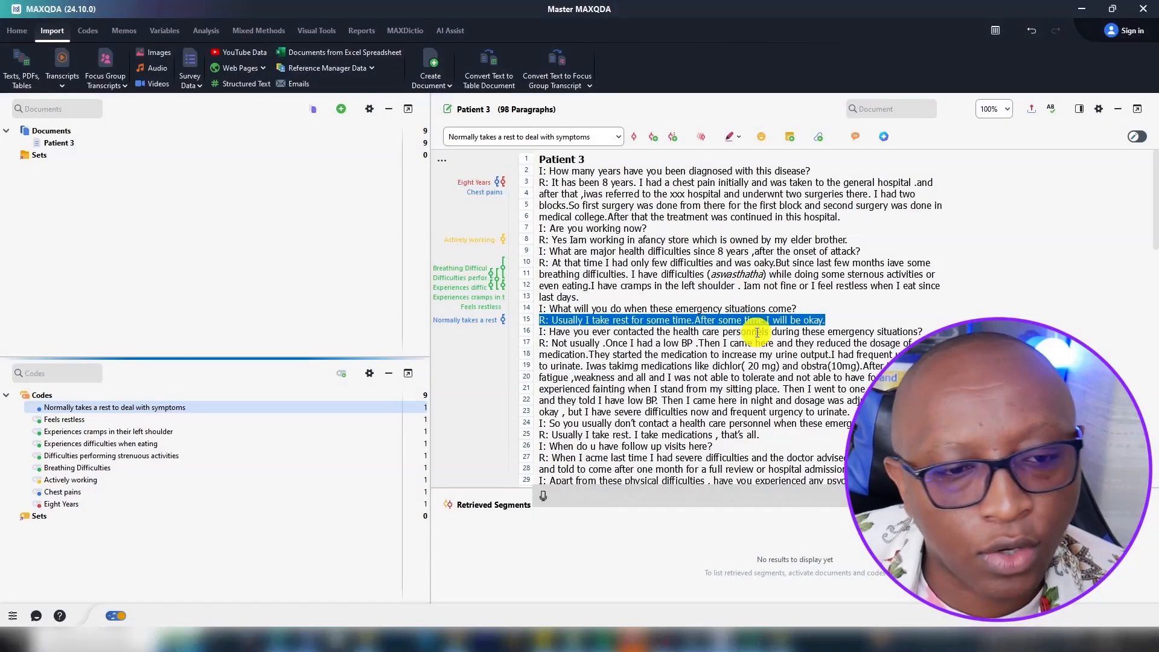
mouse_move(826, 300)
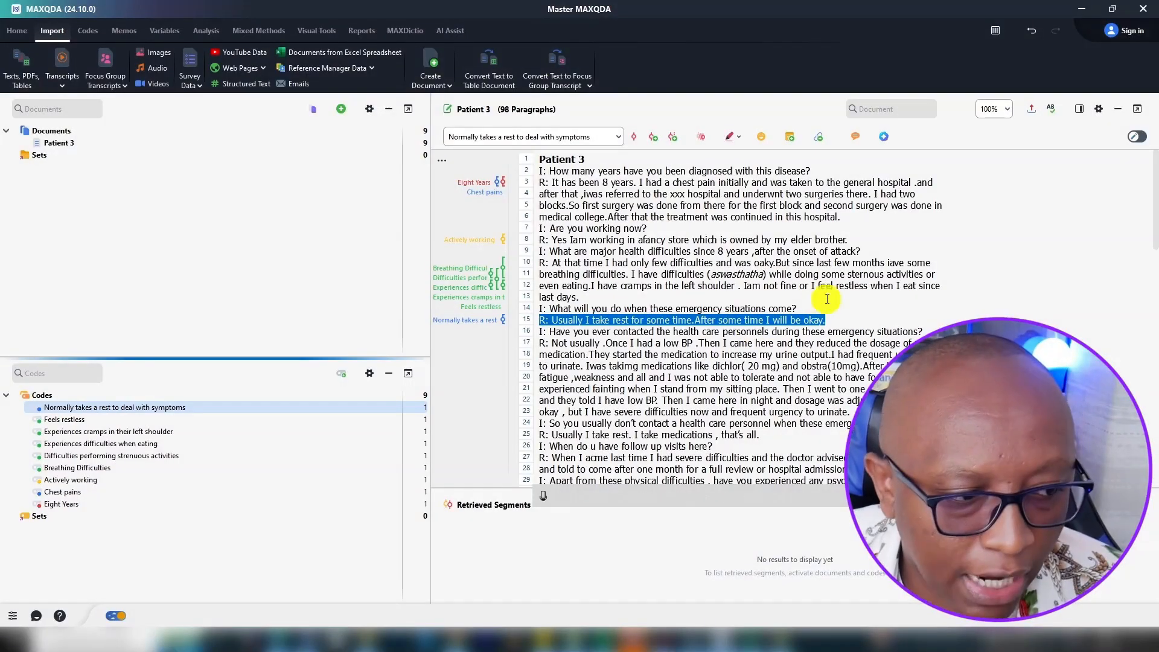
mouse_move(247, 508)
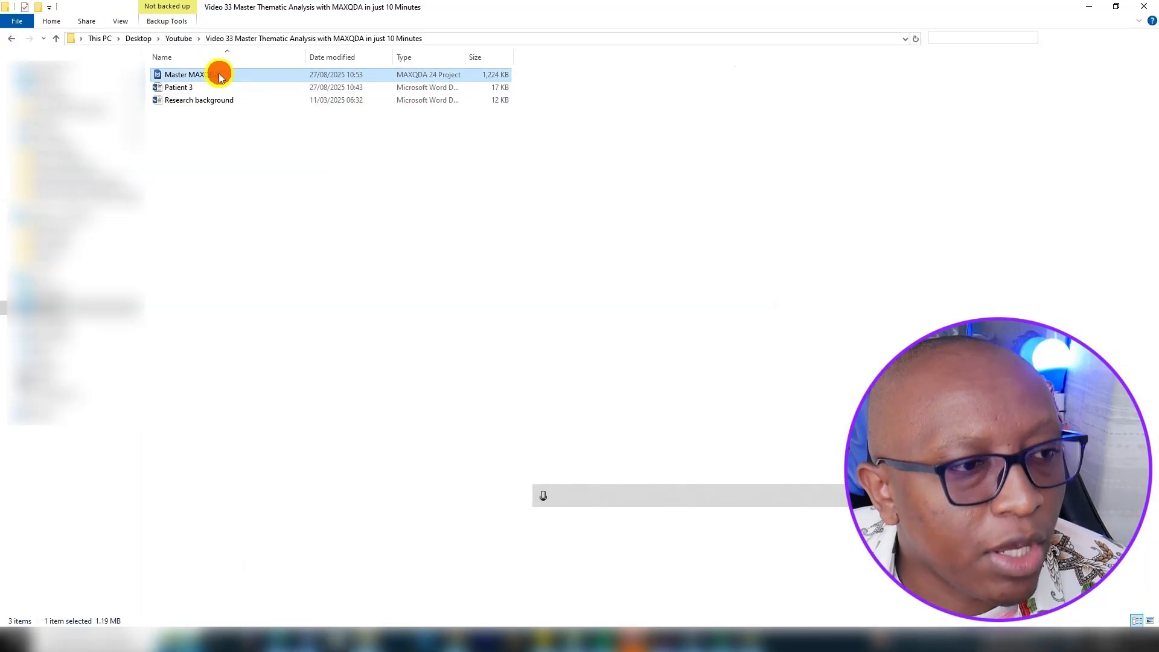
Duplicate the Master MAXQDA project and rename the copy 'Master MAXQDA Themes'
right_click(218, 74)
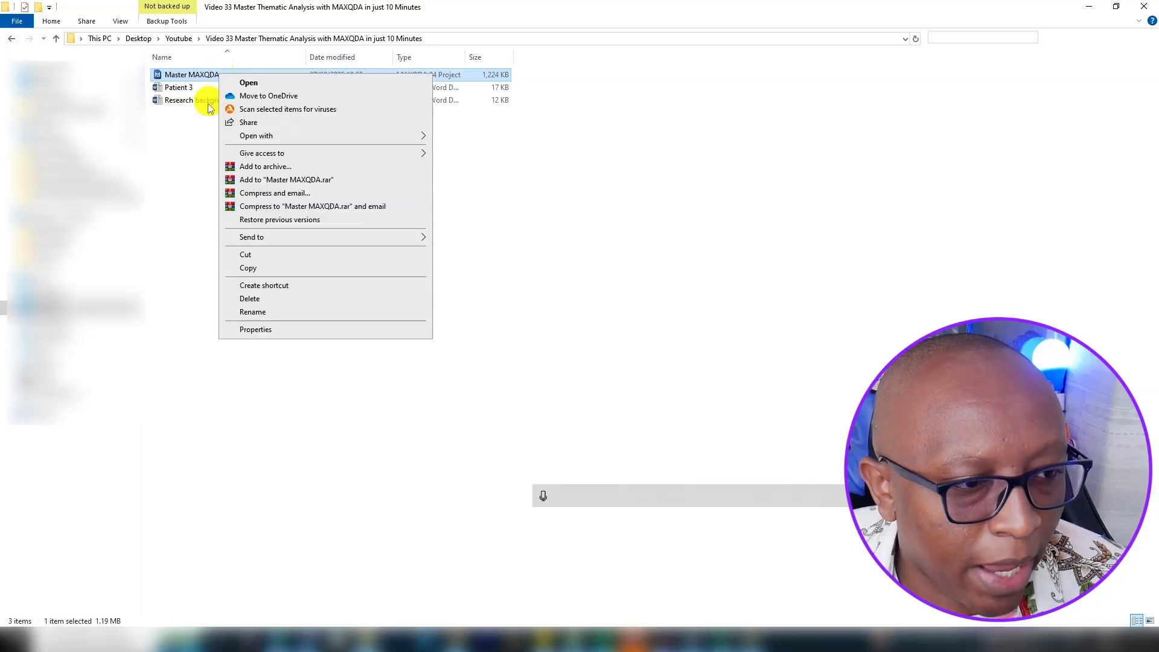
right_click(248, 265)
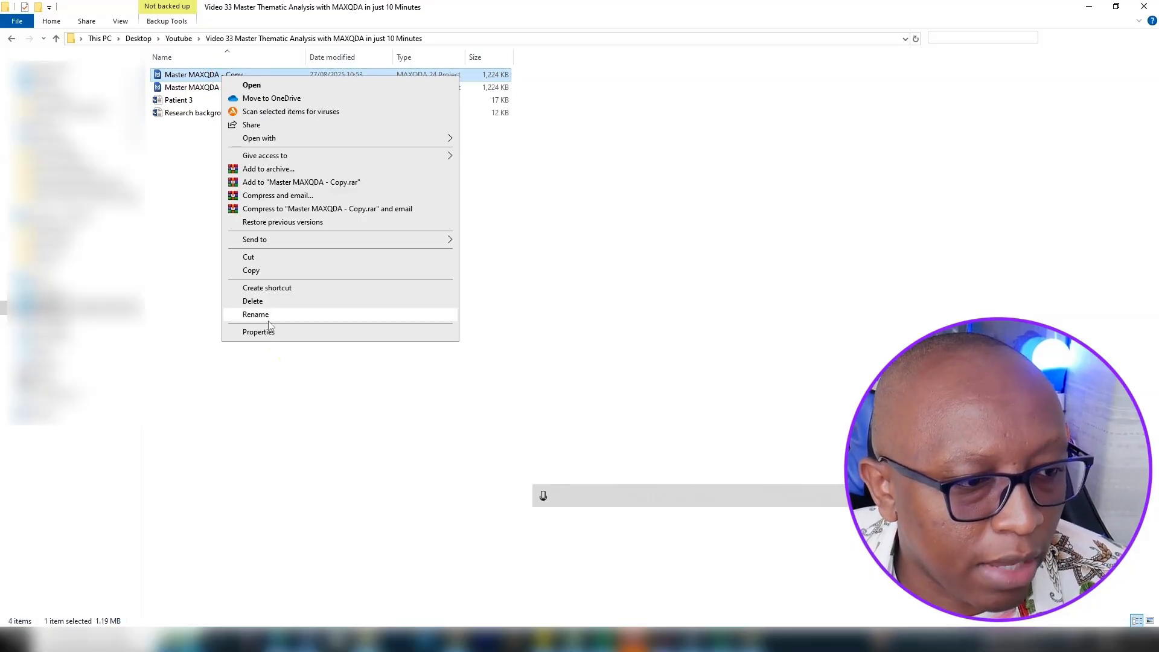
click(256, 314)
text(Master MAXQDA Themes)
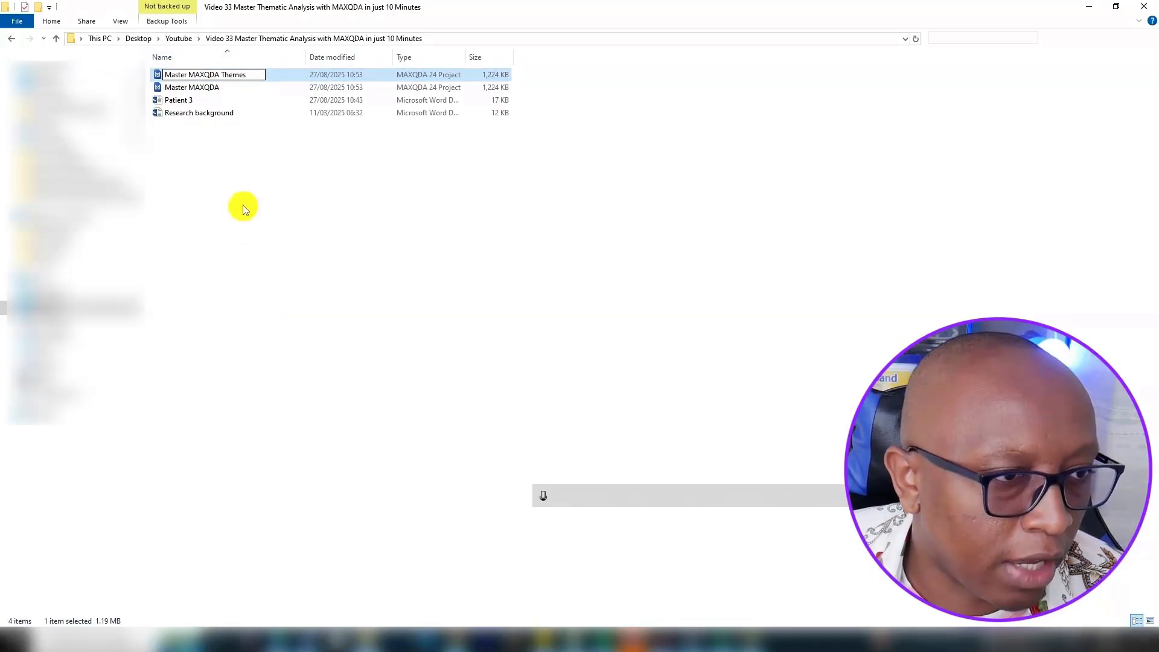
Rename the original project file 'Master MAXQDA Initial Codes'
right_click(191, 87)
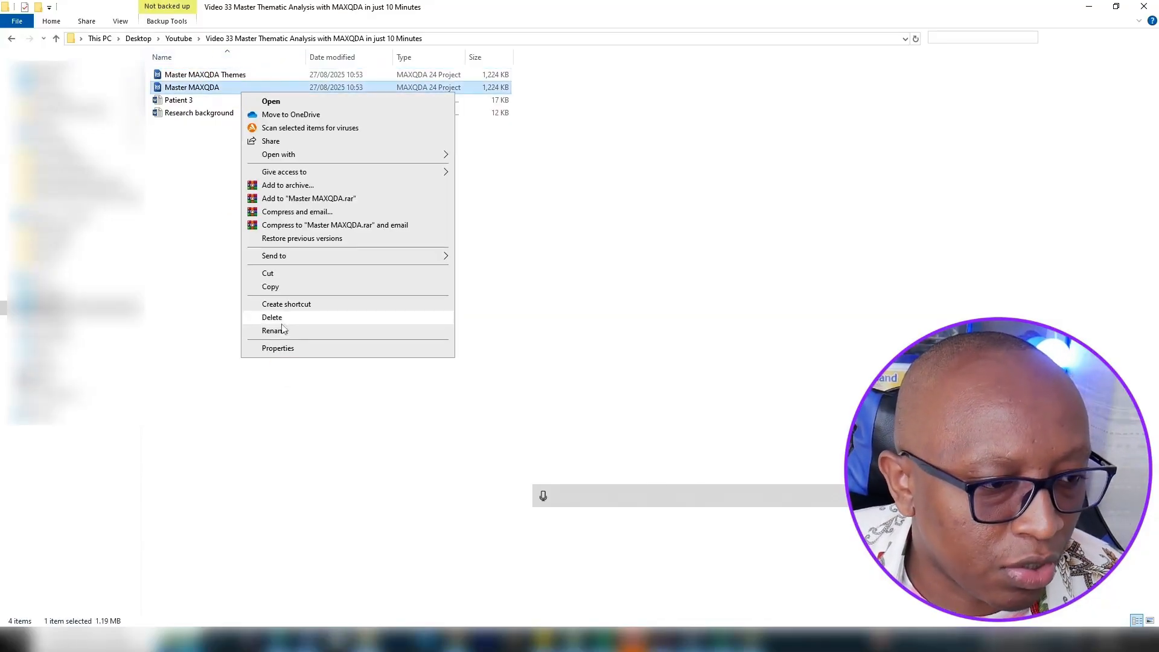
click(274, 331)
text( Initial Codes)
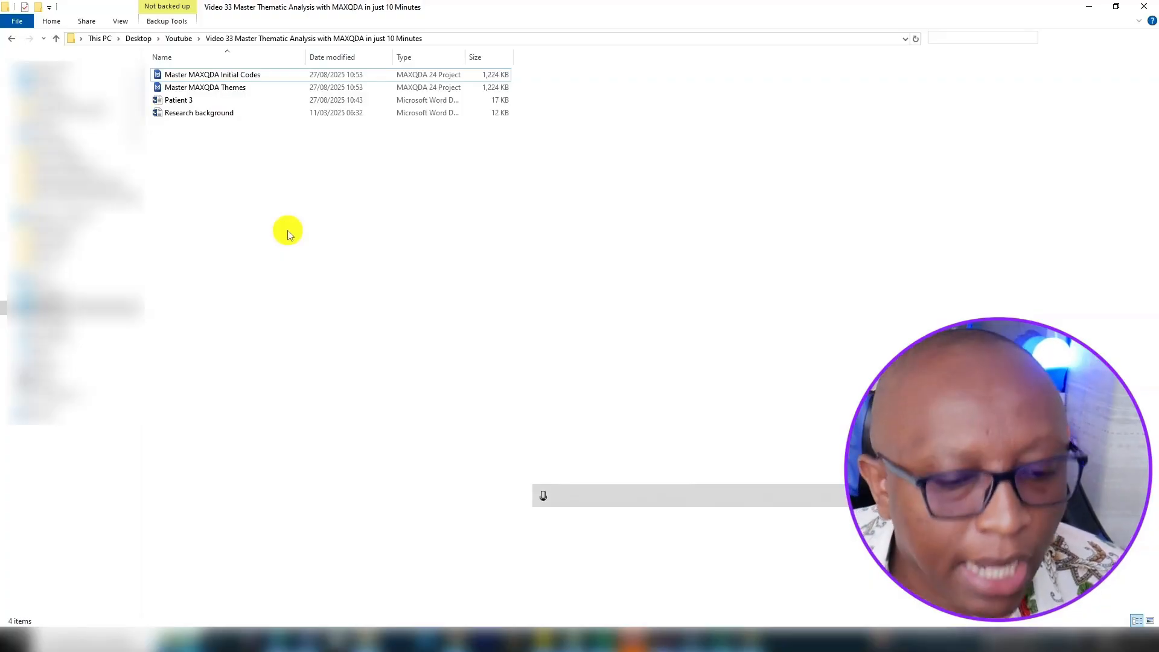
click(205, 87)
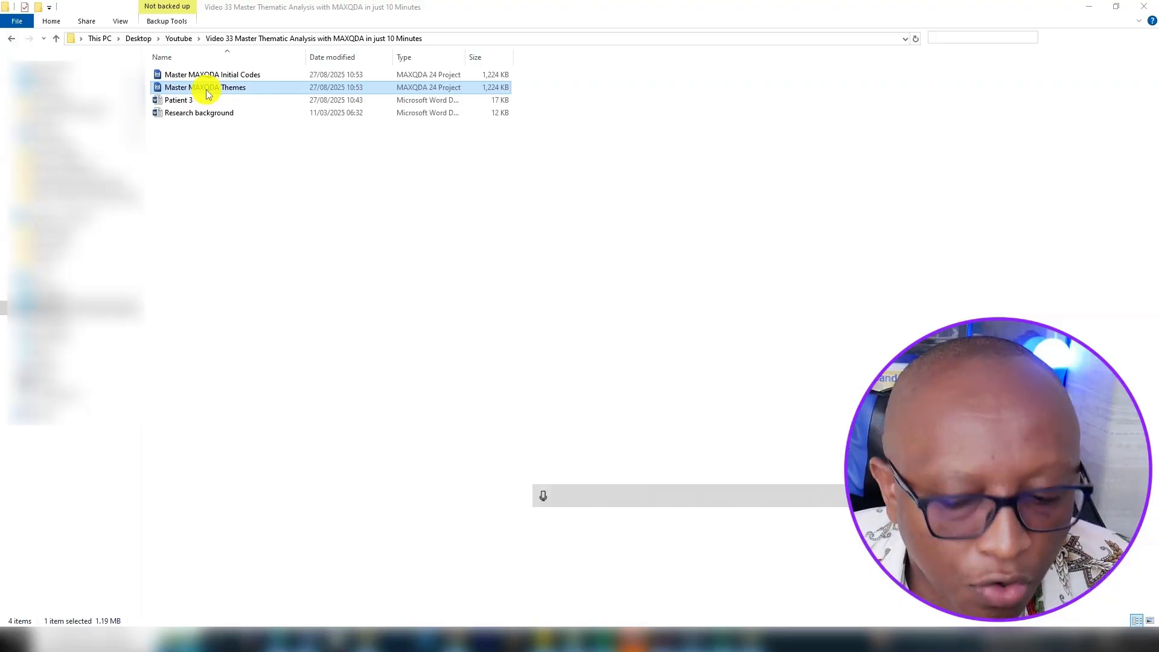
Load the Master MAXQDA Themes project in MAXQDA and bring the Patient 3 transcript forward
double_click(204, 87)
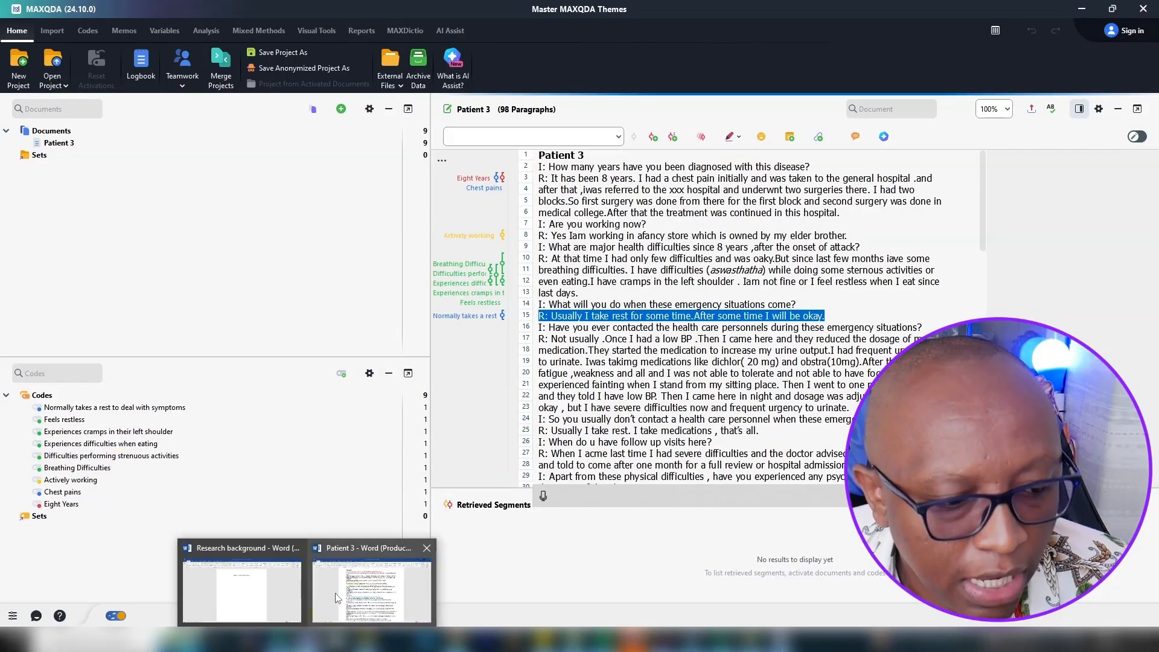
click(372, 592)
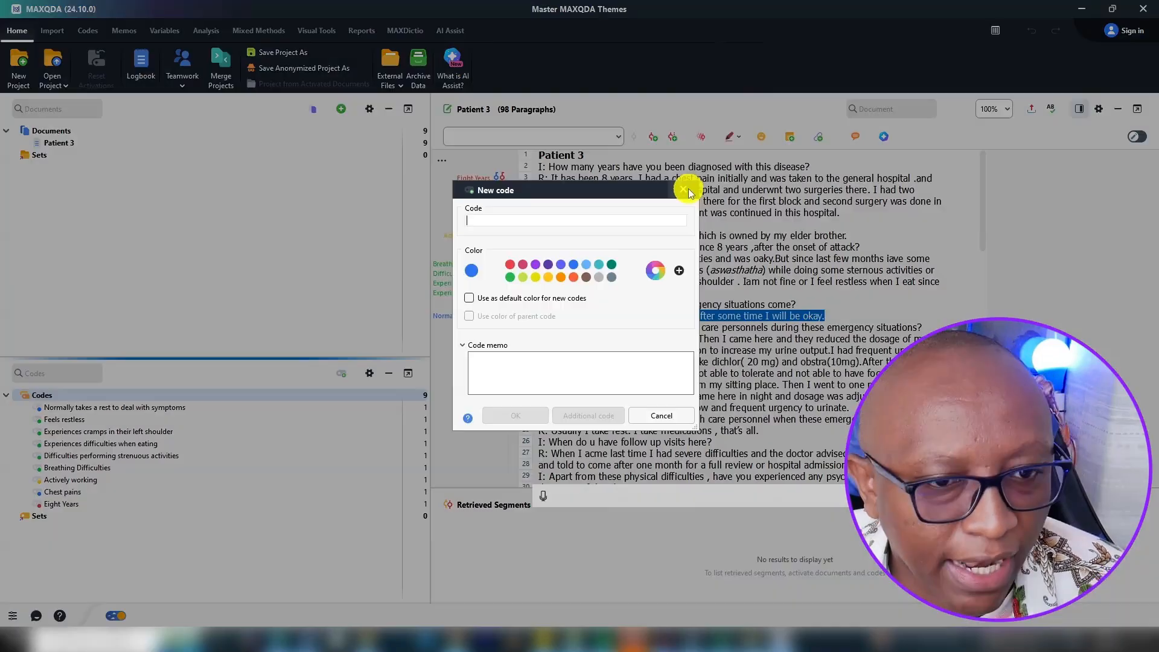
Name the new code 'Health difficulties associated with heart failure'
click(660, 415)
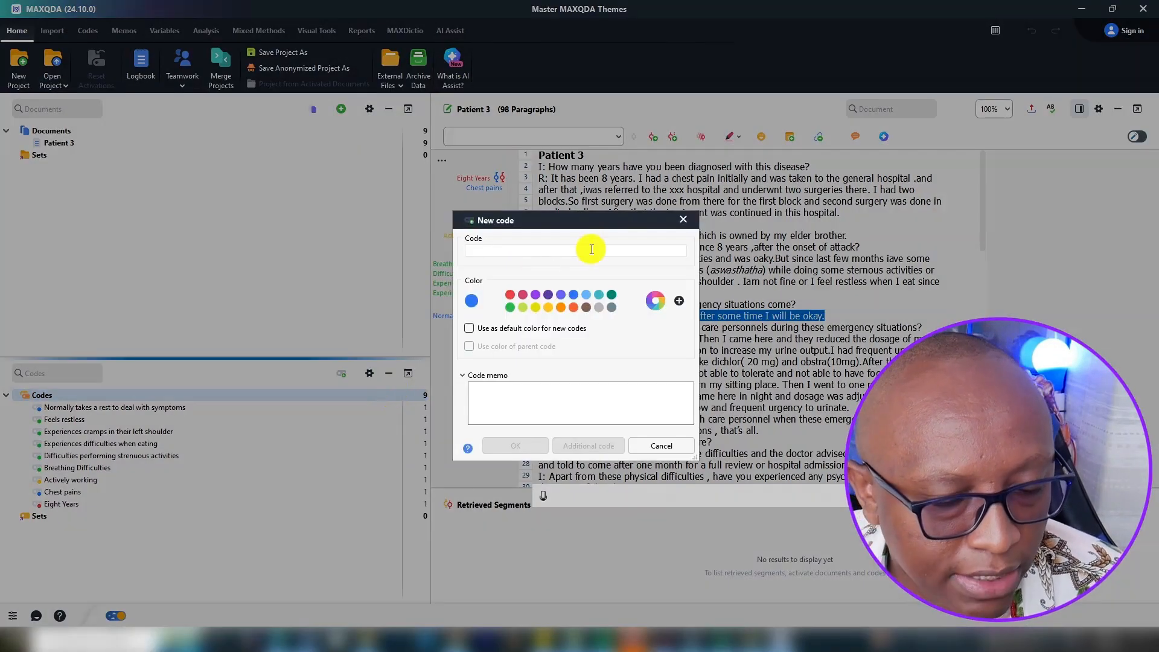
click(543, 495)
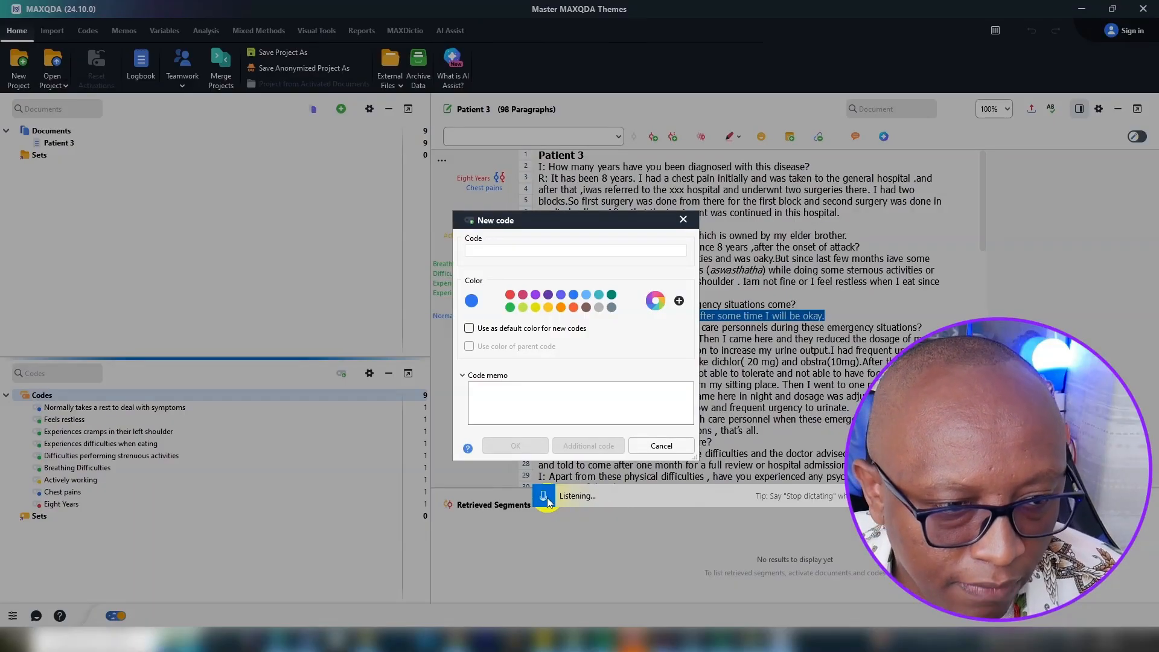
text(difficulties associated with heart failure)
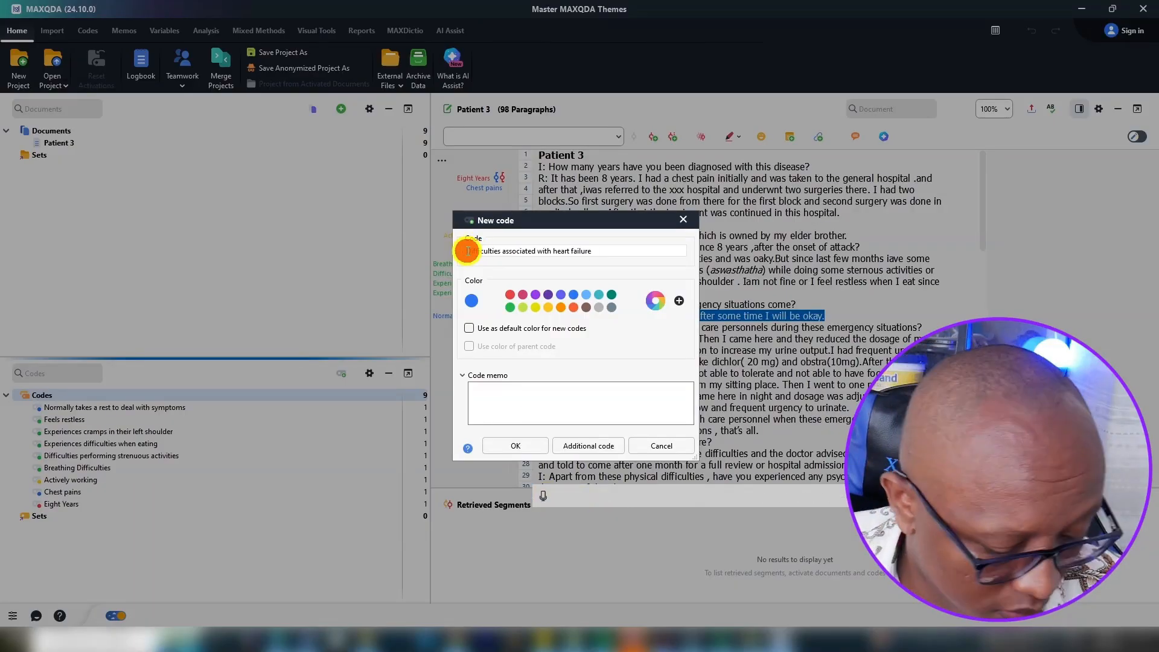
click(581, 403)
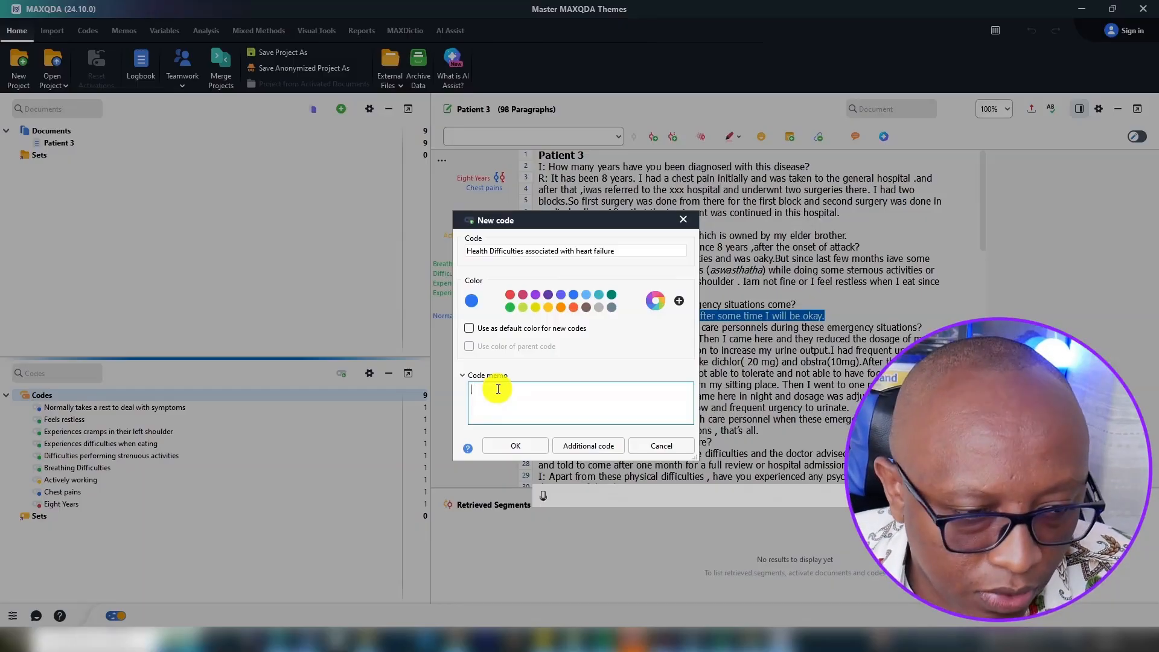
Write the code memo 'This is a theme I'm trying to form...' and create the code
click(543, 495)
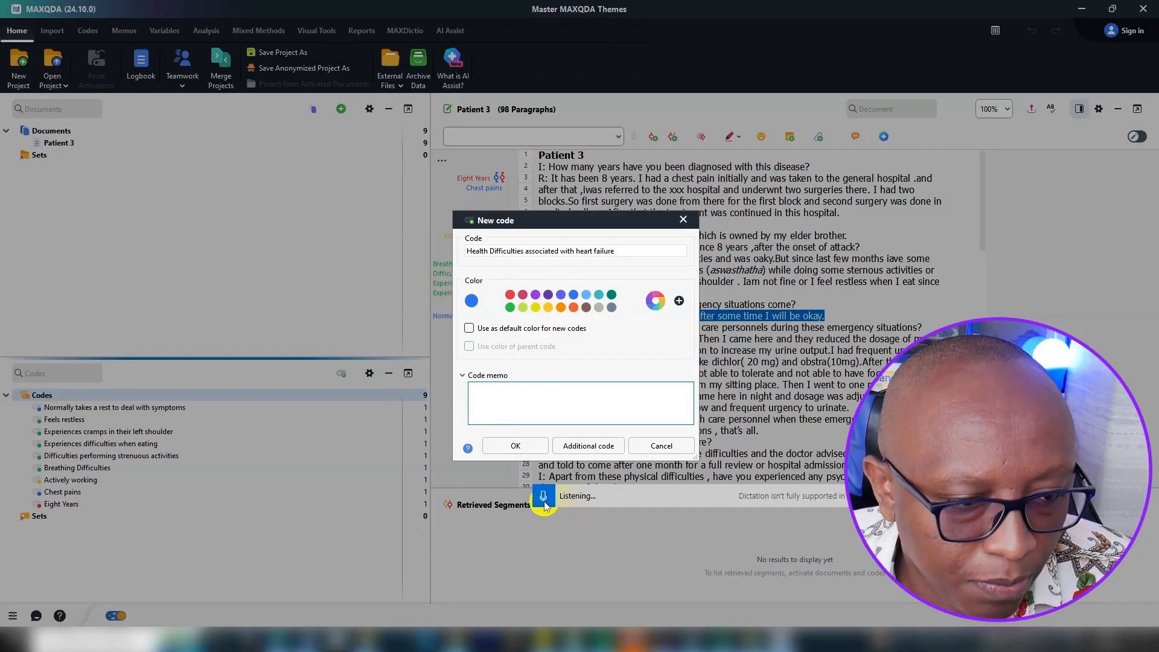
text(This is a theme I'm trying to form this thing represents)
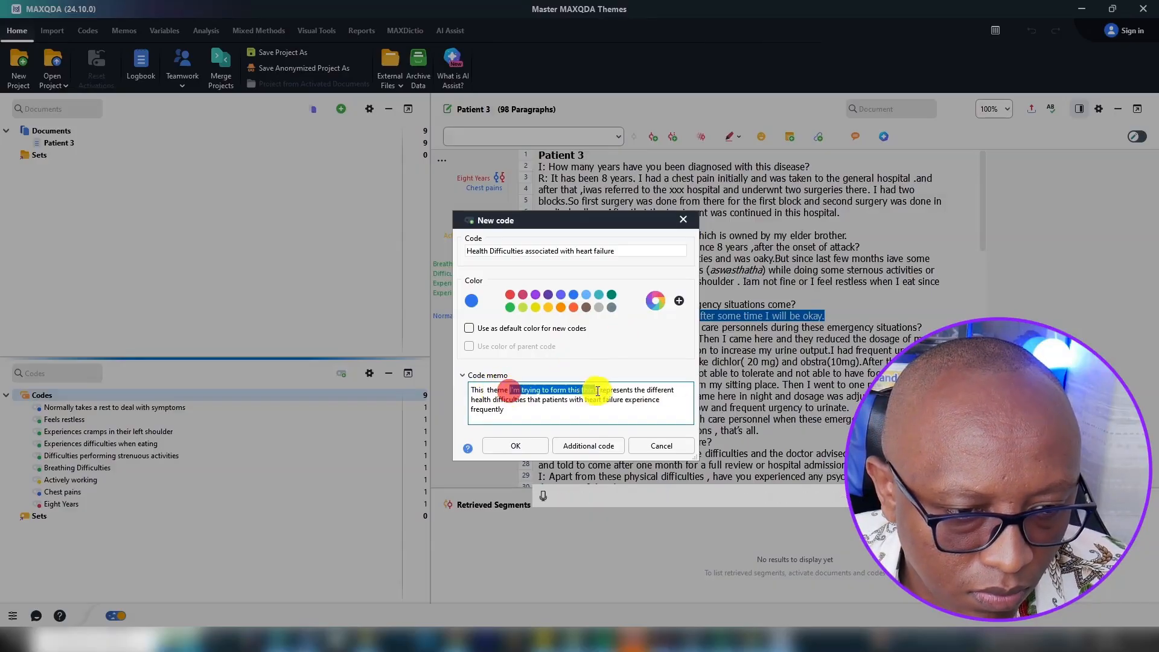
click(515, 445)
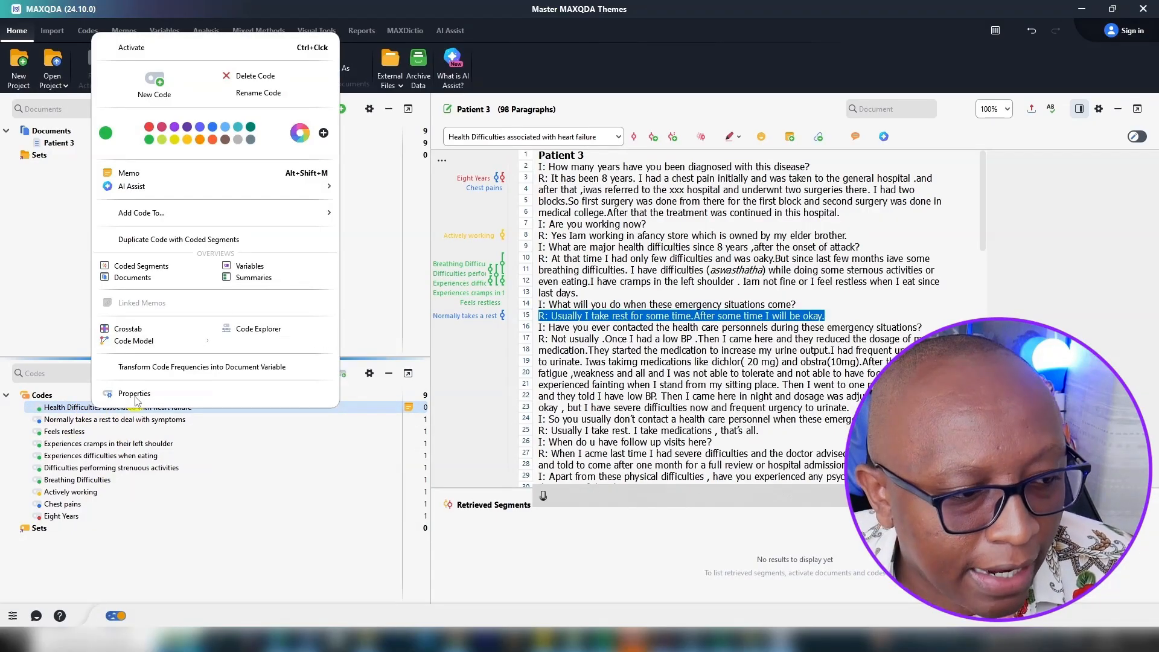
Prefix the code name with 'Theme1' in its properties and save it
click(135, 393)
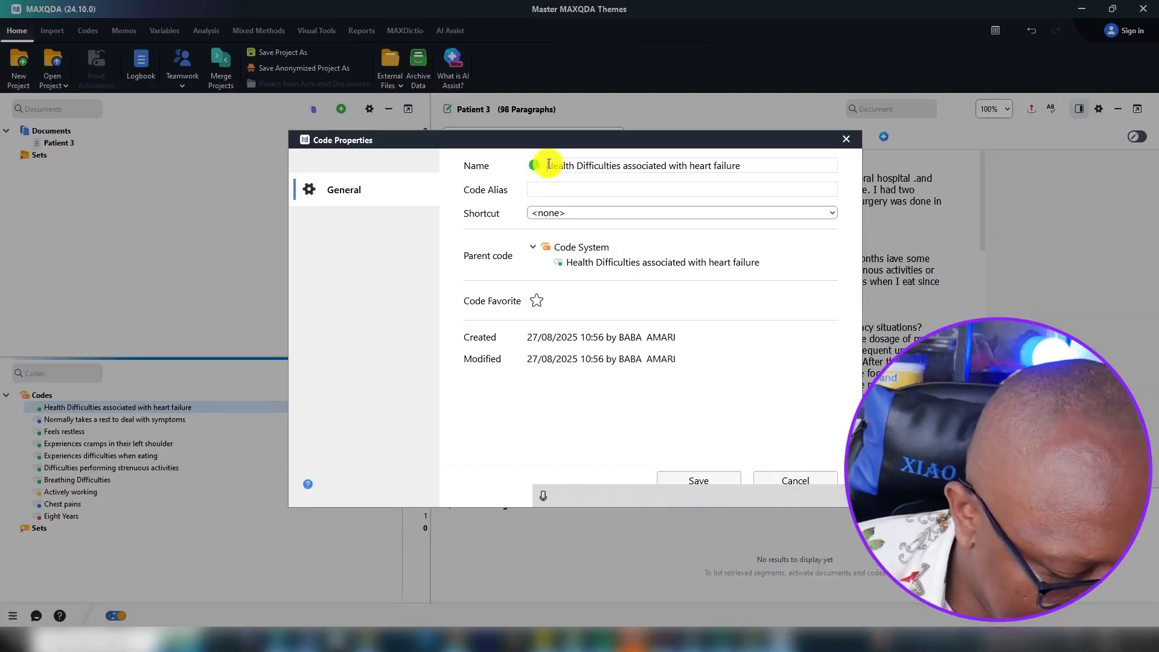
text(theme1)
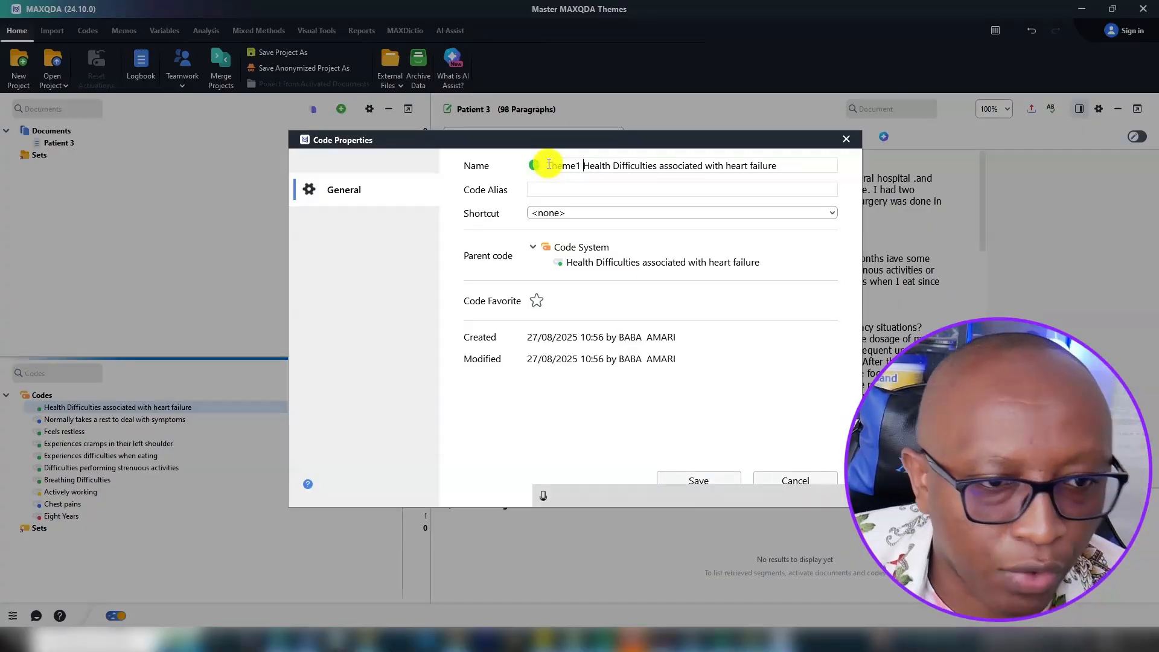
click(697, 480)
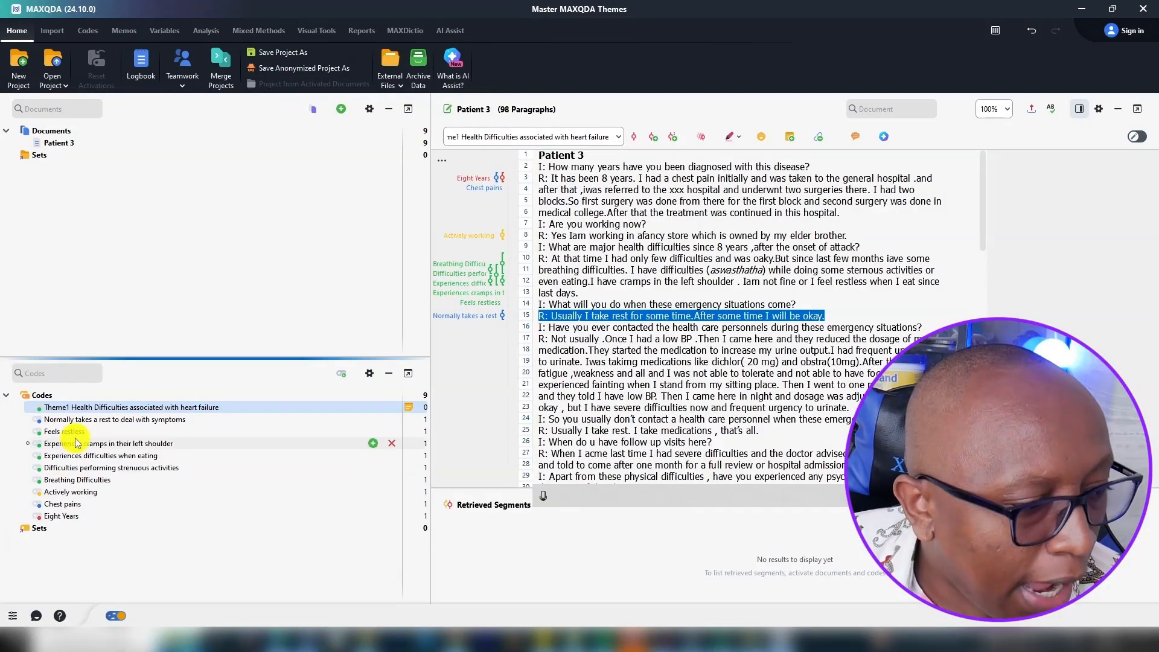
Move Breathing Difficulties, Feels restless and the three other difficulty codes under Theme1 as subcodes
click(111, 443)
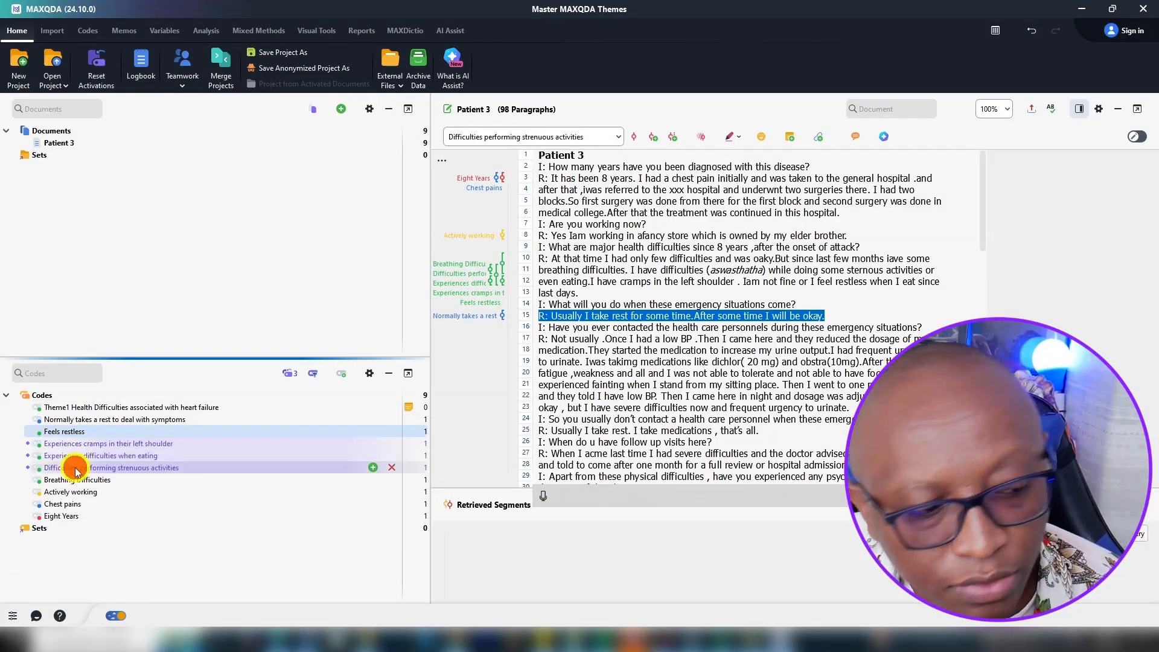
click(64, 431)
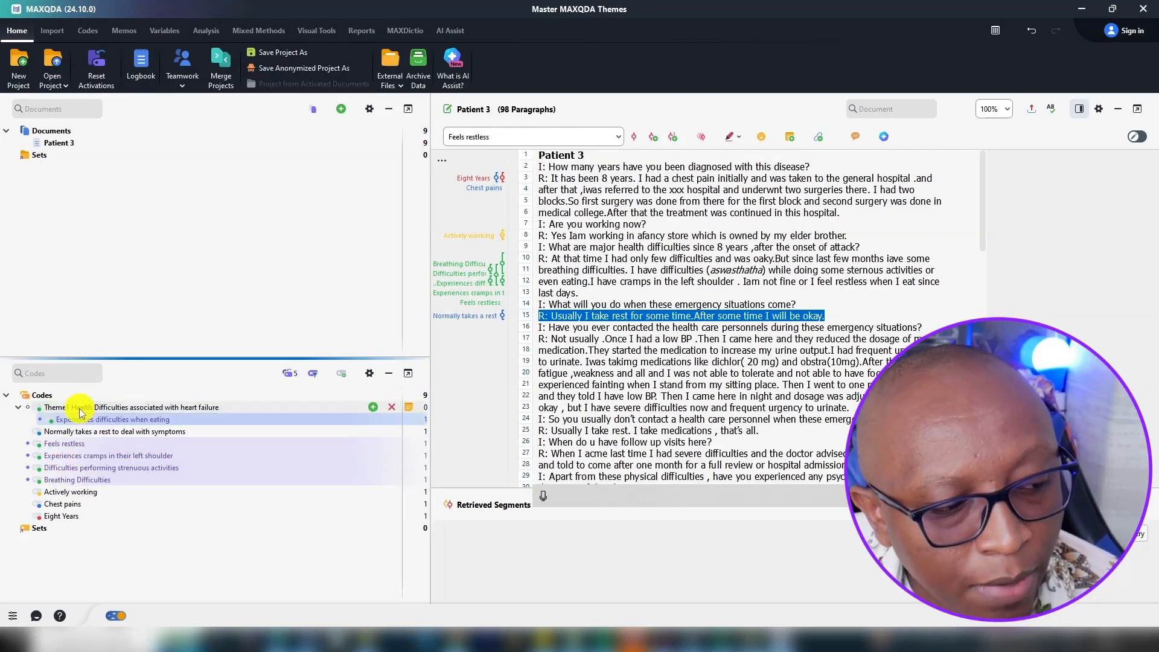
click(65, 443)
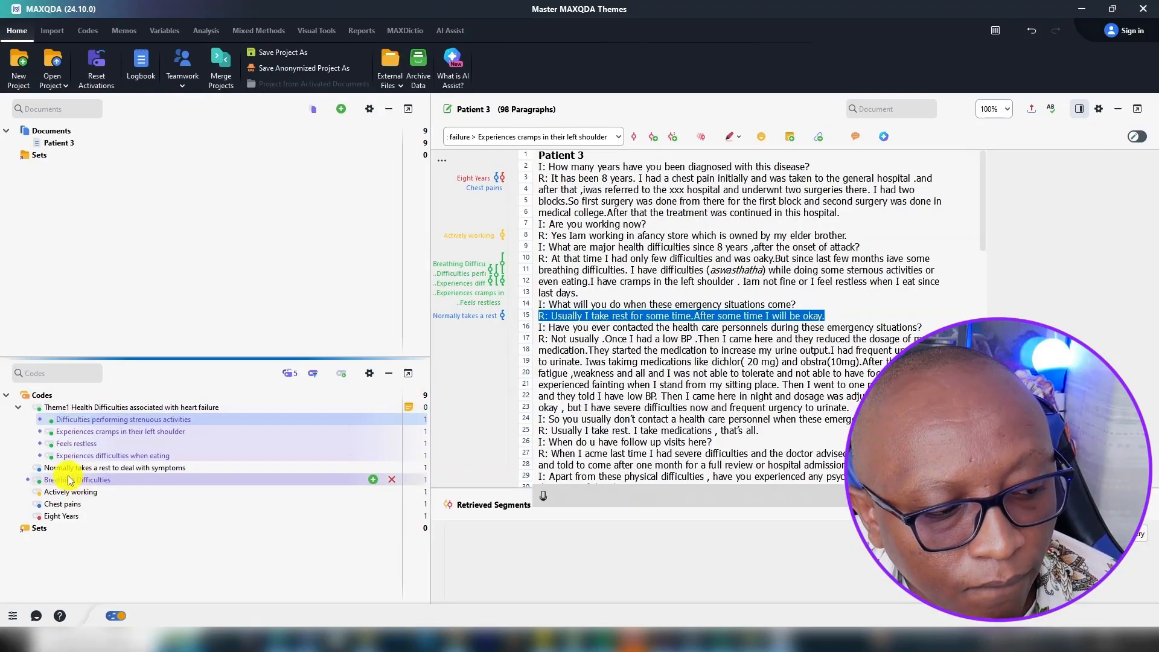
double_click(91, 479)
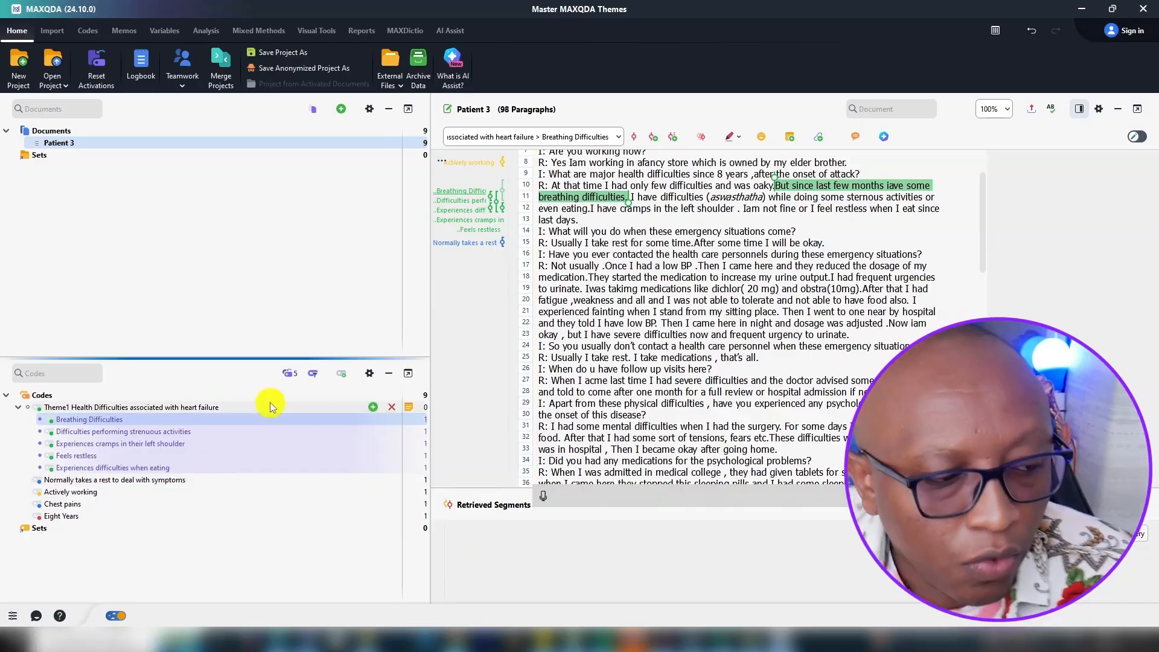
click(123, 431)
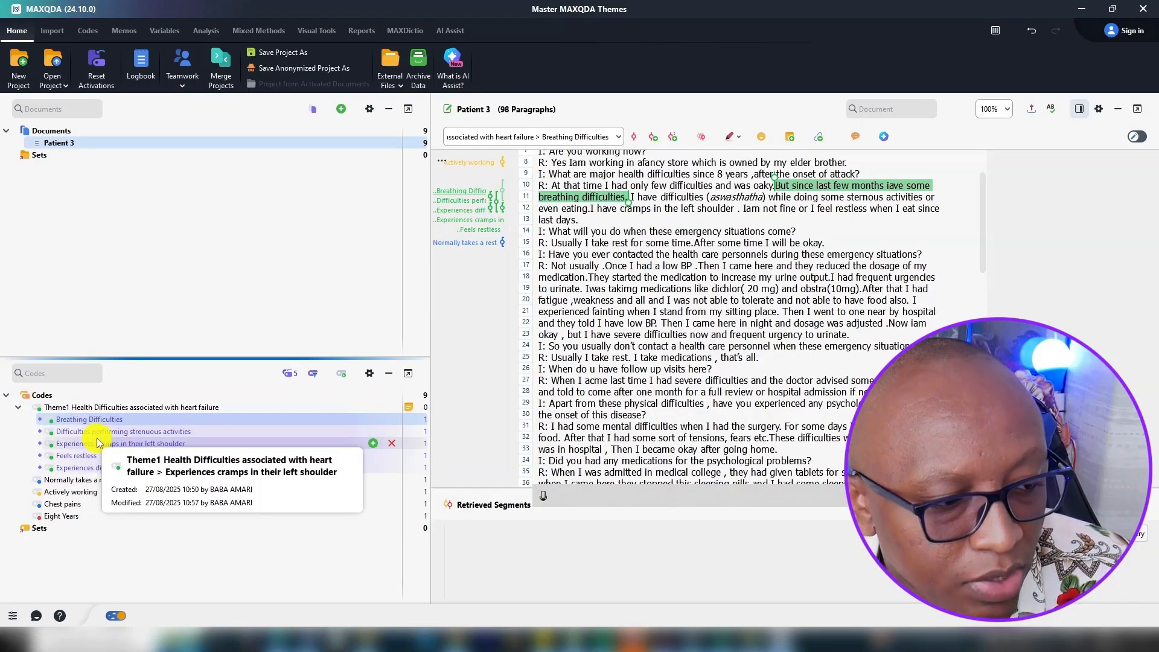
mouse_move(73, 455)
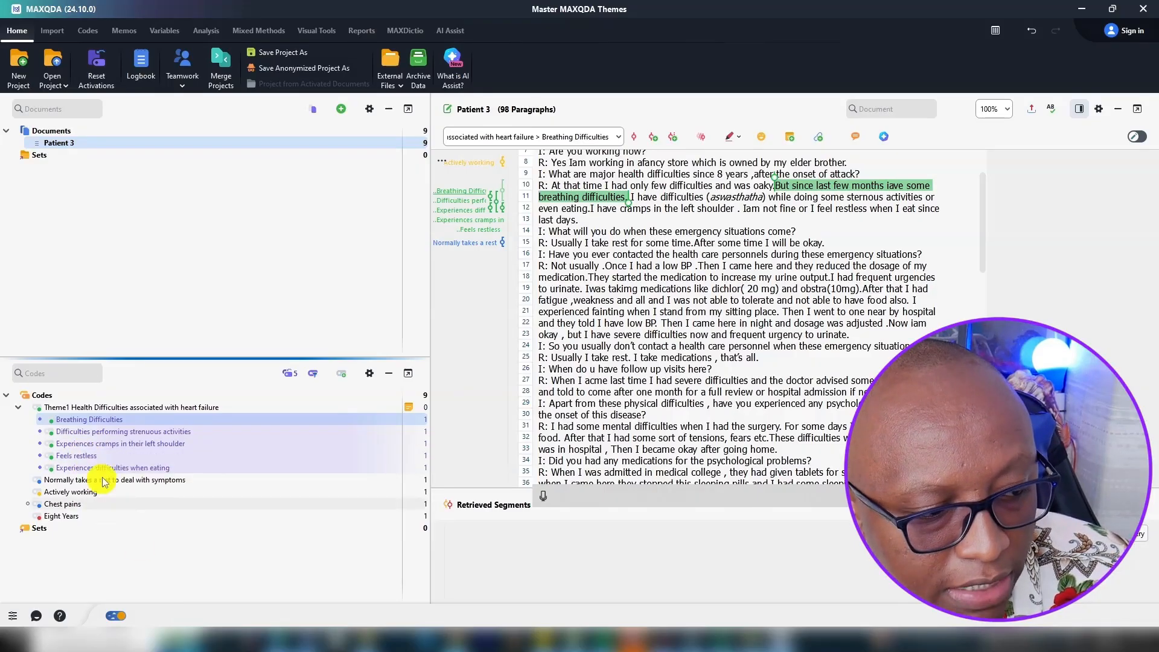
mouse_move(112, 468)
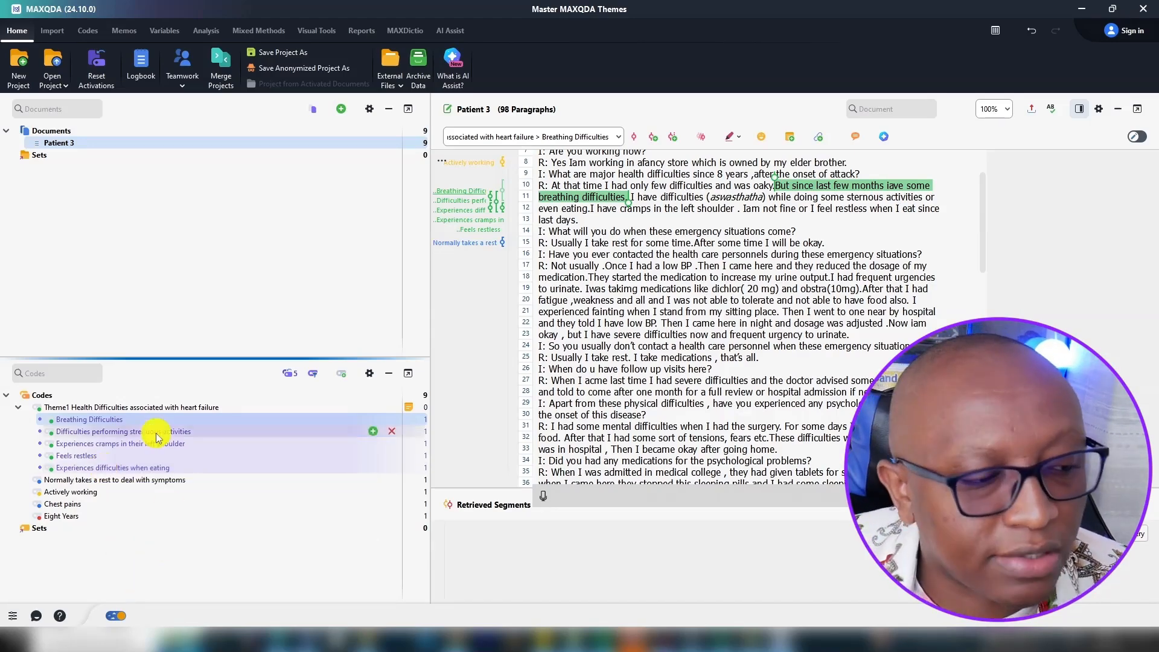
mouse_move(155, 435)
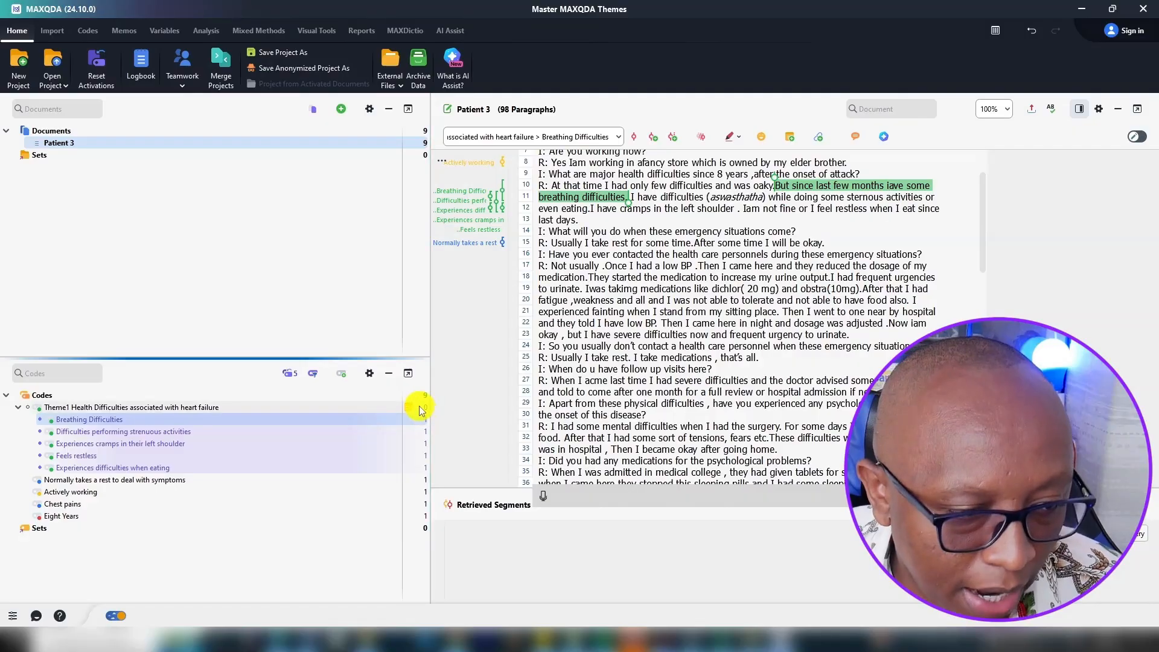
double_click(132, 408)
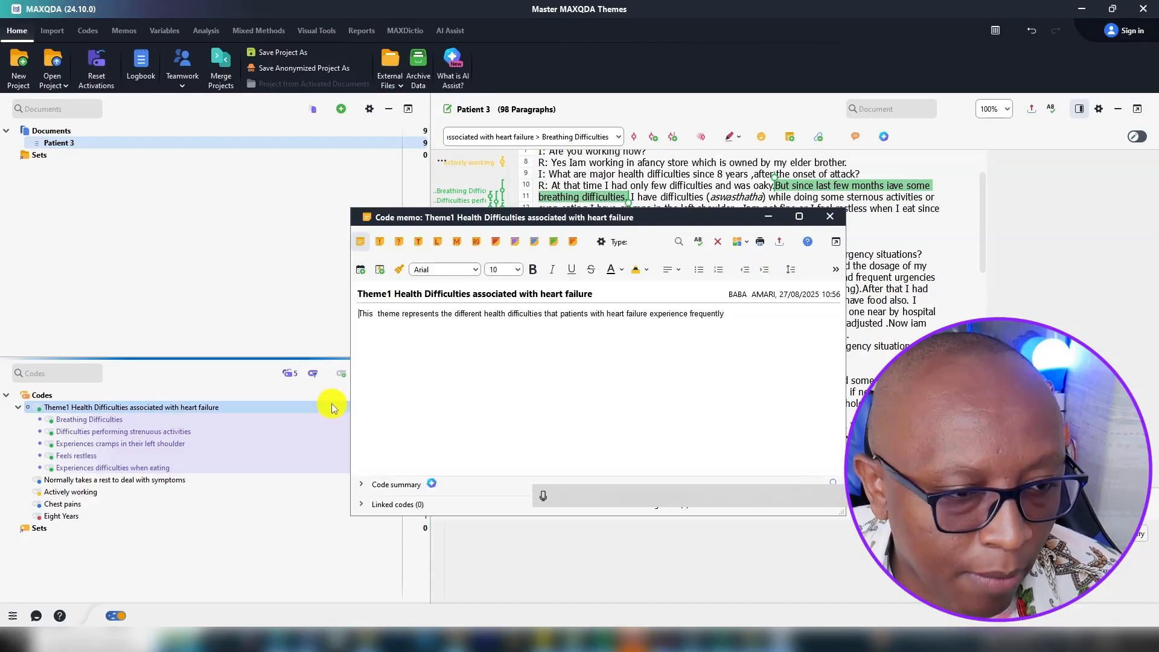
click(790, 269)
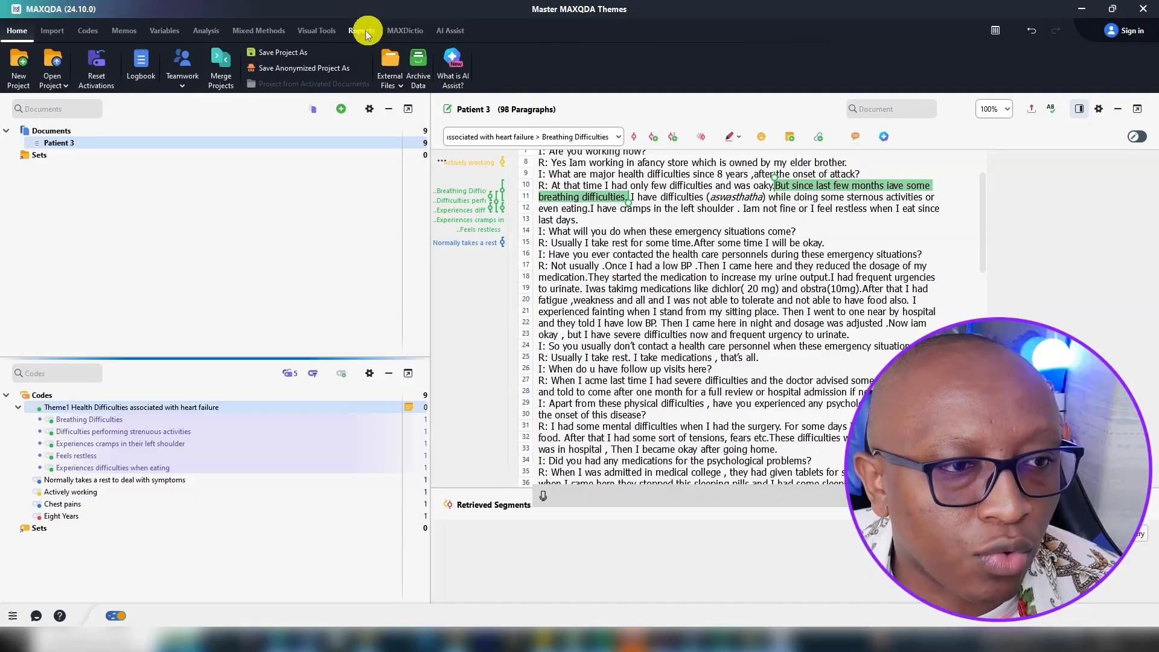
Export the code system, with Theme1 and its five subcodes, as a Word document via Reports
click(496, 67)
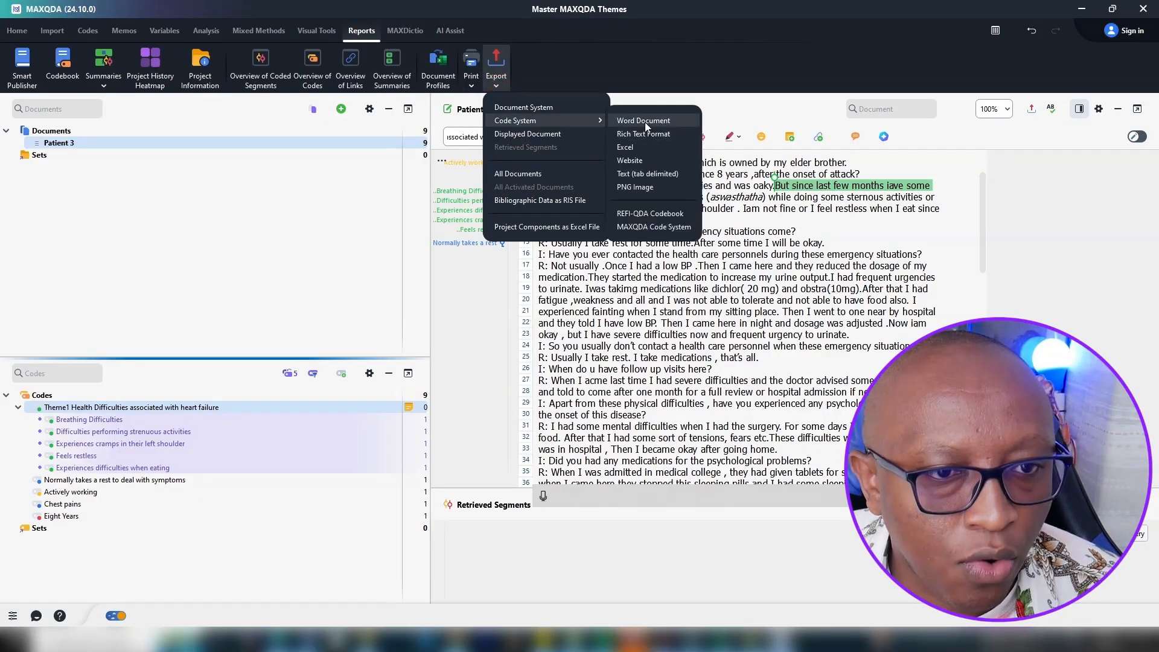
click(643, 120)
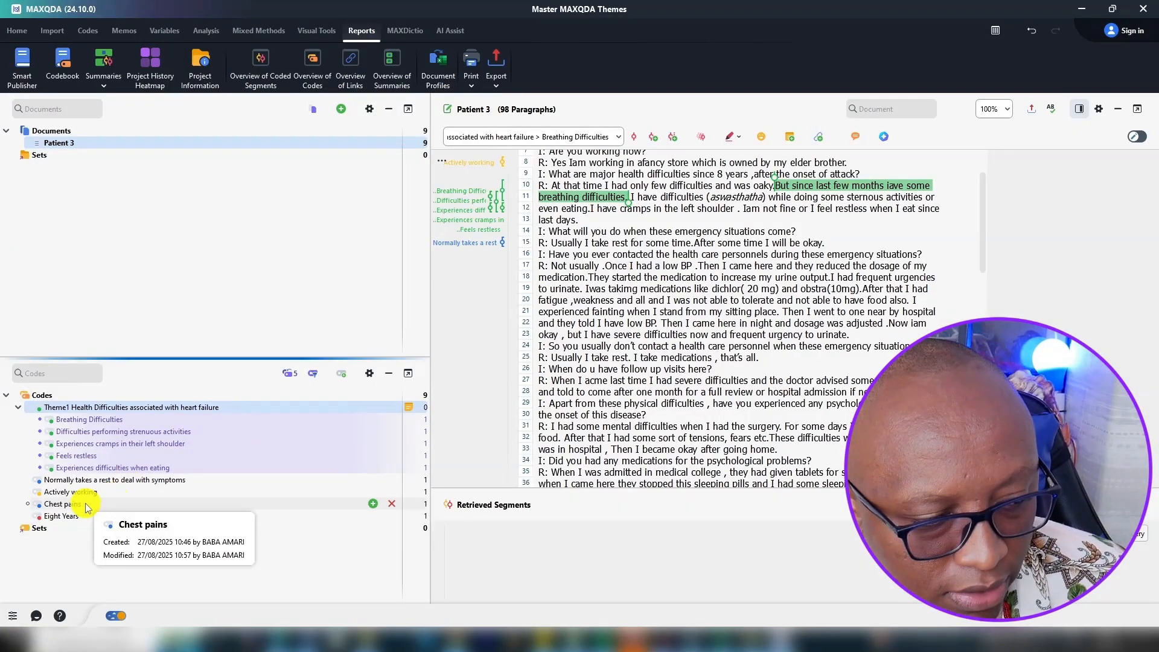
mouse_move(103, 449)
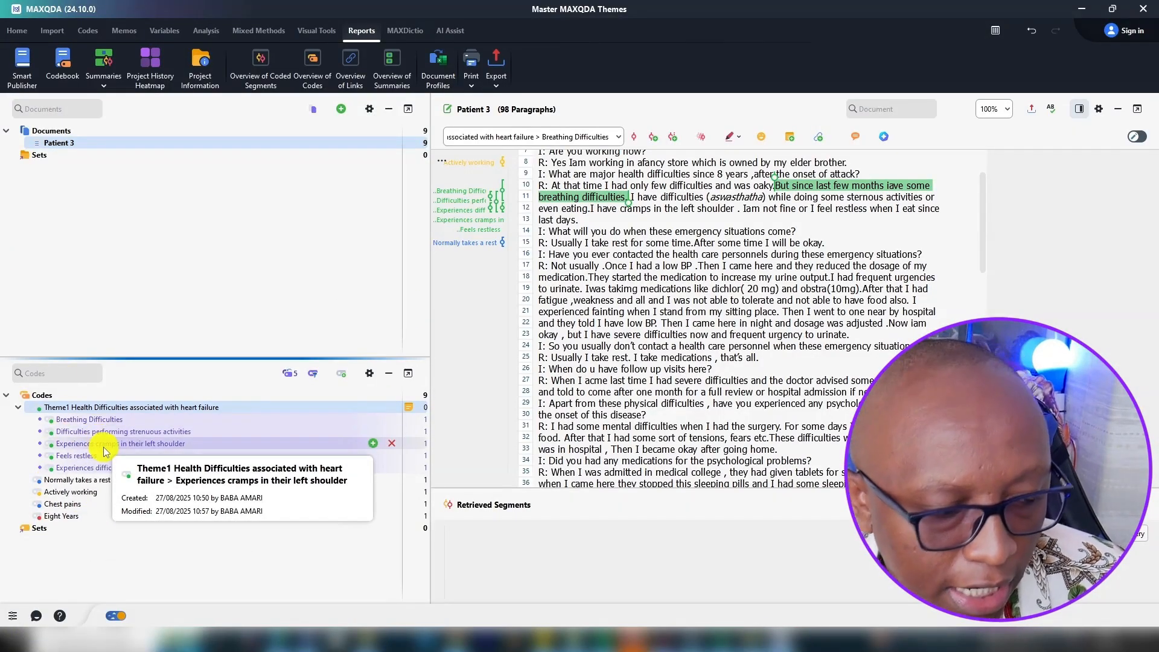